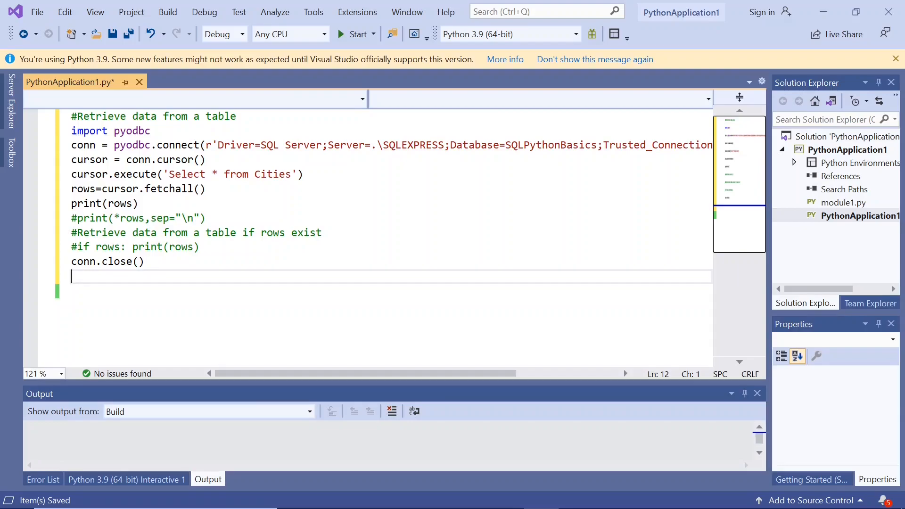
Review the script's opening comment and the conn connection line
left_click(97, 116)
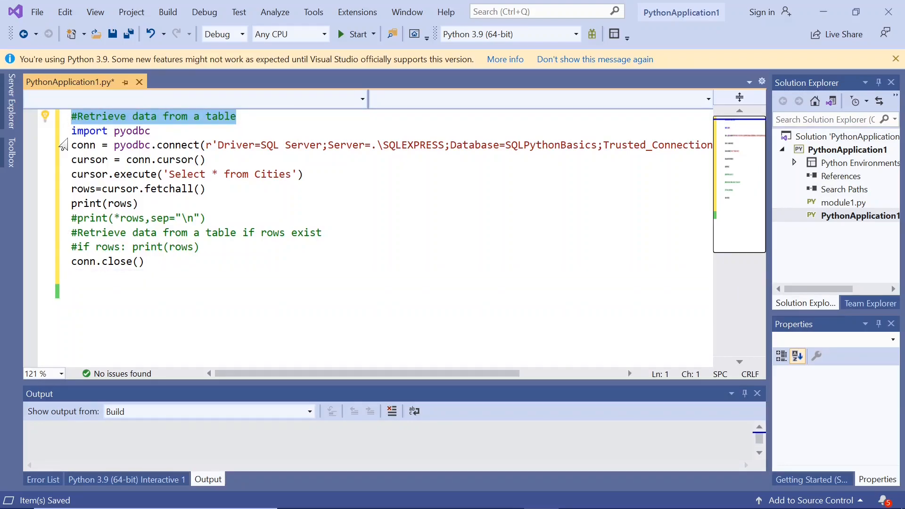
double_click(88, 131)
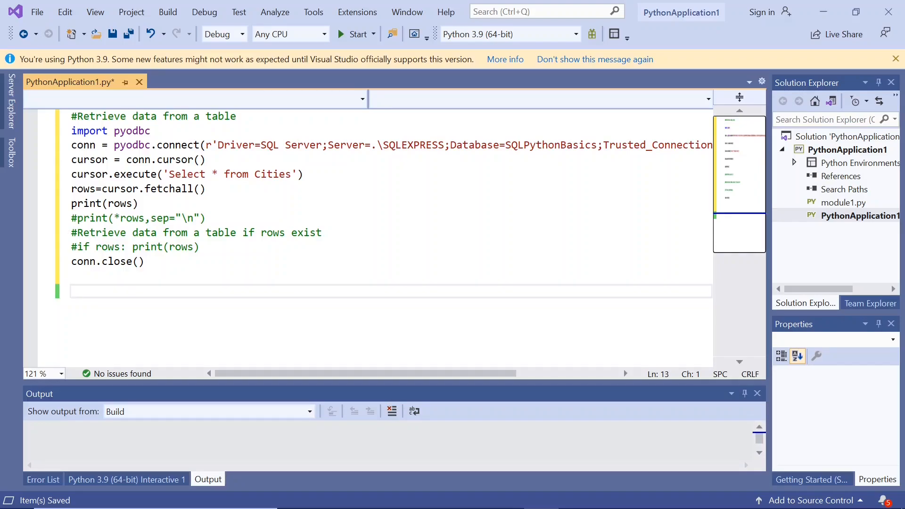
double_click(83, 145)
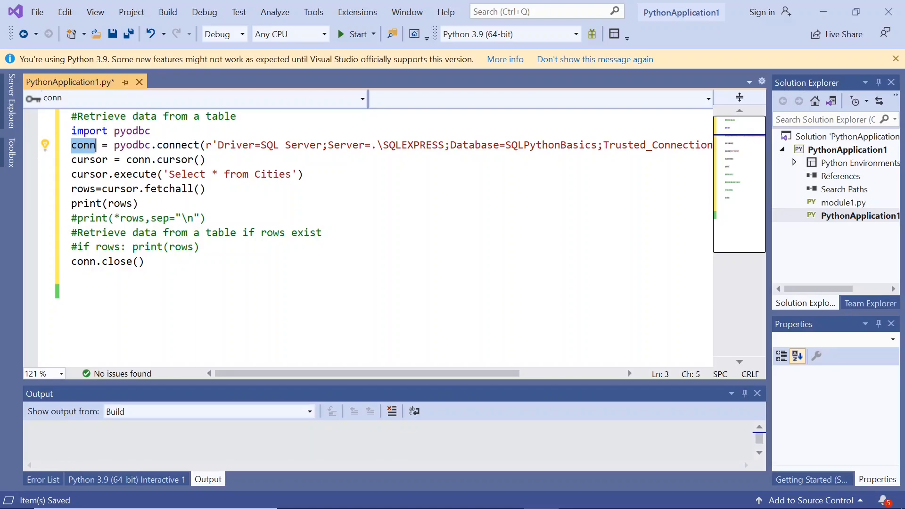
double_click(231, 144)
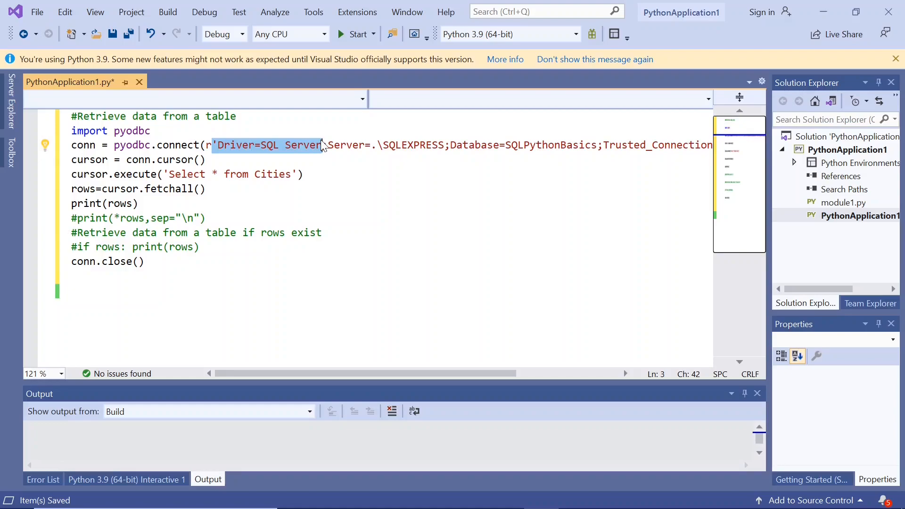
mouse_move(323, 145)
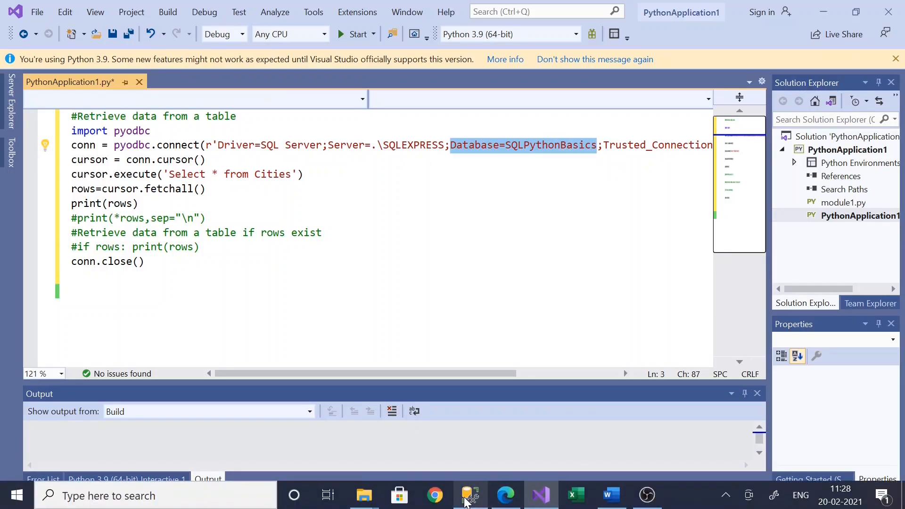
Append =yes;') after Trusted_Connection, then review the cursor and execute lines
left_click(468, 496)
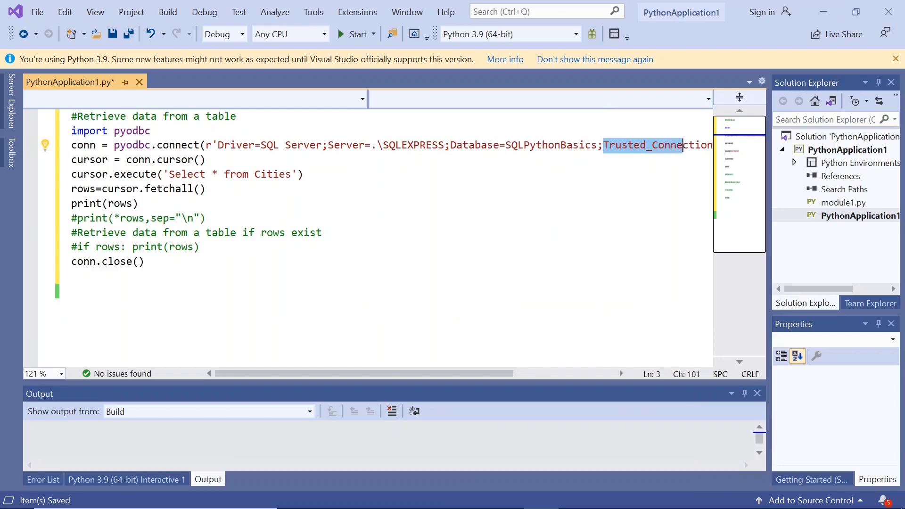
type("=yes;')")
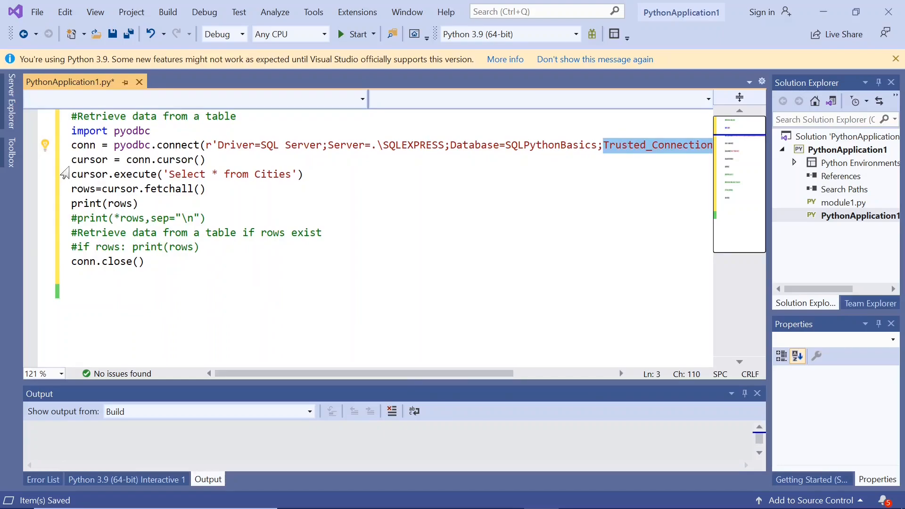
double_click(89, 159)
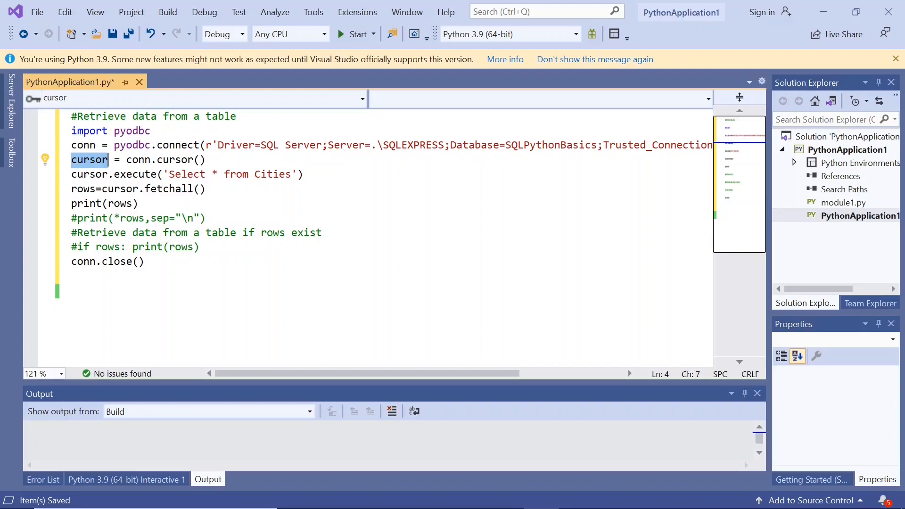
left_click(226, 144)
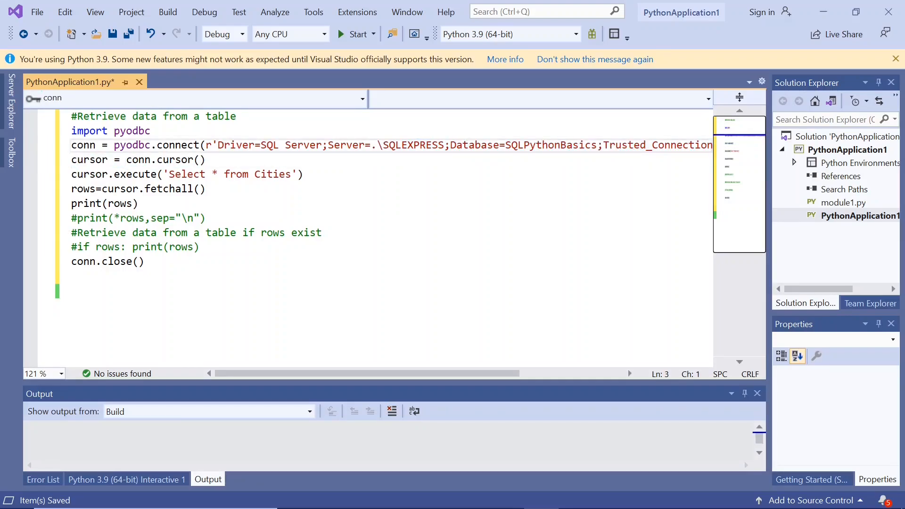
left_click(119, 174)
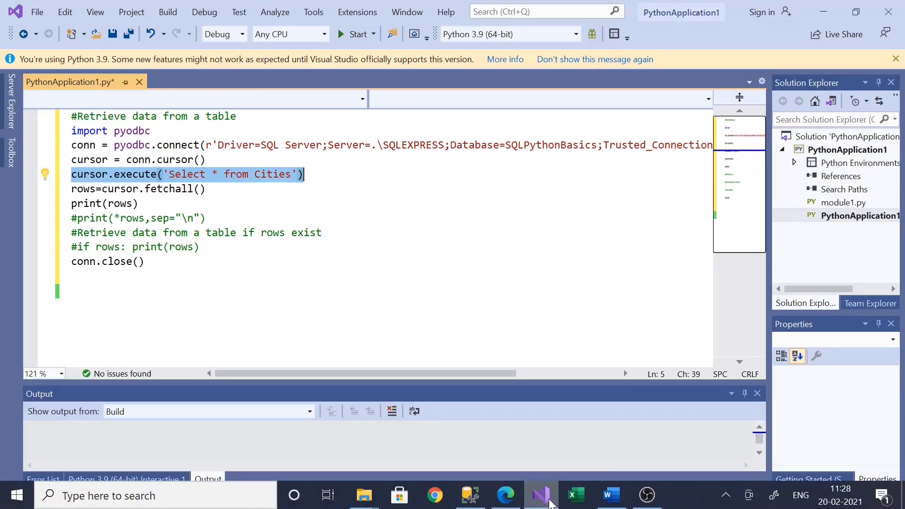
mouse_move(541, 495)
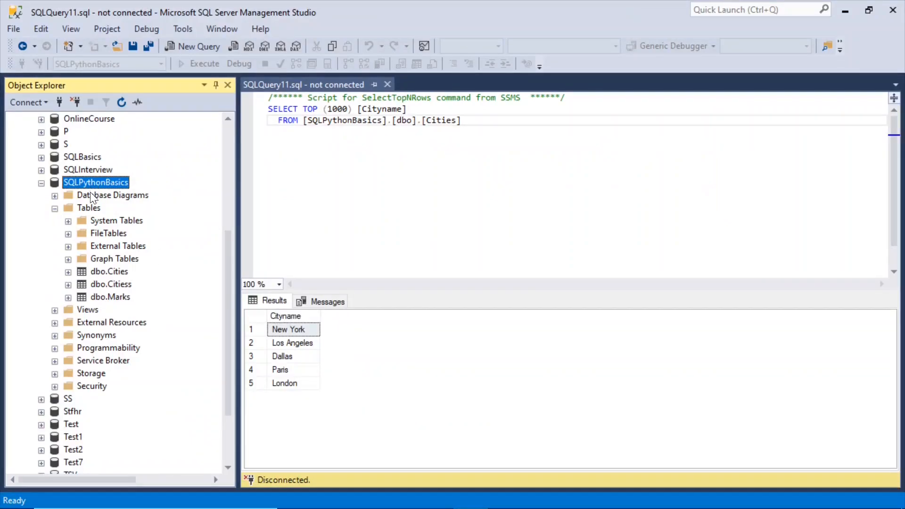
mouse_move(95, 285)
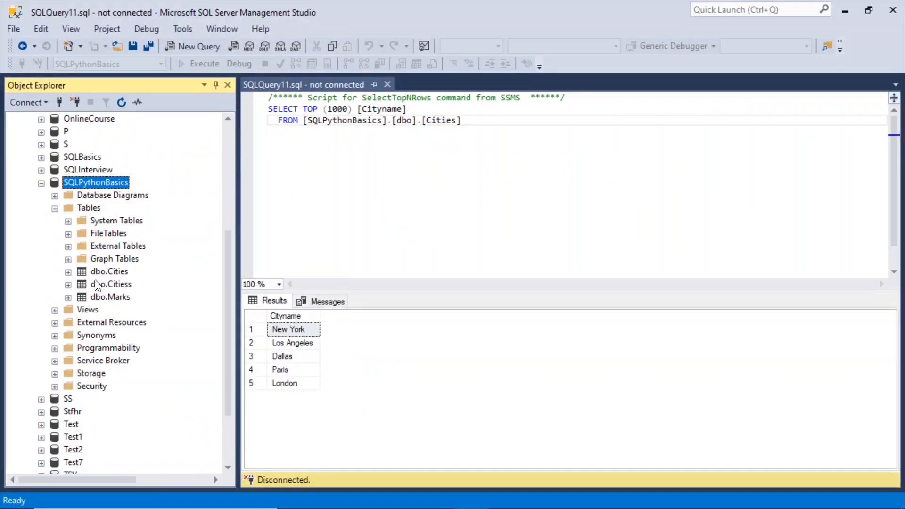
Connect to SQLEXPRESS, rerun the Cities query on SQLPythonBasics, and open a new query
left_click(108, 271)
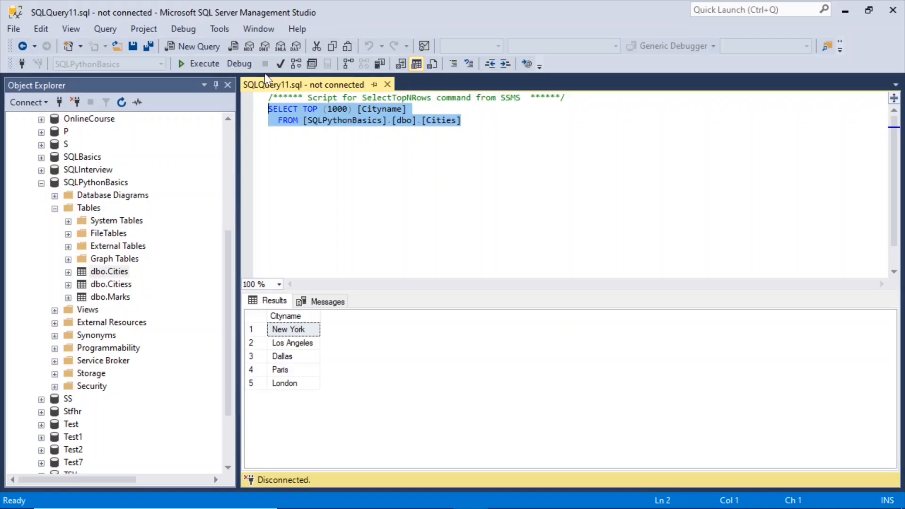
mouse_move(310, 334)
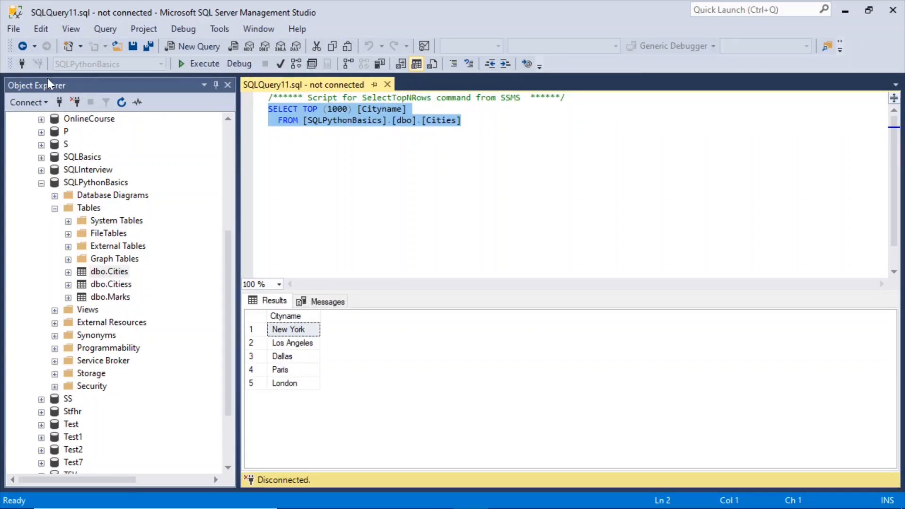
left_click(204, 64)
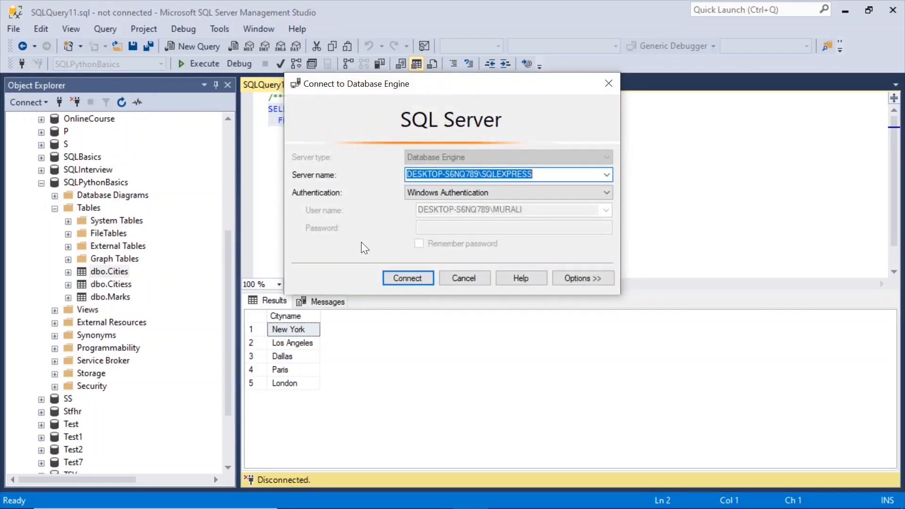
left_click(407, 277)
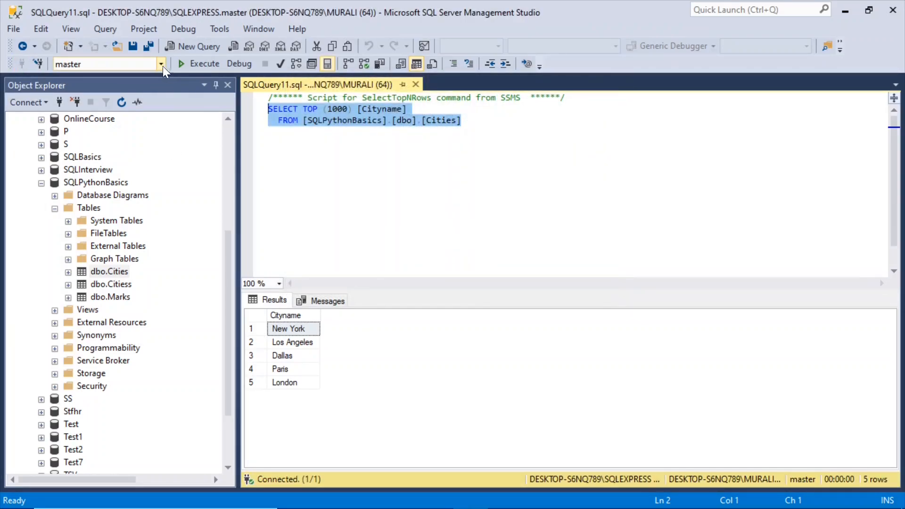
left_click(161, 64)
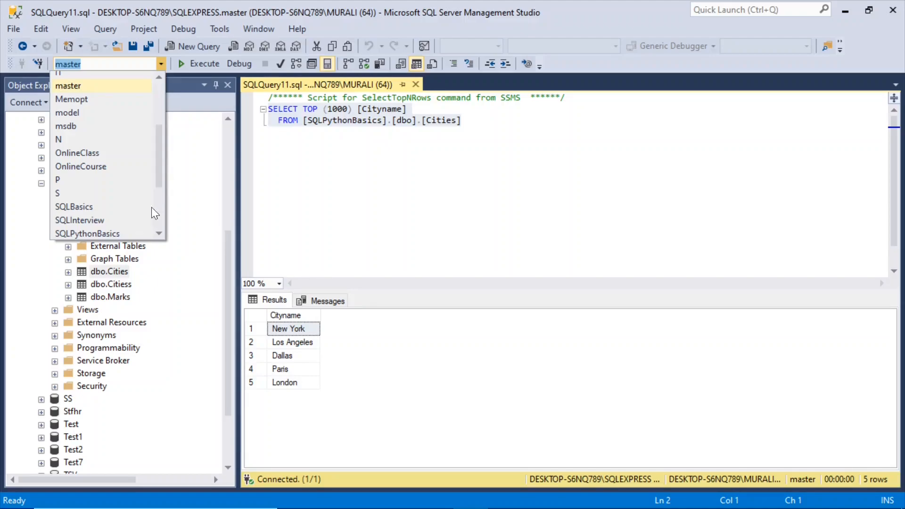
left_click(88, 233)
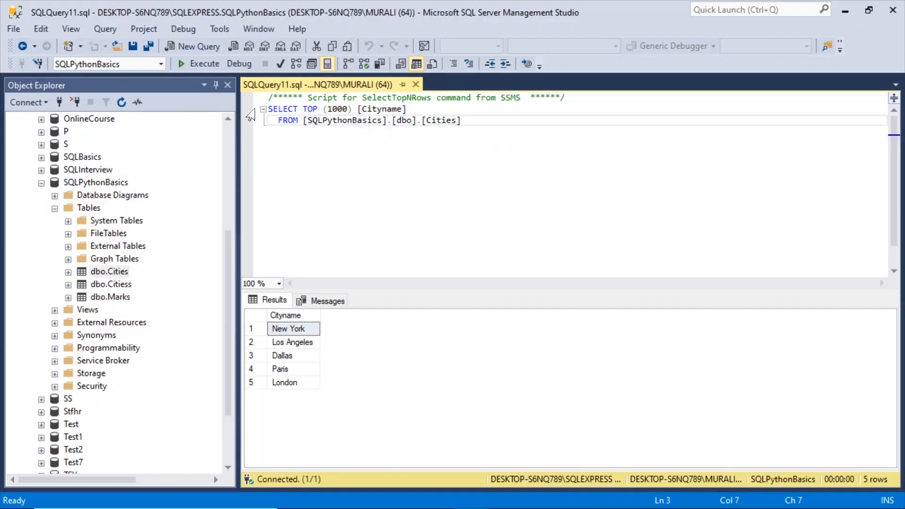
left_click(198, 46)
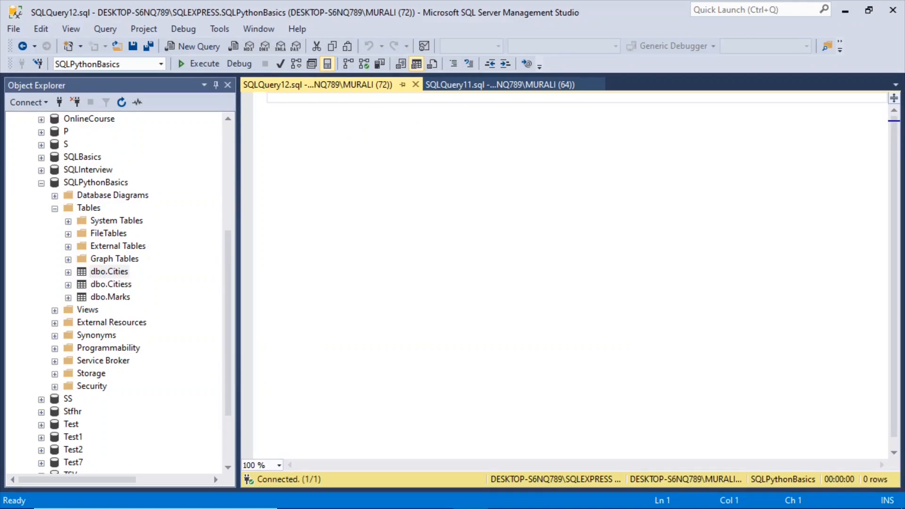
mouse_move(416, 84)
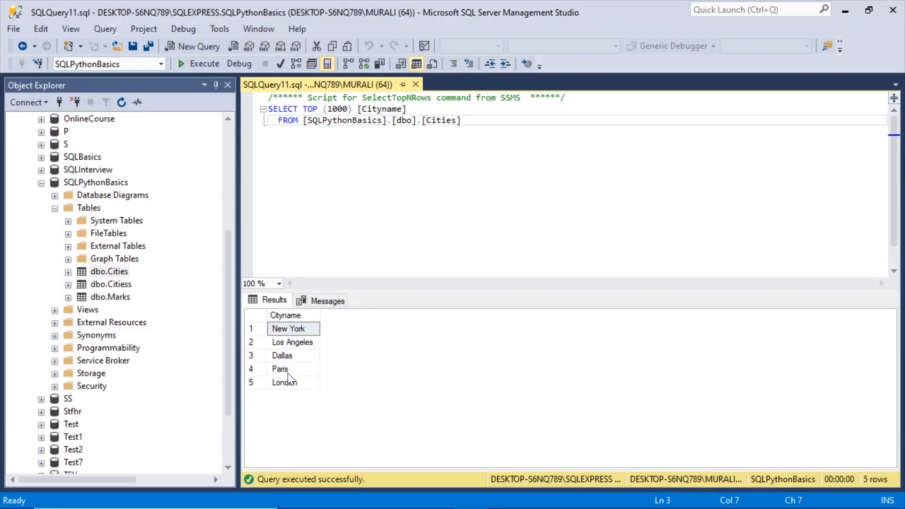
mouse_move(380, 413)
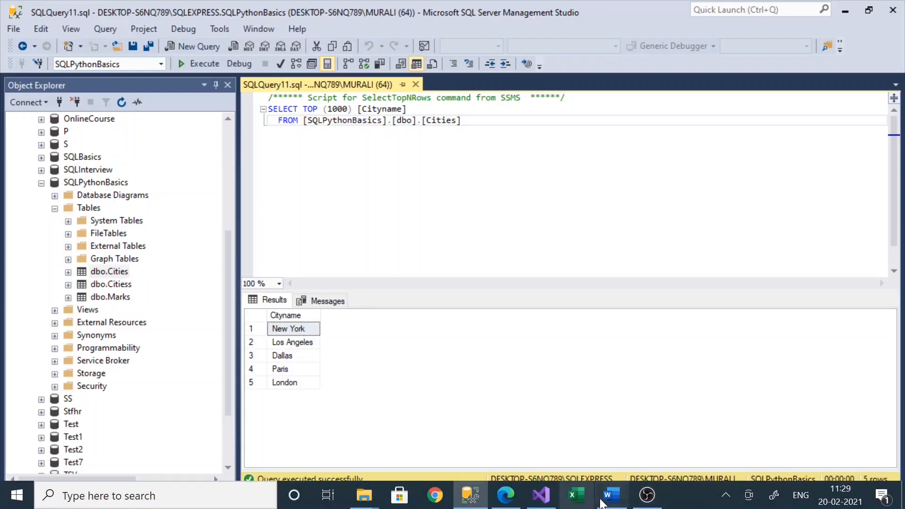
mouse_move(540, 495)
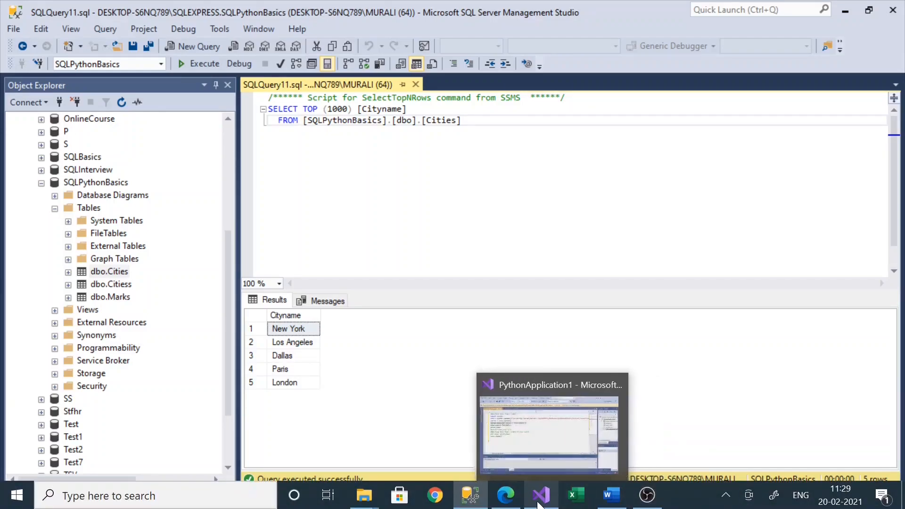
Add cursor.close() on a new line just above conn.close()
left_click(548, 433)
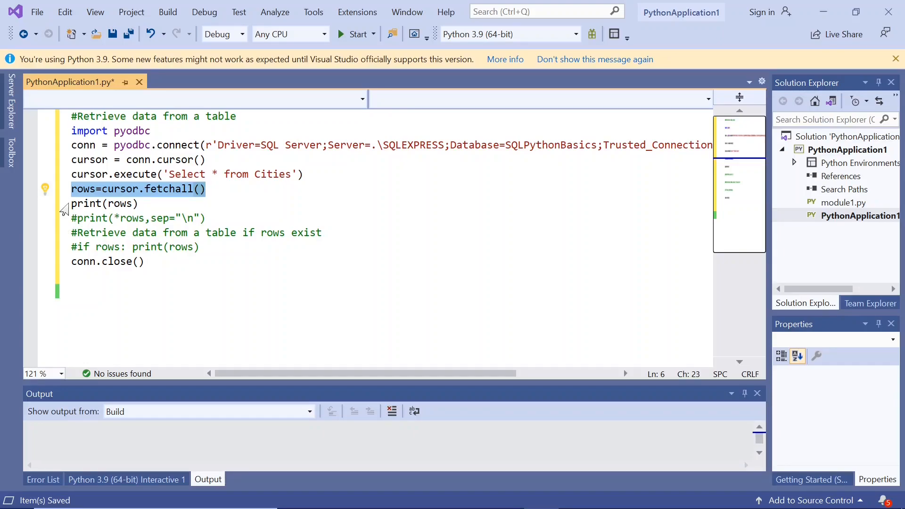
double_click(103, 203)
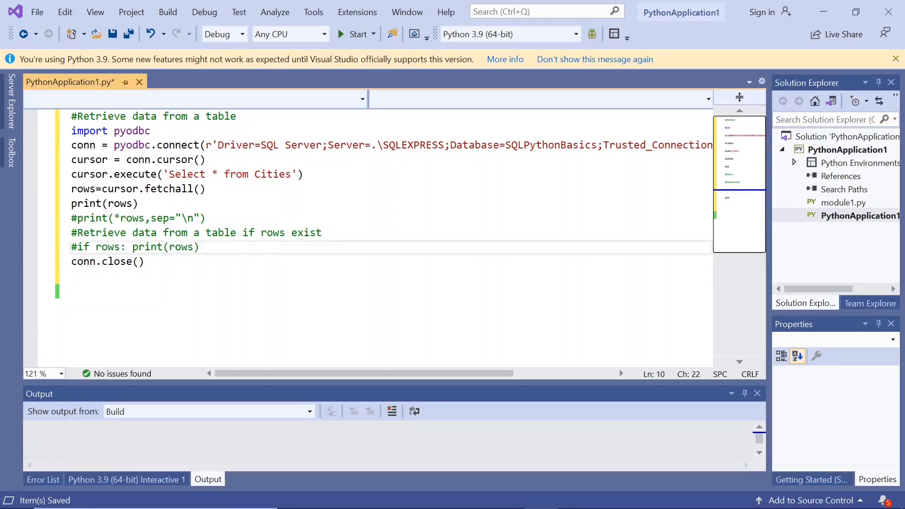
type("cursor.")
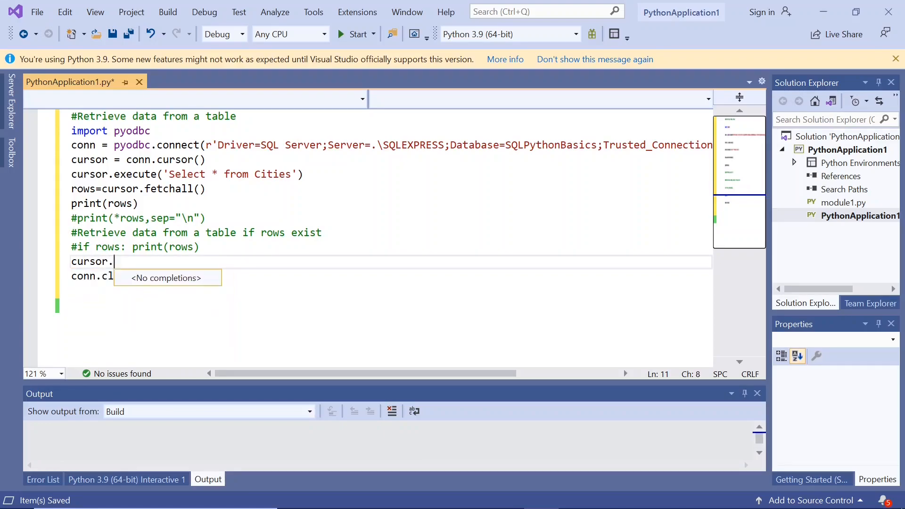
type("close")
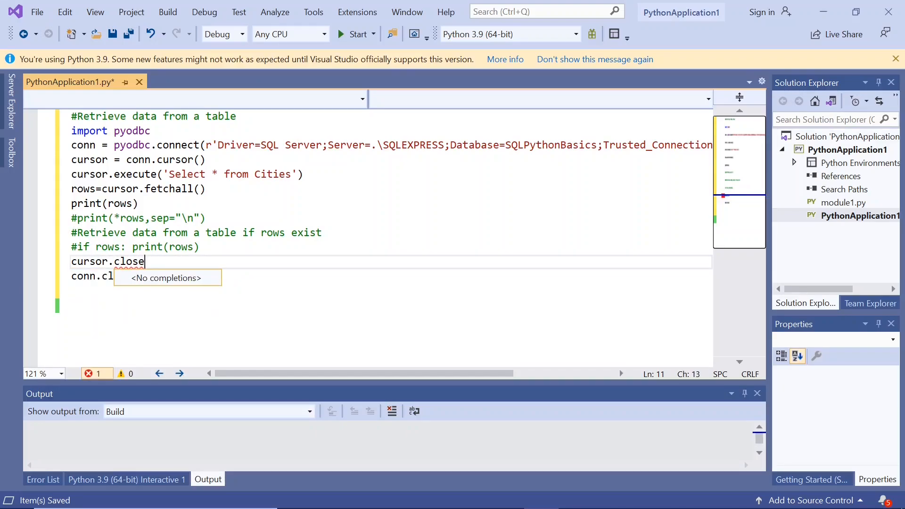
type("()")
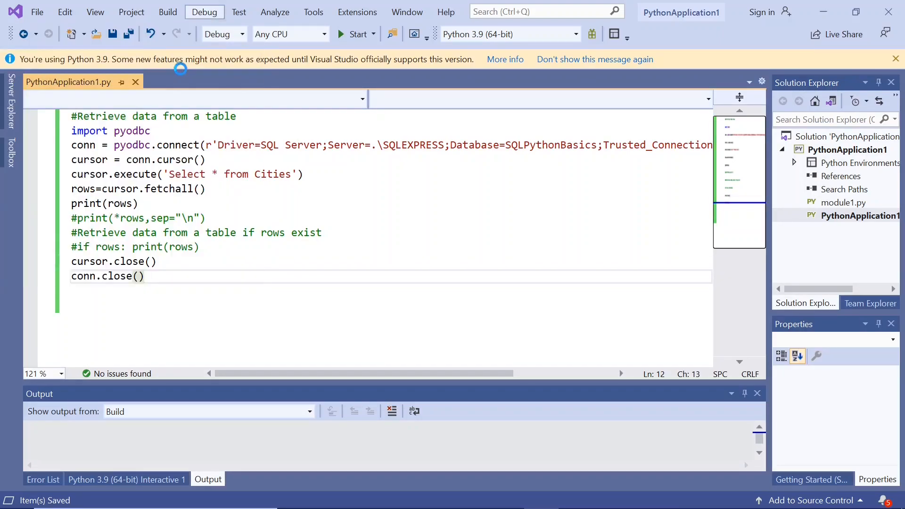
Run the script and move the console showing the single-line Cities list
left_click(356, 34)
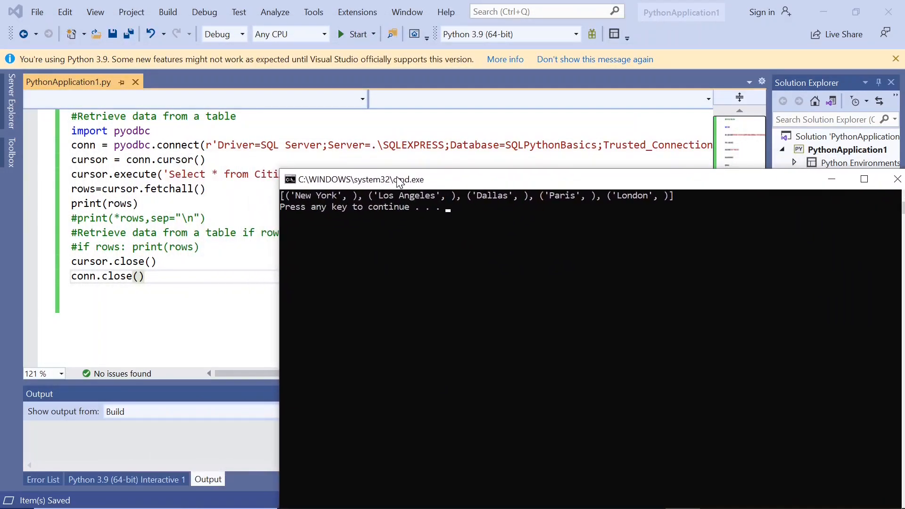
left_click_drag(361, 179, 306, 128)
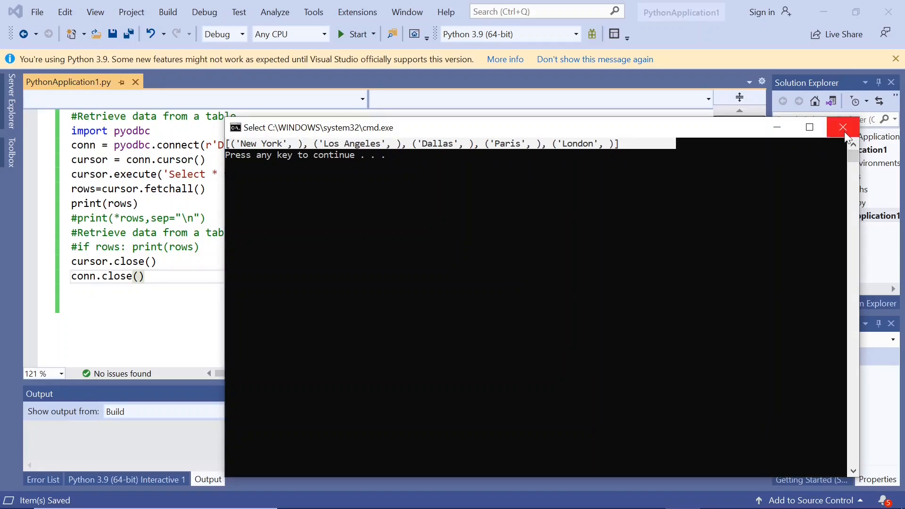
mouse_move(755, 156)
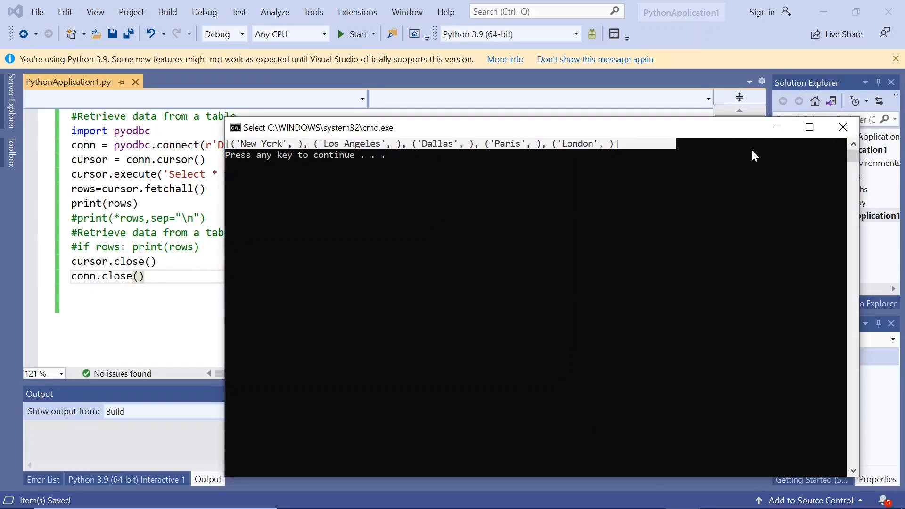
mouse_move(625, 151)
type("#")
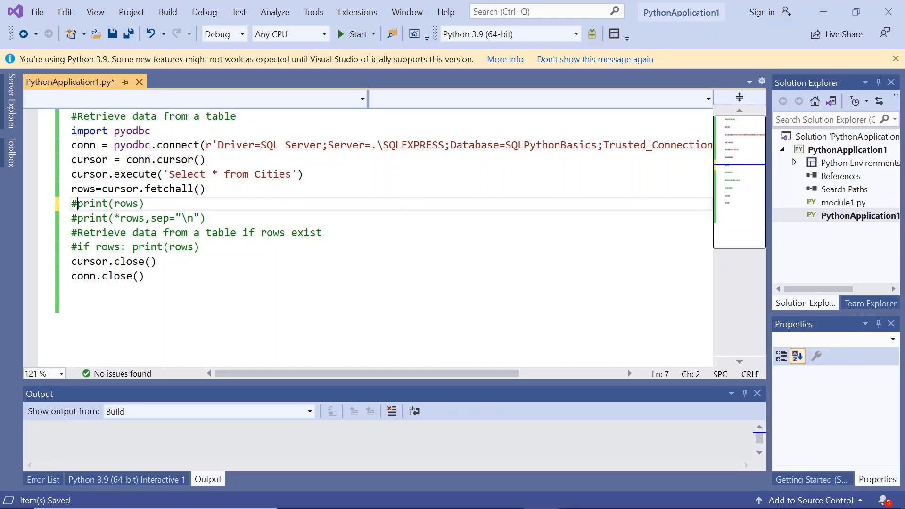
Comment out print(rows) and uncomment print(*rows,sep="\n")
left_click(144, 219)
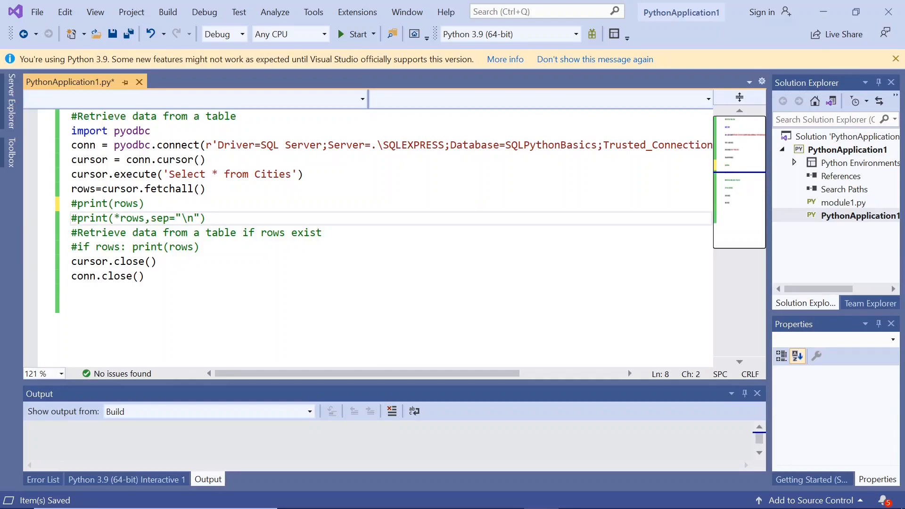
key("Delete")
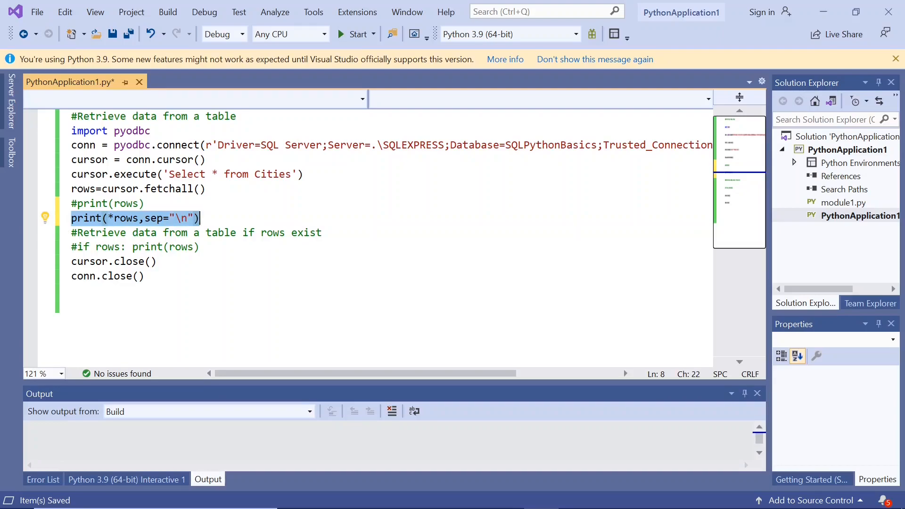
left_click(144, 218)
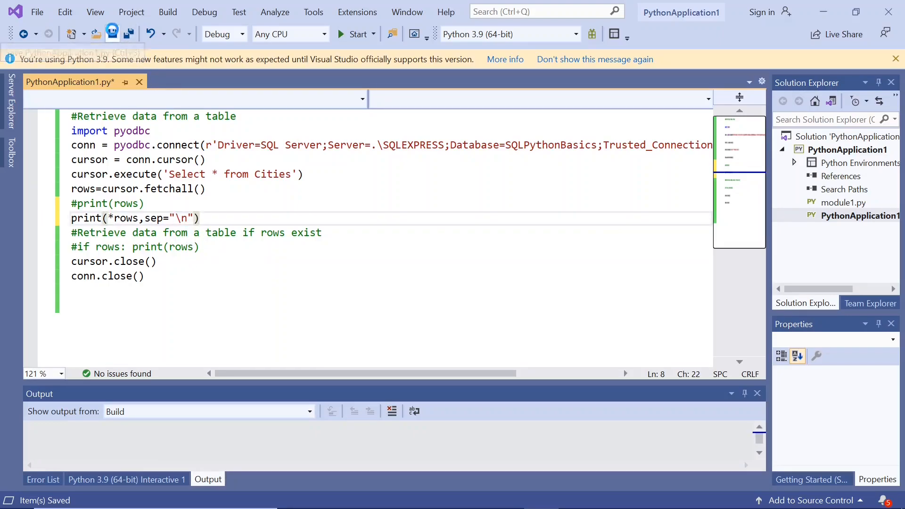
Start Without Debugging, view the five cities one per line, and close the console
left_click(204, 12)
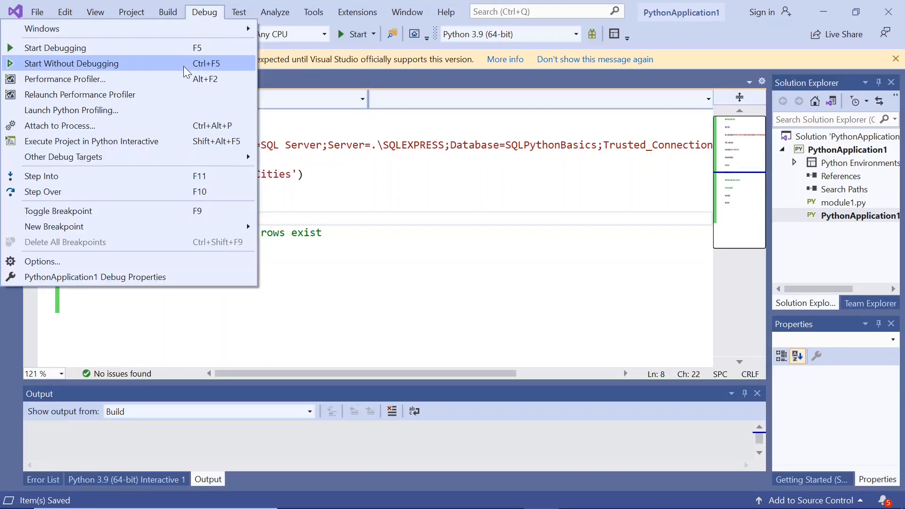
left_click(70, 63)
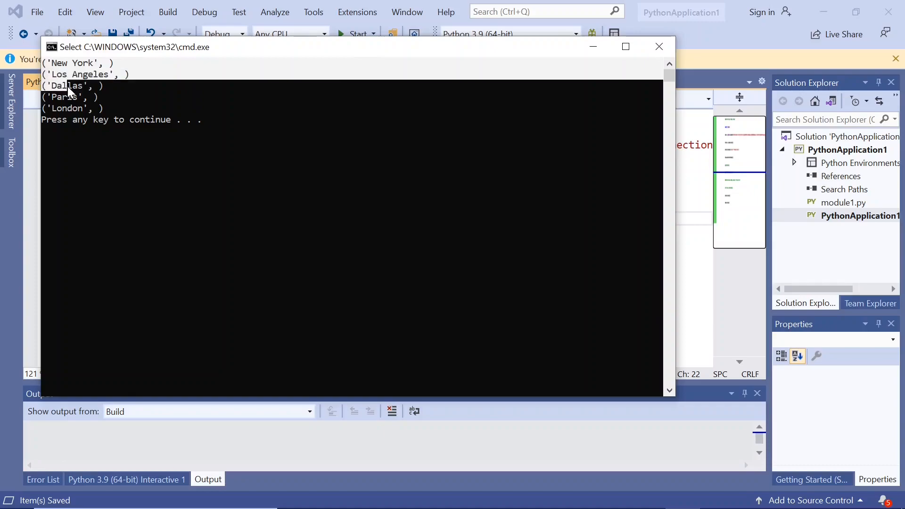
mouse_move(332, 133)
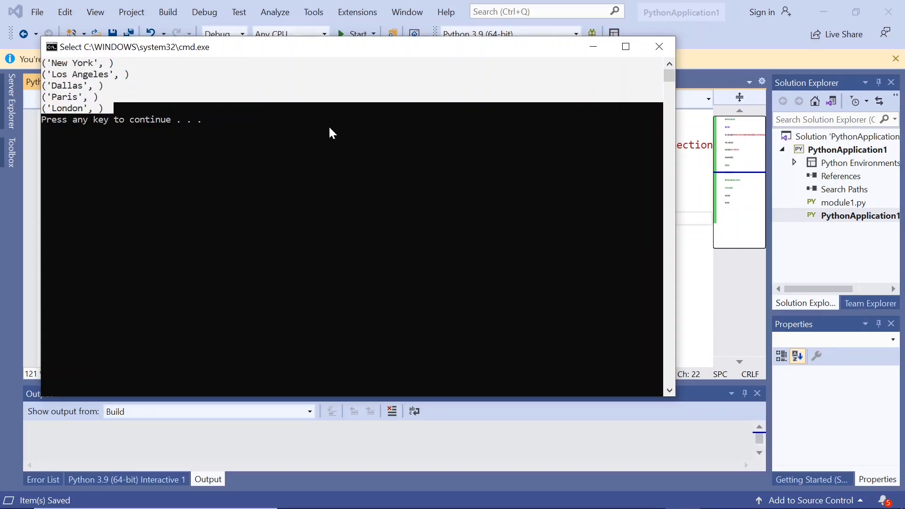
mouse_move(660, 47)
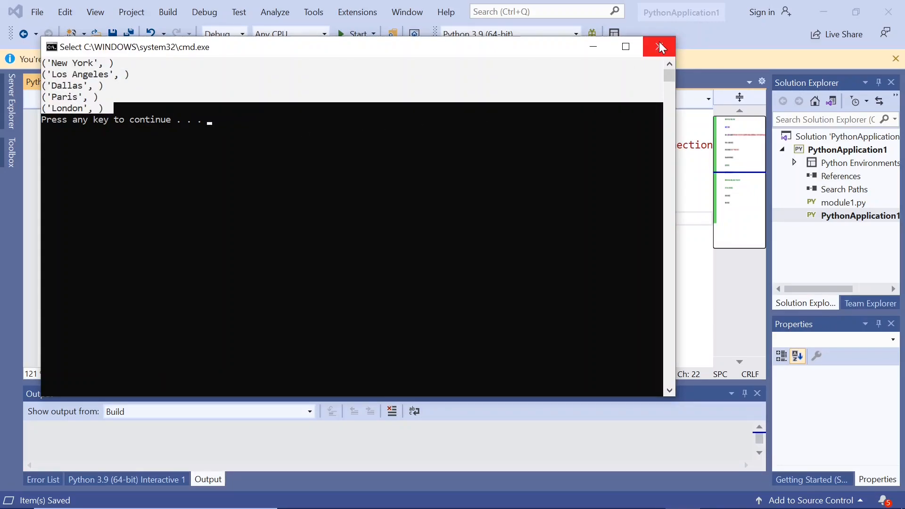
left_click(660, 47)
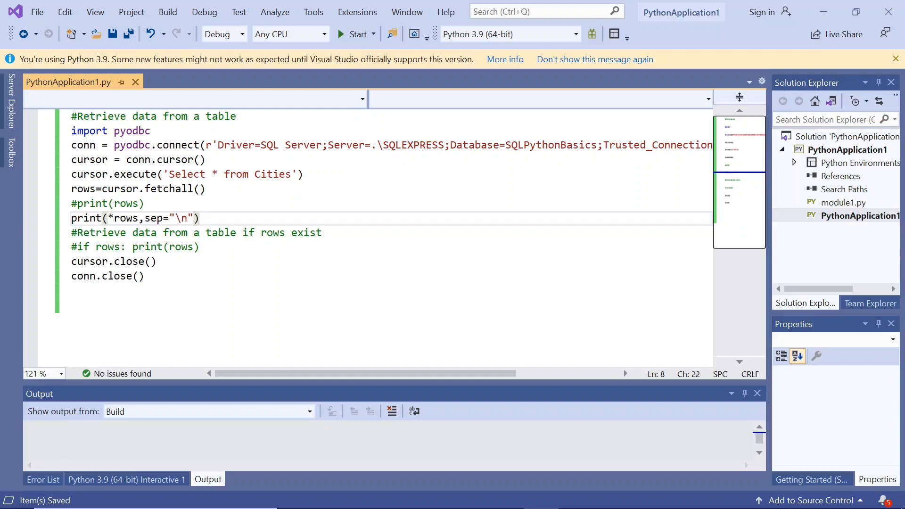
left_click(72, 218)
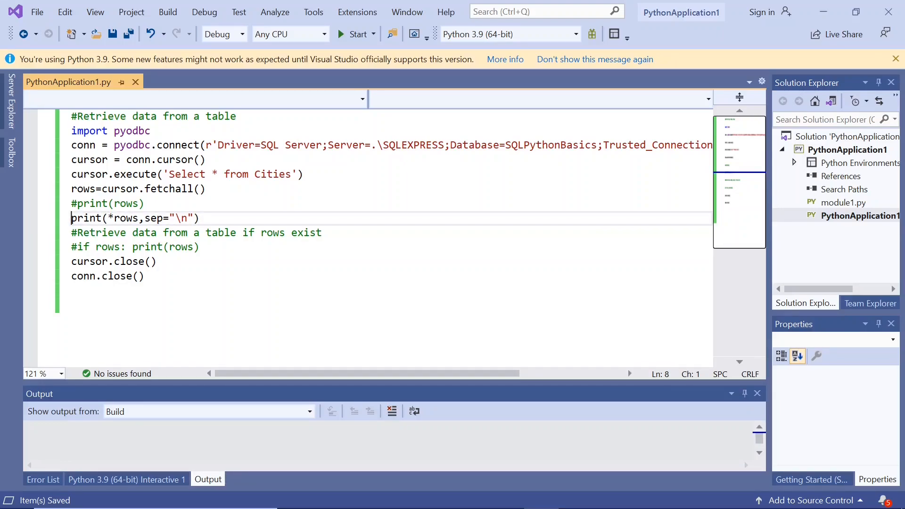
Comment out the per-line print, re-enable 'if rows: print(rows)', and save
type("#")
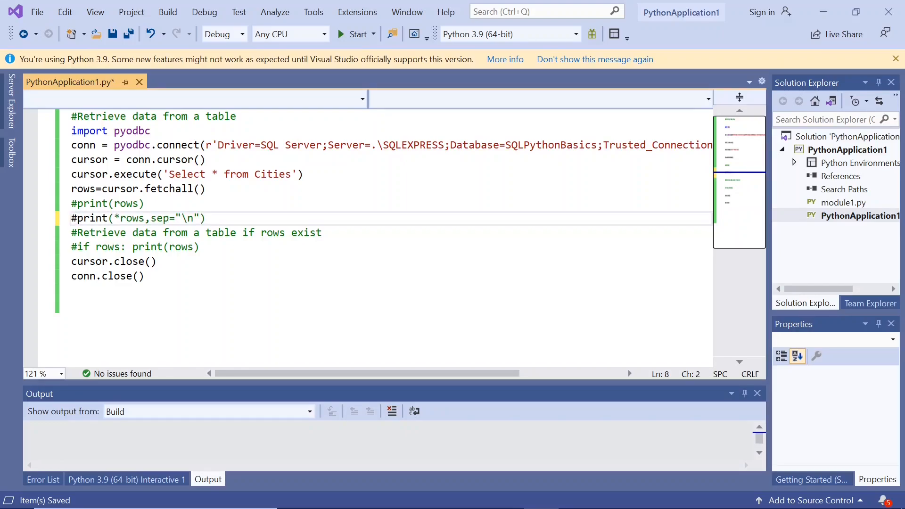
left_click(74, 218)
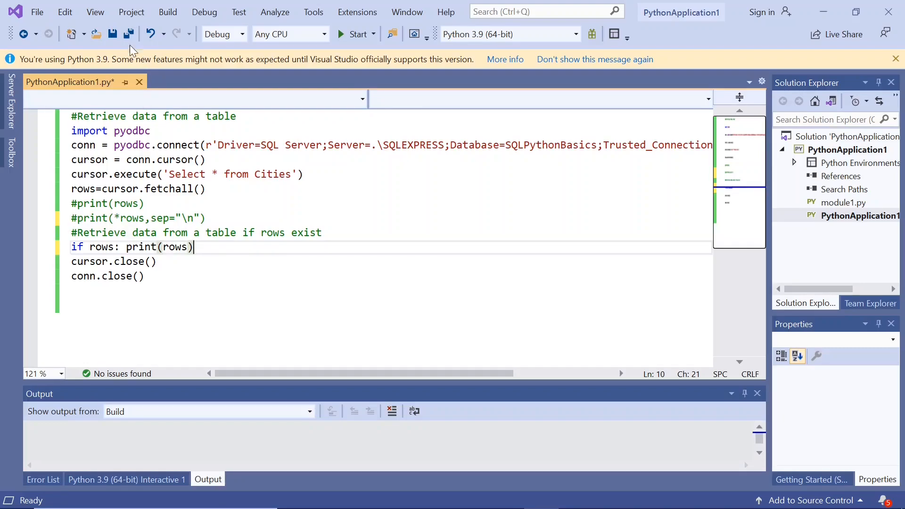
key("ctrl+s")
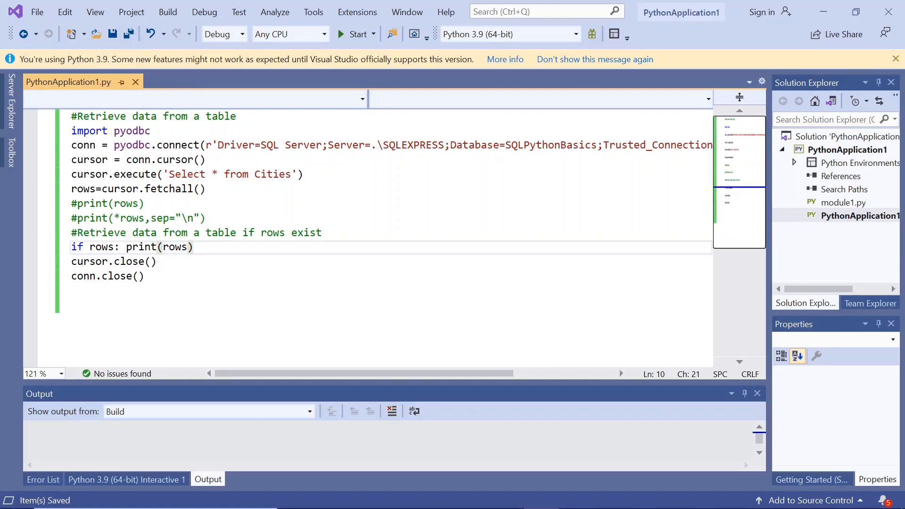
left_click(203, 12)
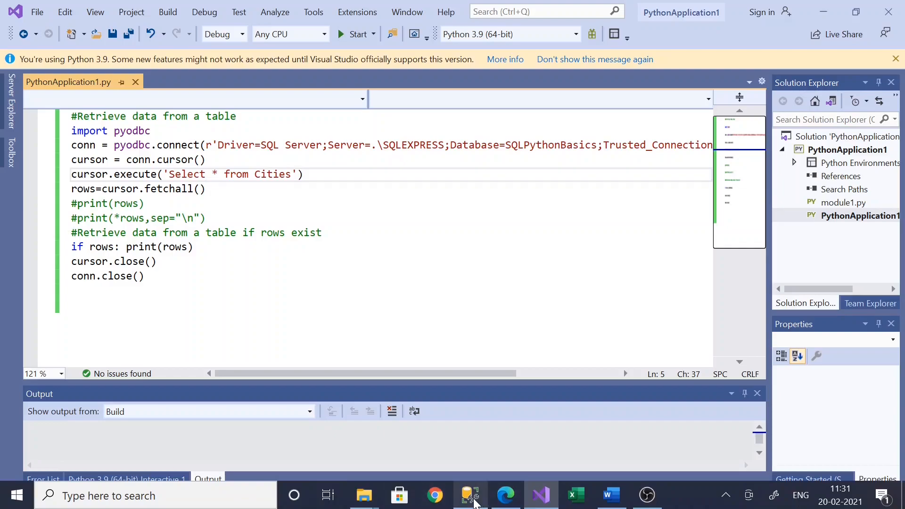
Select Top 1000 Rows from dbo.Citiess, which returns zero rows
left_click(469, 496)
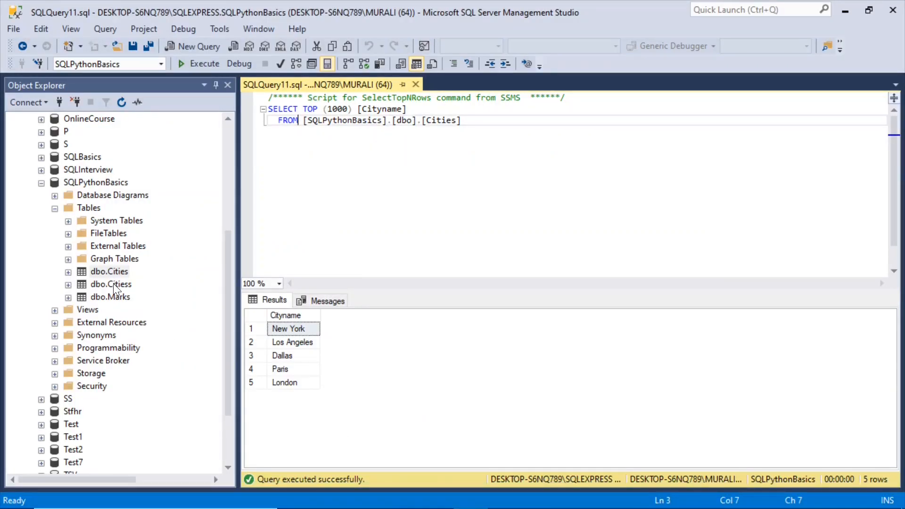
right_click(111, 284)
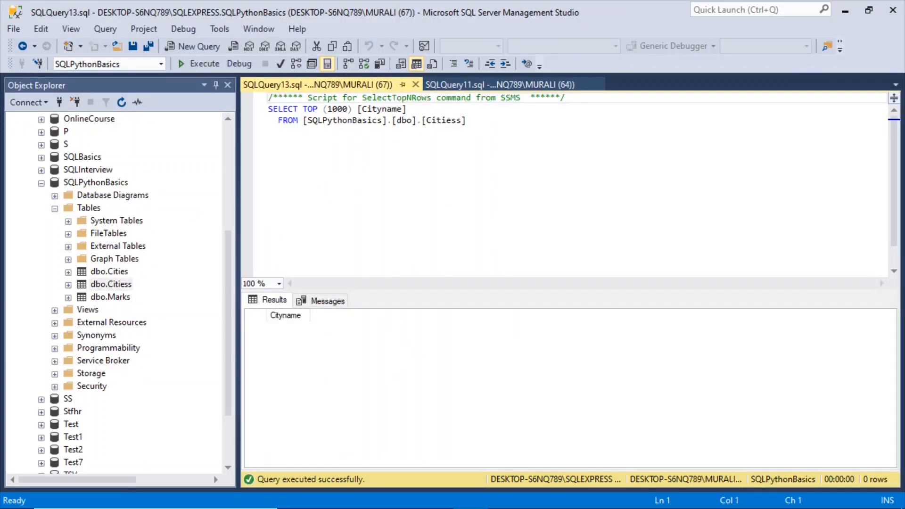
double_click(442, 120)
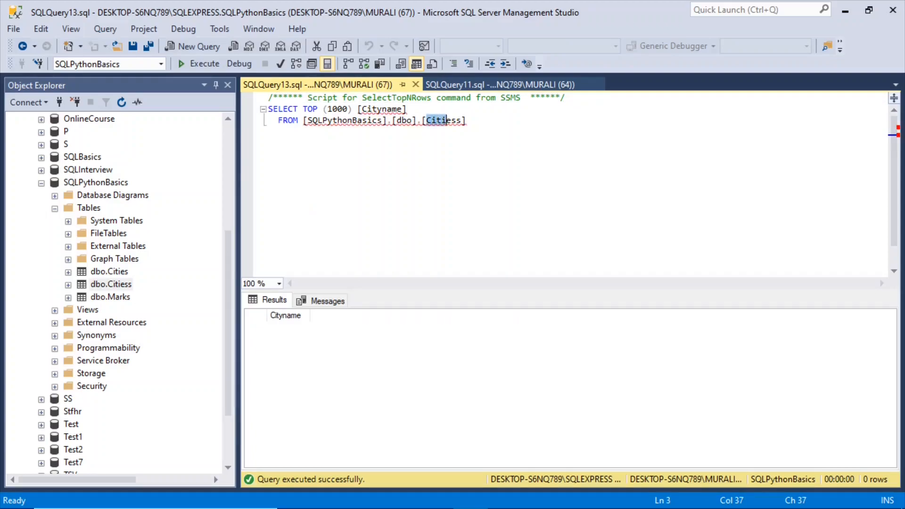
mouse_move(443, 120)
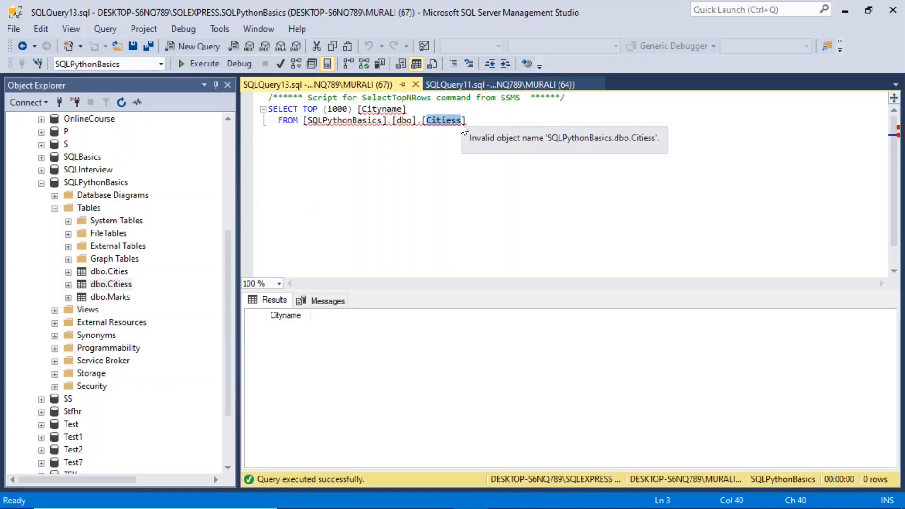
mouse_move(312, 301)
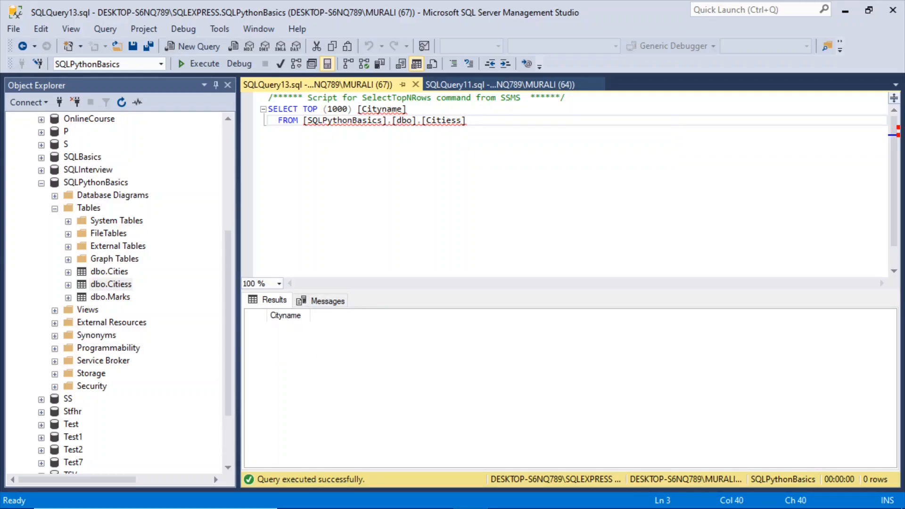
mouse_move(845, 10)
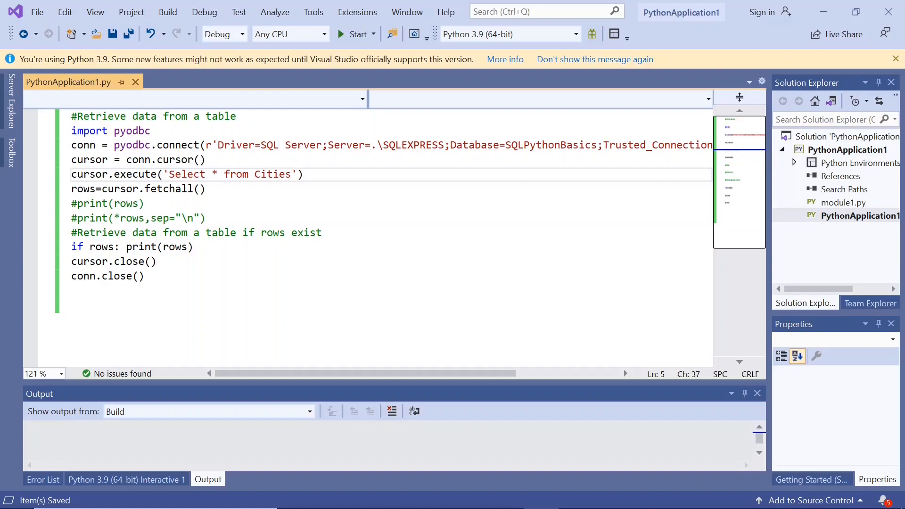
Change the queried table to Citiess, run the script, and close the empty console
left_click(290, 174)
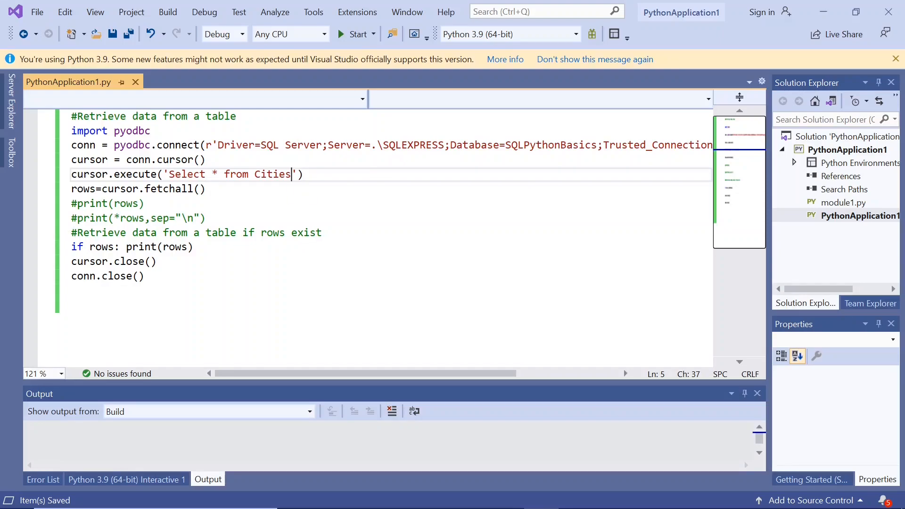
type("s")
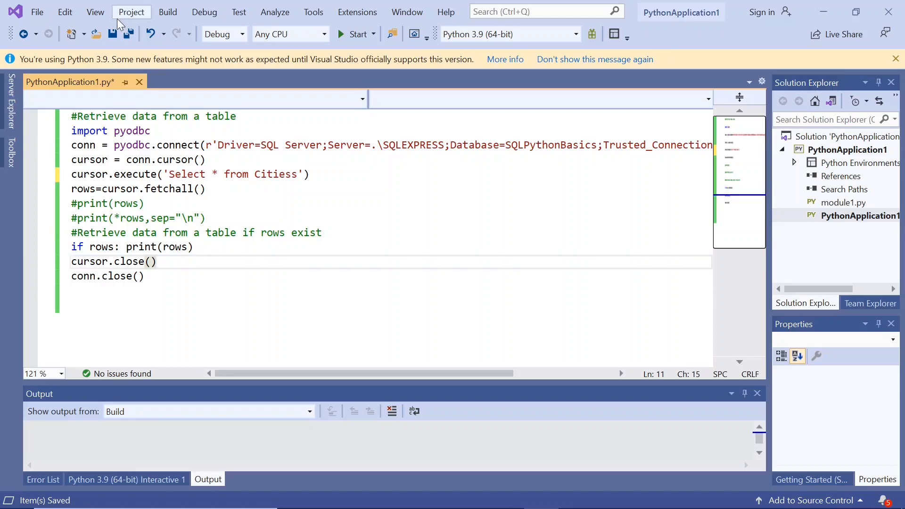
left_click(203, 12)
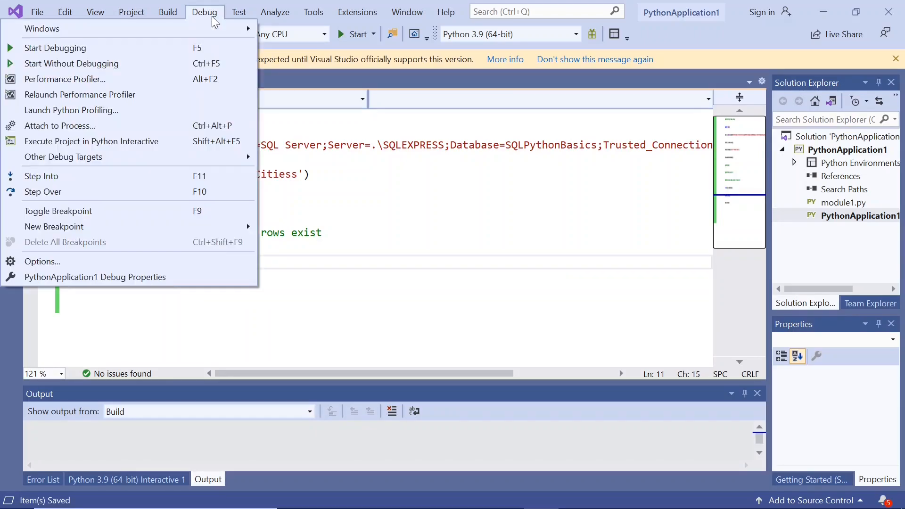
left_click(71, 63)
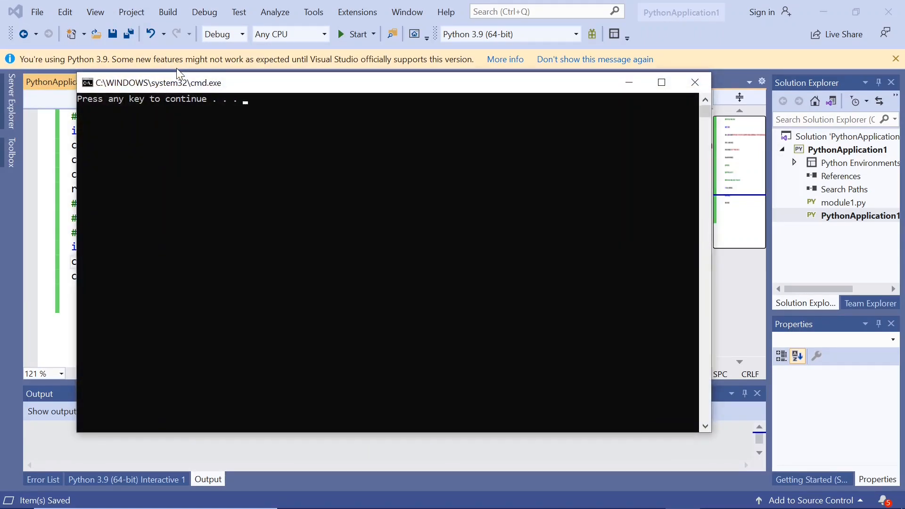
mouse_move(107, 109)
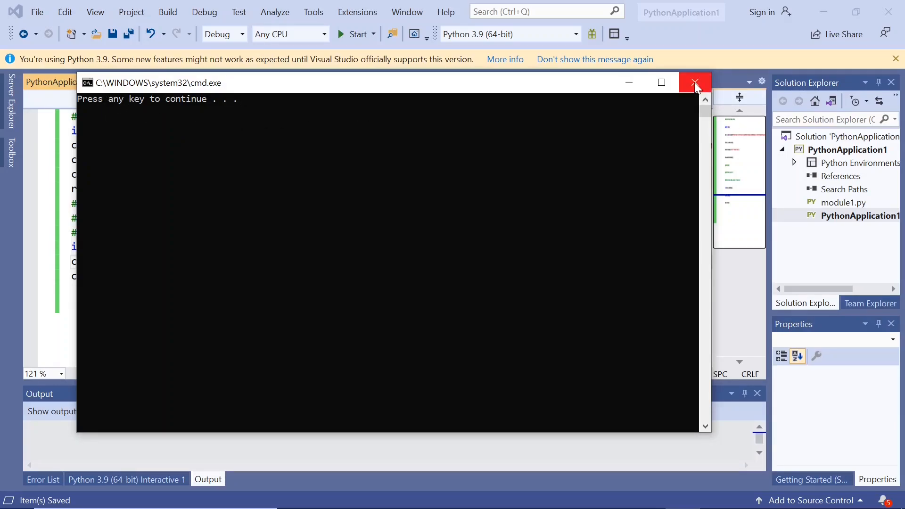
left_click(695, 82)
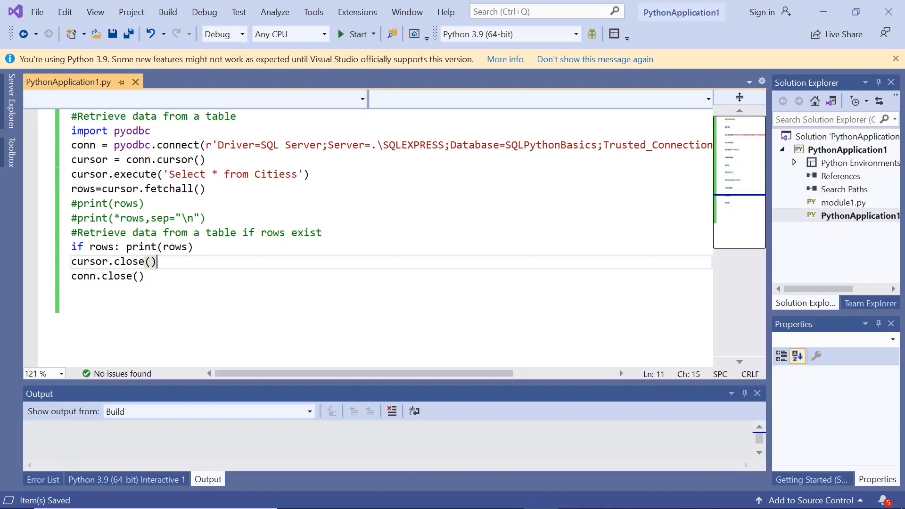
mouse_move(222, 34)
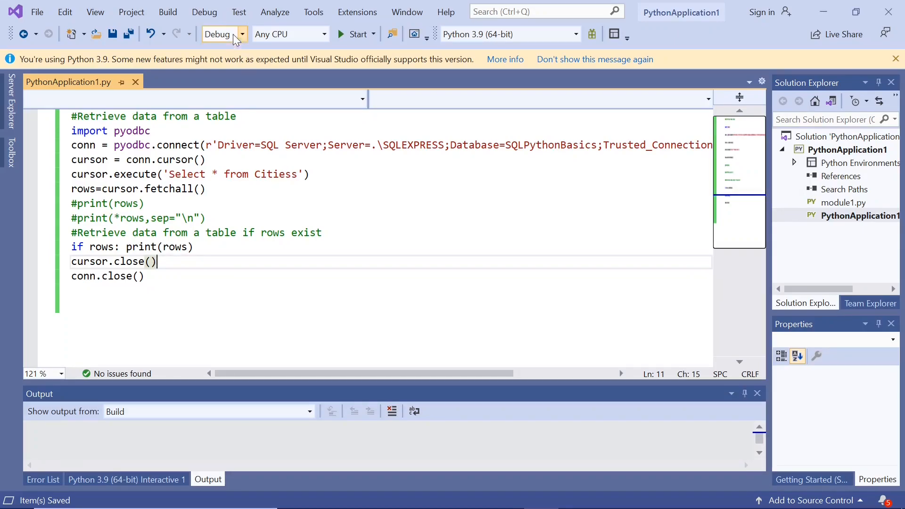
Run the script again to confirm nothing prints for the empty table
left_click(204, 11)
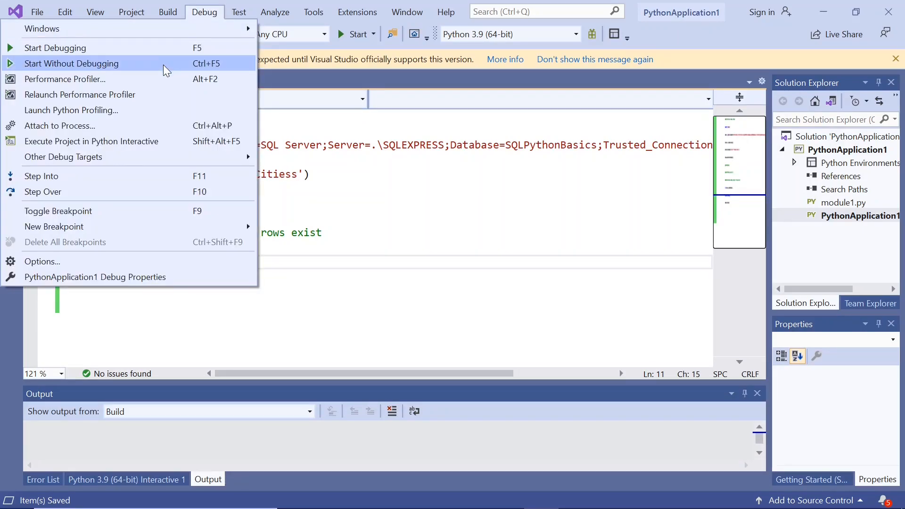
left_click(71, 64)
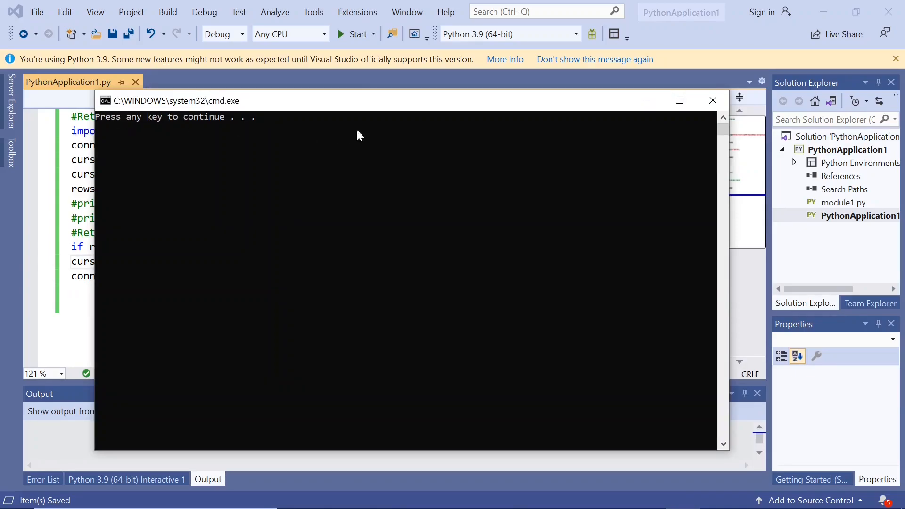
left_click(713, 100)
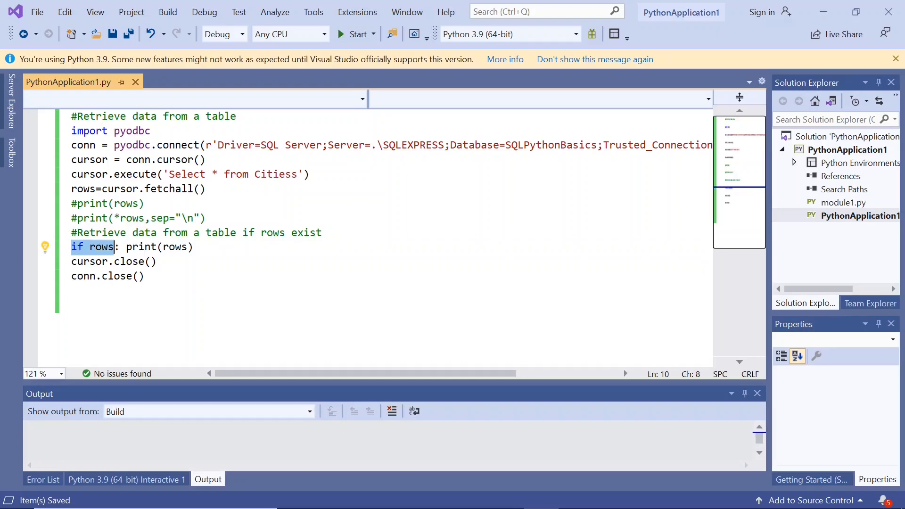
left_click(192, 247)
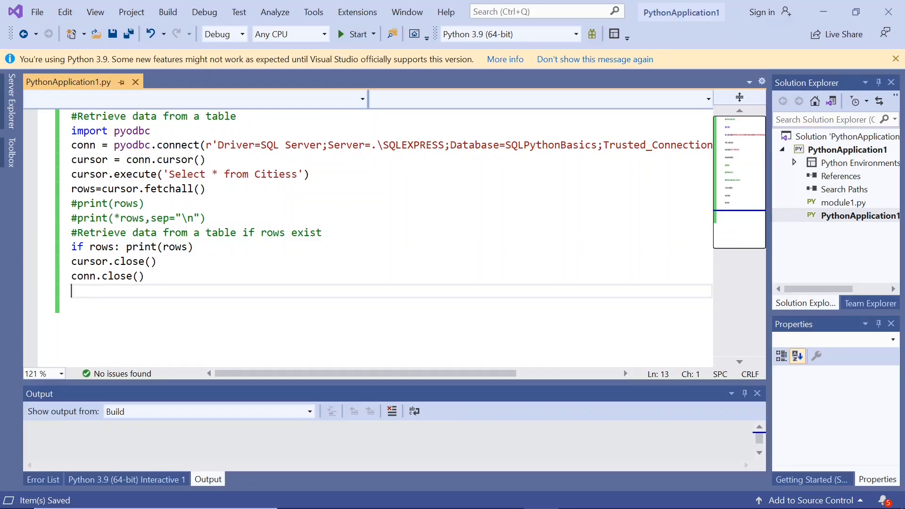
mouse_move(71, 290)
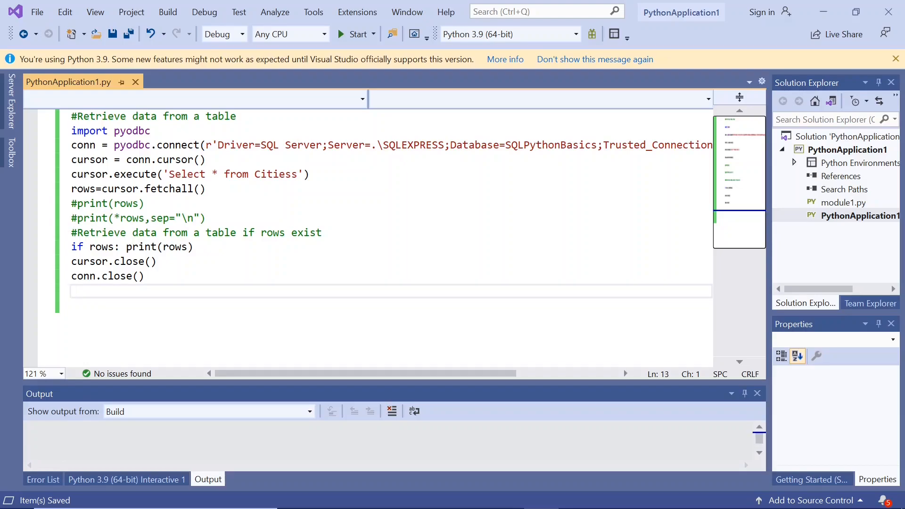
left_click(107, 275)
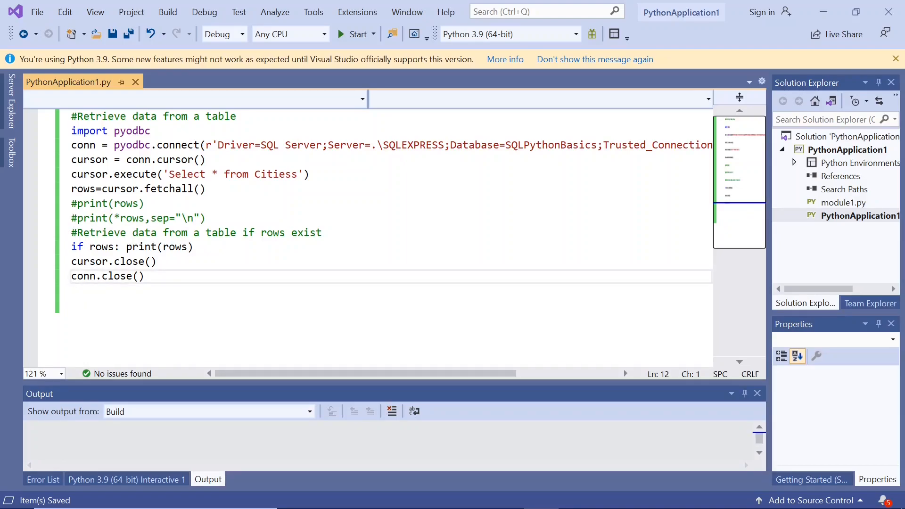
double_click(121, 188)
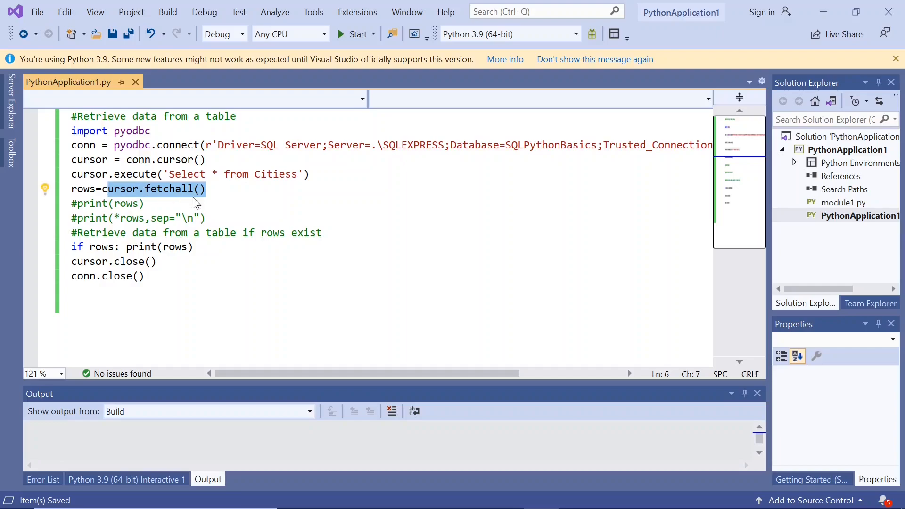
left_click(206, 219)
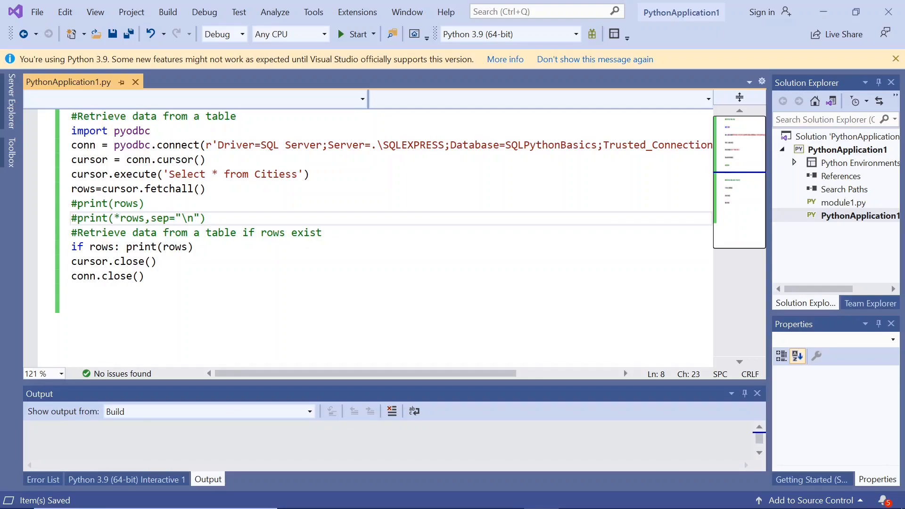
left_click(294, 175)
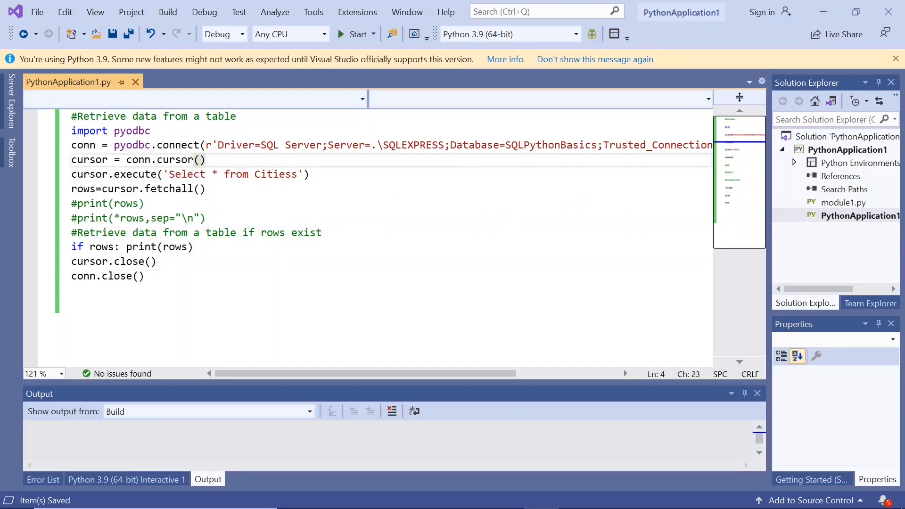
key("enter")
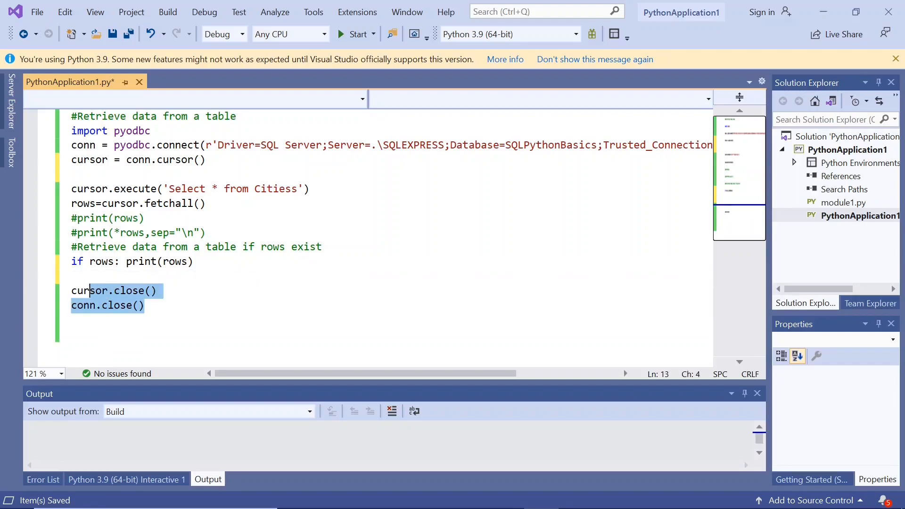
Fix the table name back to Cities and begin a 'for row in cursor.fetchall():' loop
left_click(72, 290)
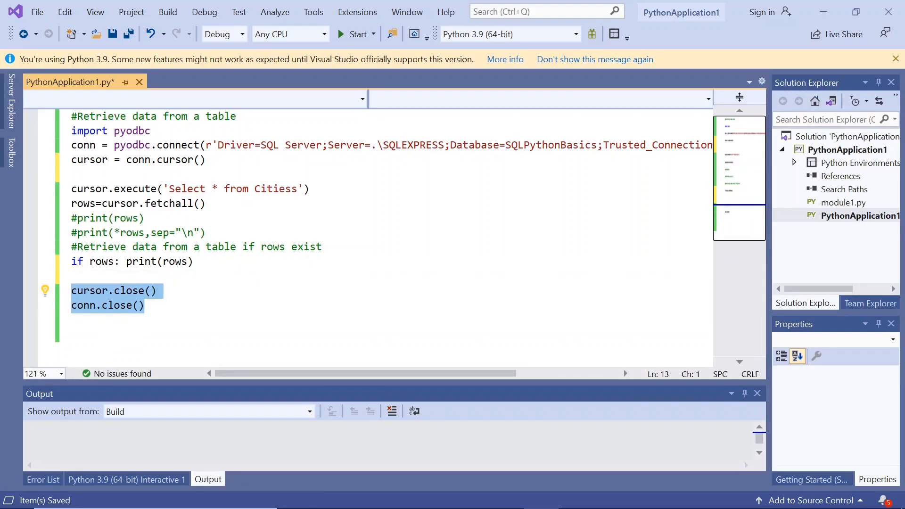
double_click(179, 159)
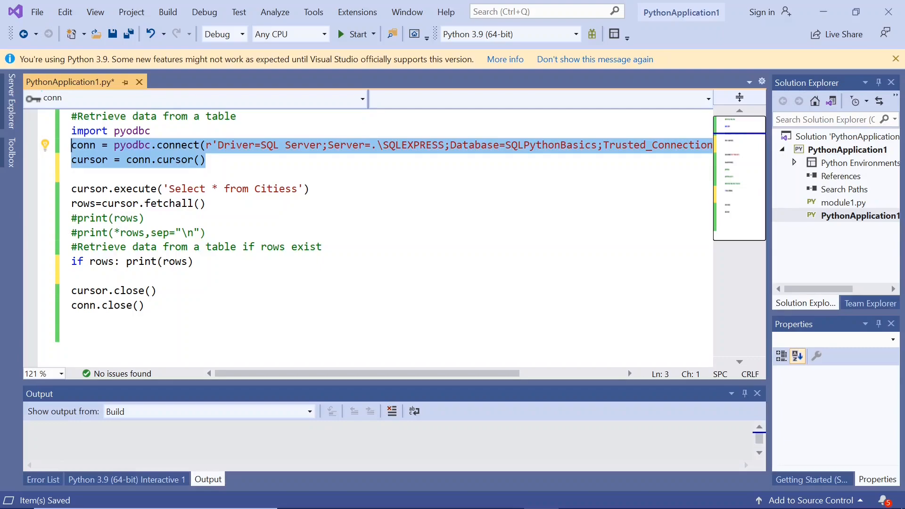
left_click(298, 188)
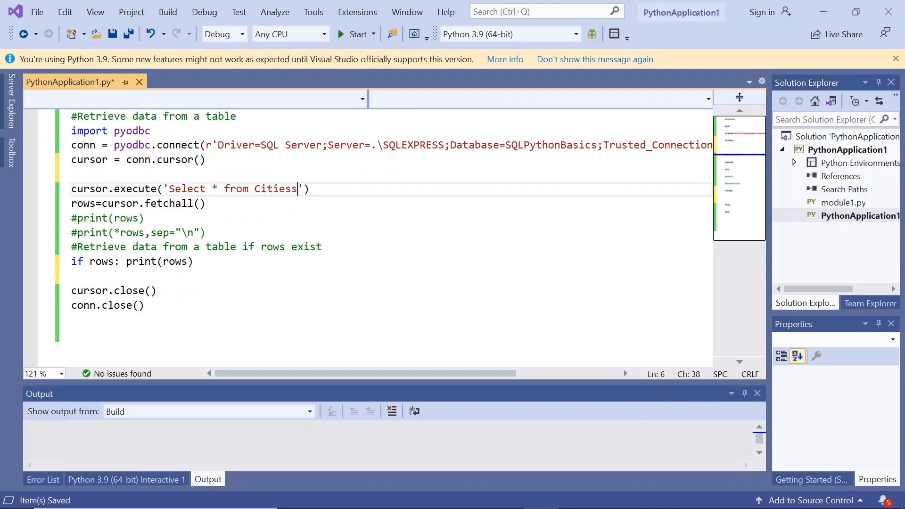
key("Backspace")
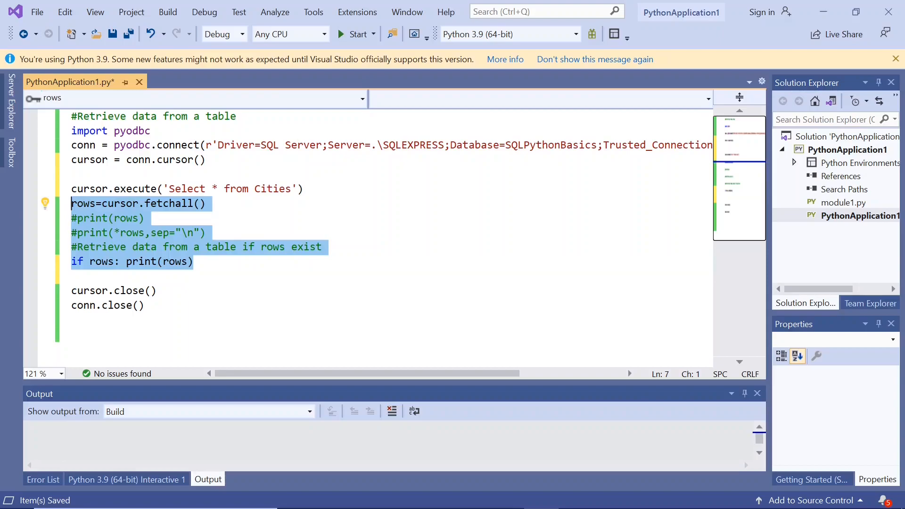
type("for row in cursor.fetchall():")
left_click(392, 218)
type("print(row)")
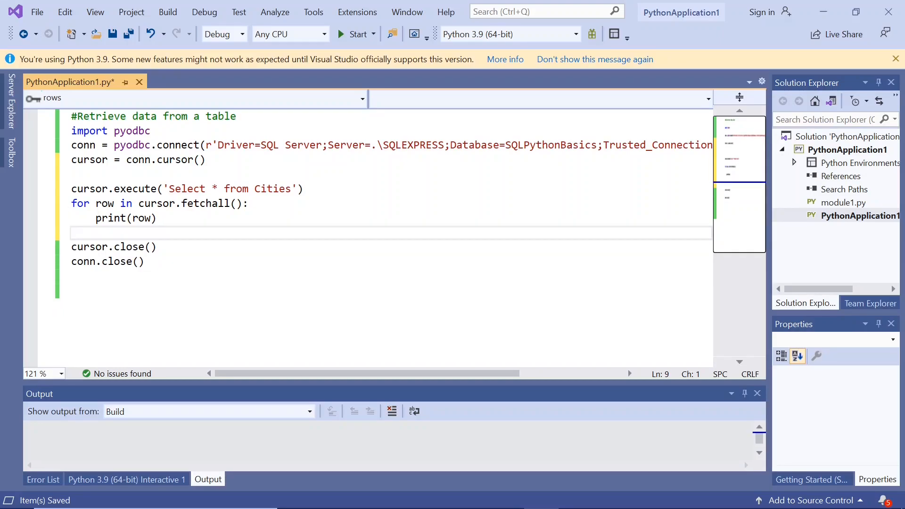
Replace the conditional printout with a 'for row in cursor.fetchall()' loop printing each row
double_click(103, 203)
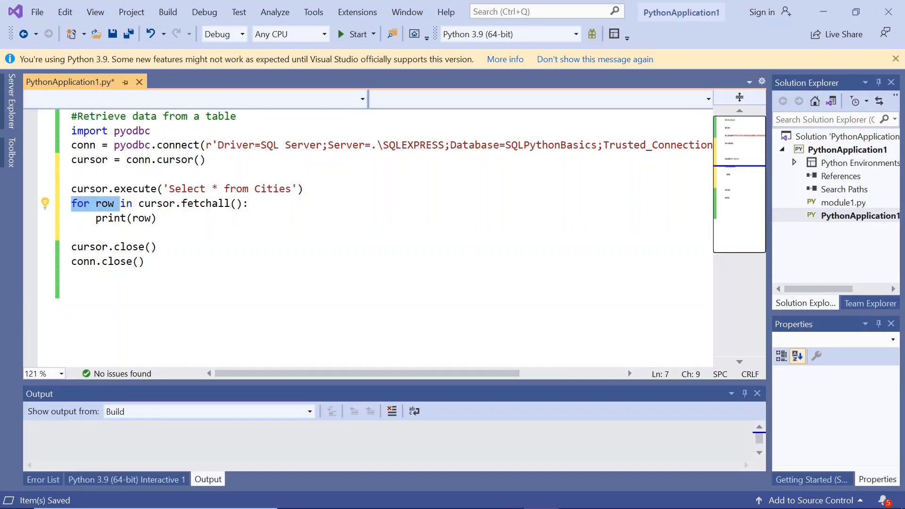
left_click(249, 203)
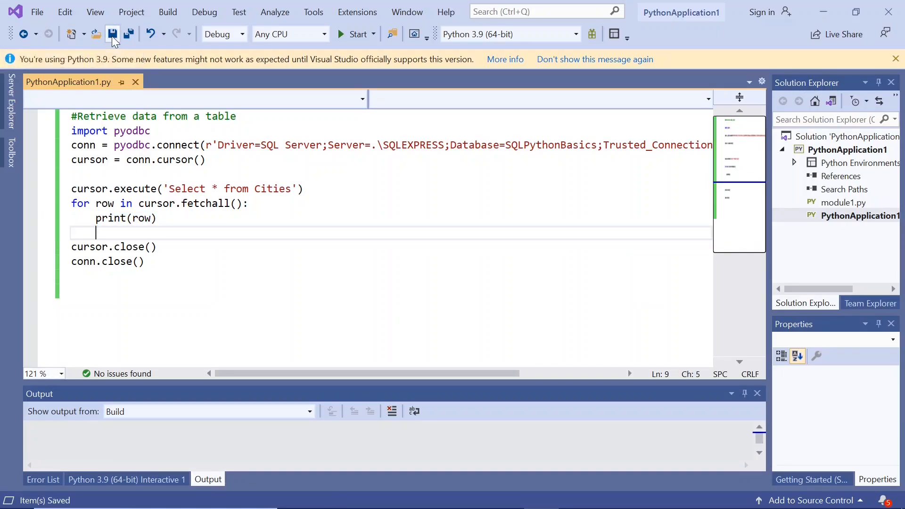
mouse_move(203, 12)
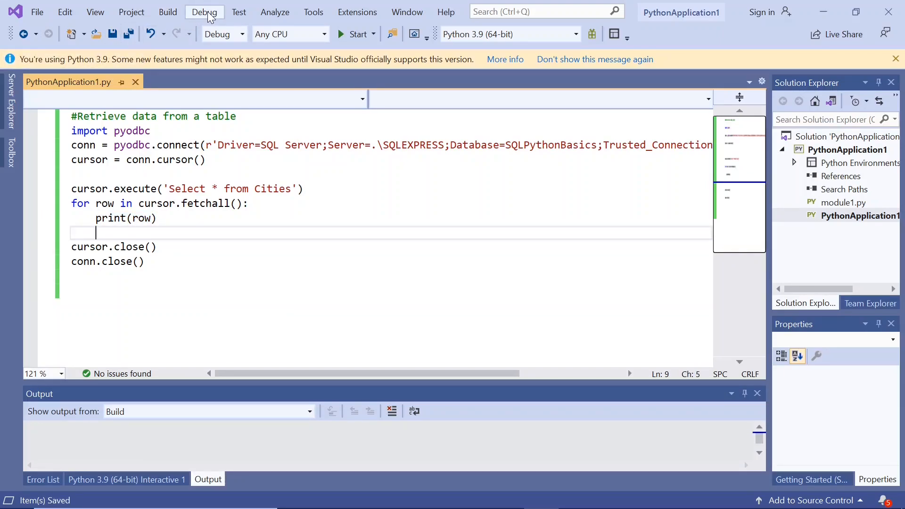
Run the script without debugging and check the five city rows, New York through London
left_click(204, 11)
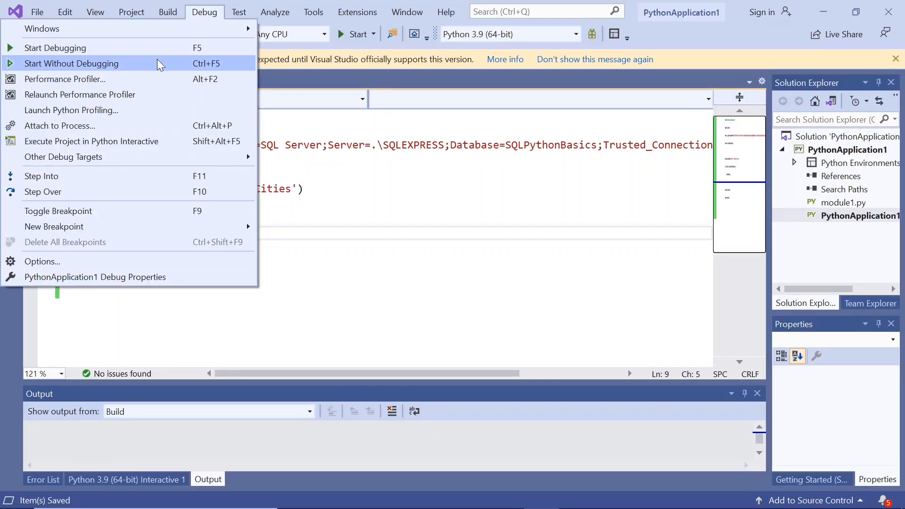
left_click(71, 64)
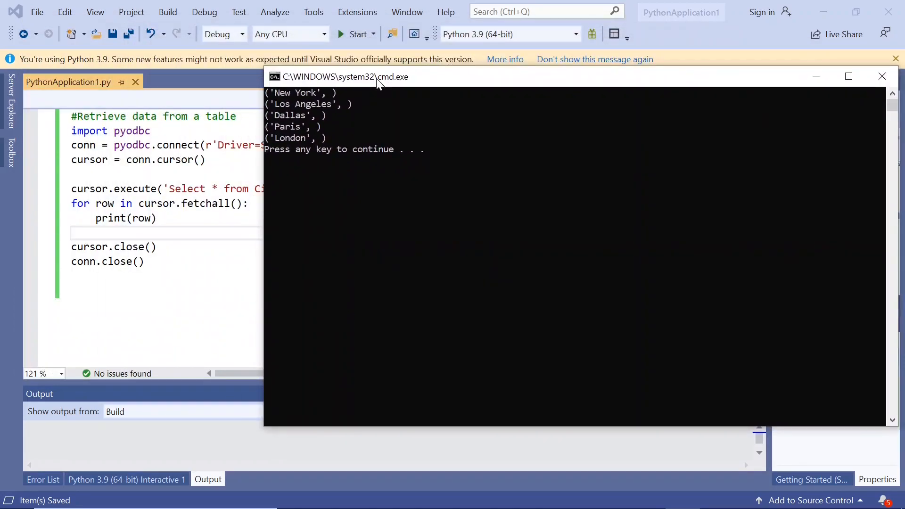
mouse_move(272, 98)
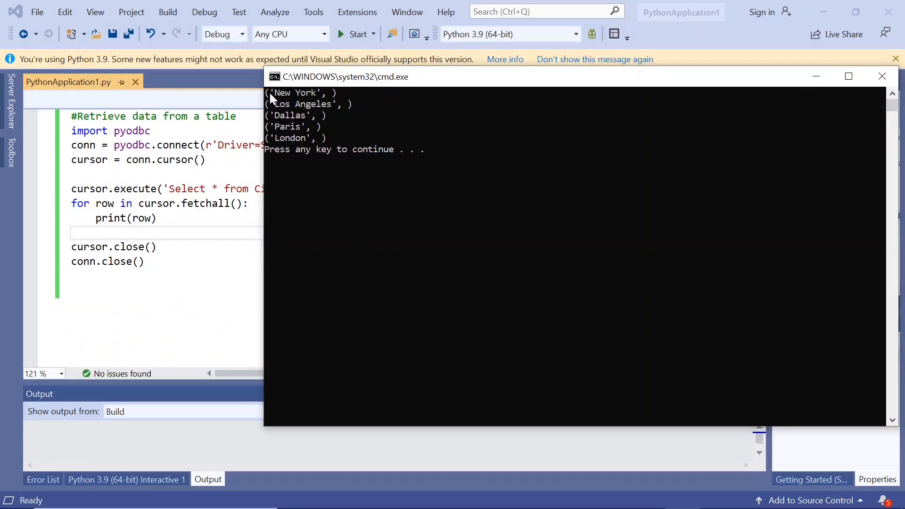
left_click(316, 142)
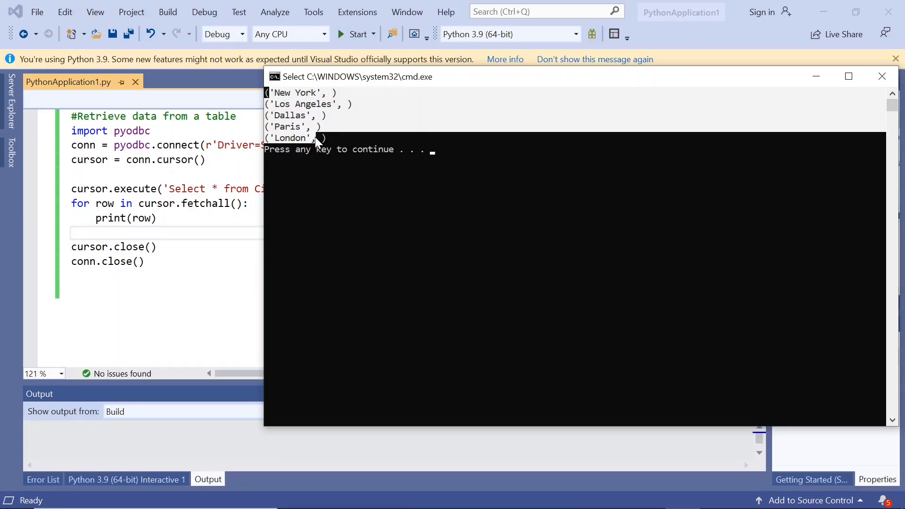
mouse_move(383, 80)
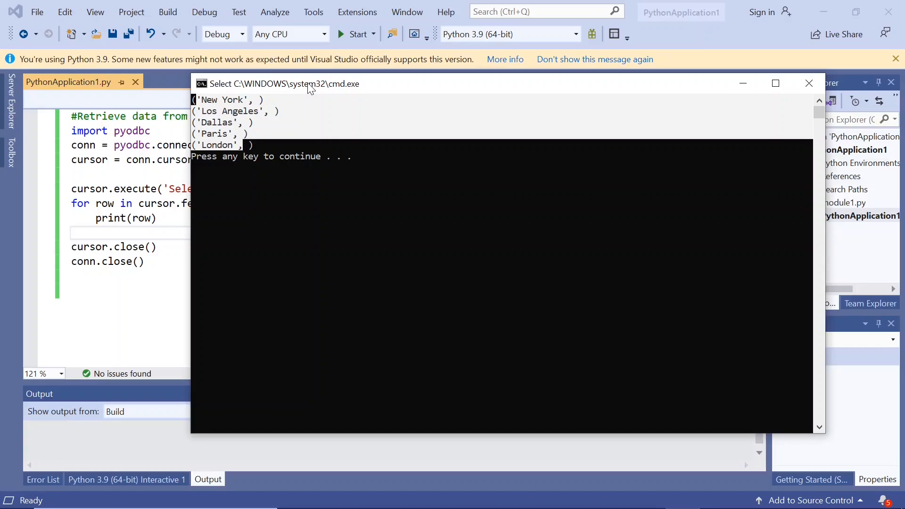
mouse_move(631, 107)
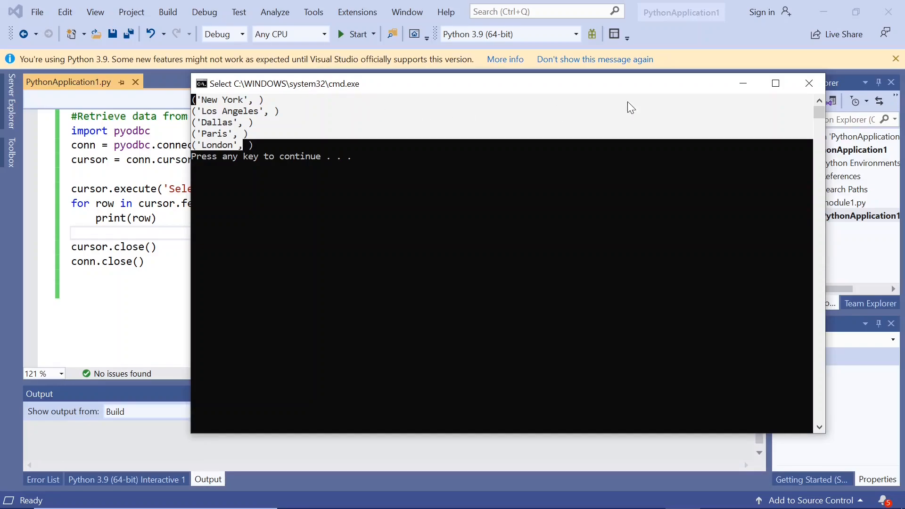
mouse_move(233, 87)
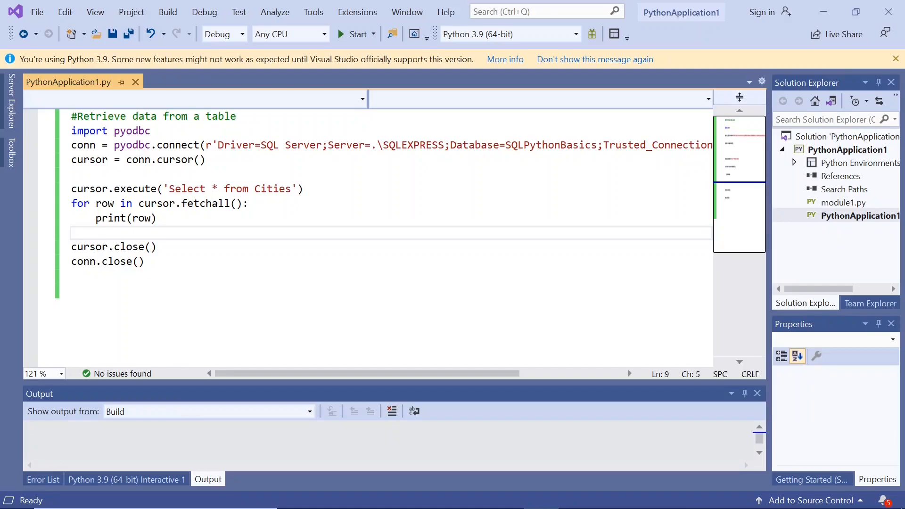
Replace 'data' in the heading comment with 'multiple columns'
double_click(185, 203)
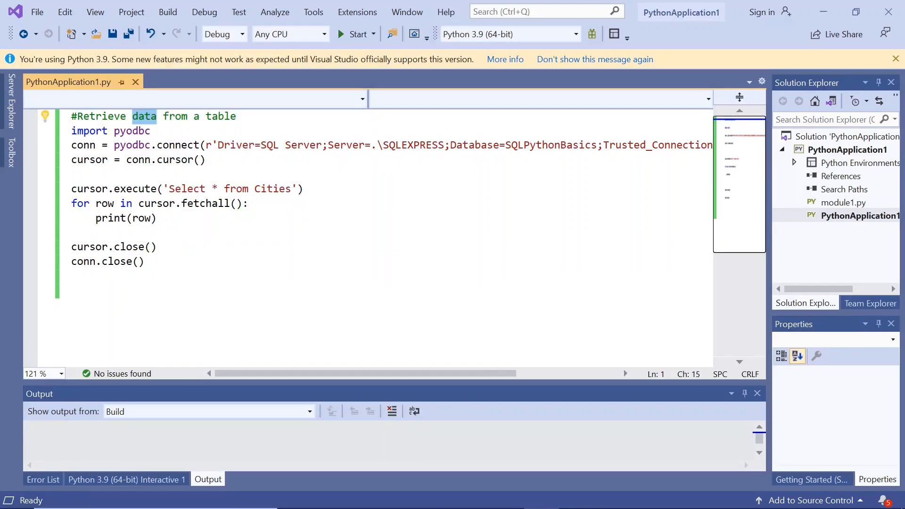
type("mul")
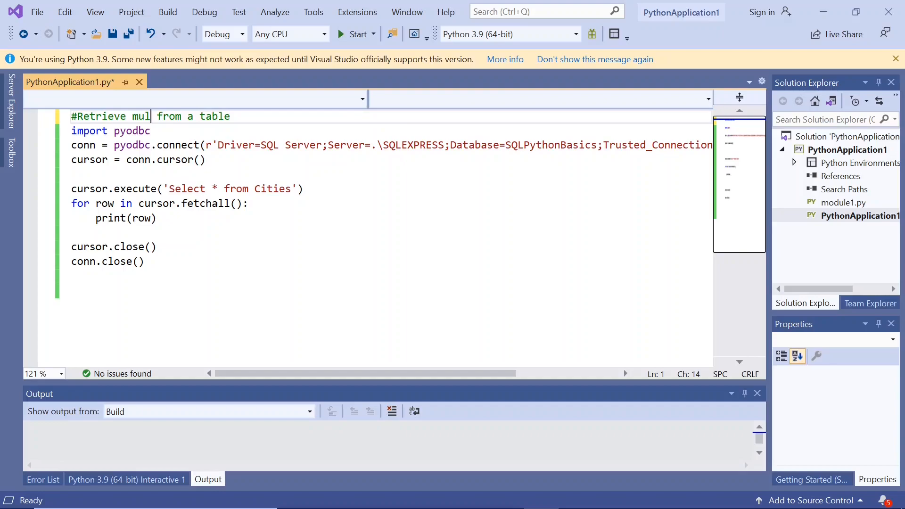
type("tiple col")
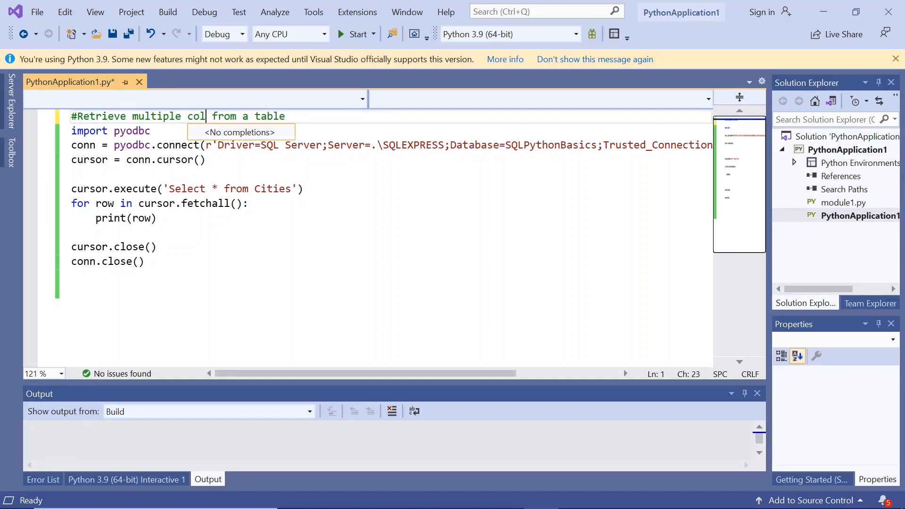
type("umns")
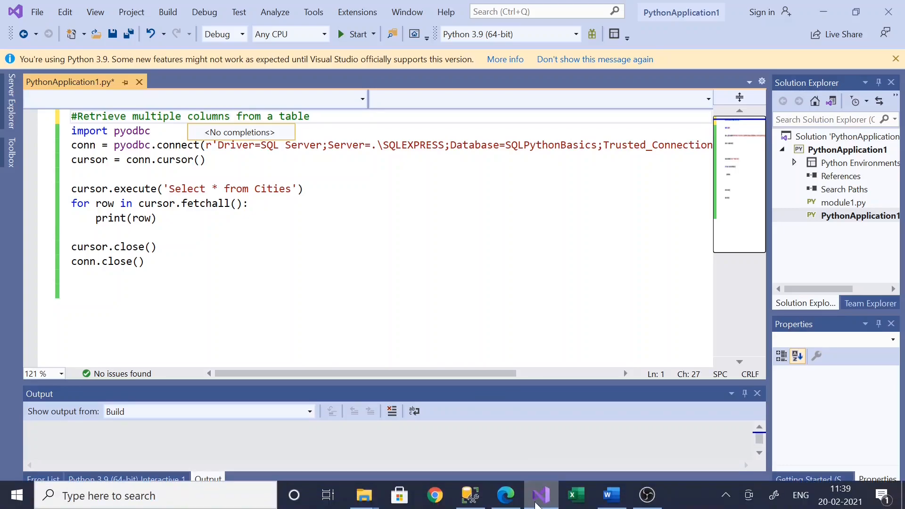
Close the Cities query and run SELECT TOP 1000 on dbo.Marks, showing six rows
left_click(469, 495)
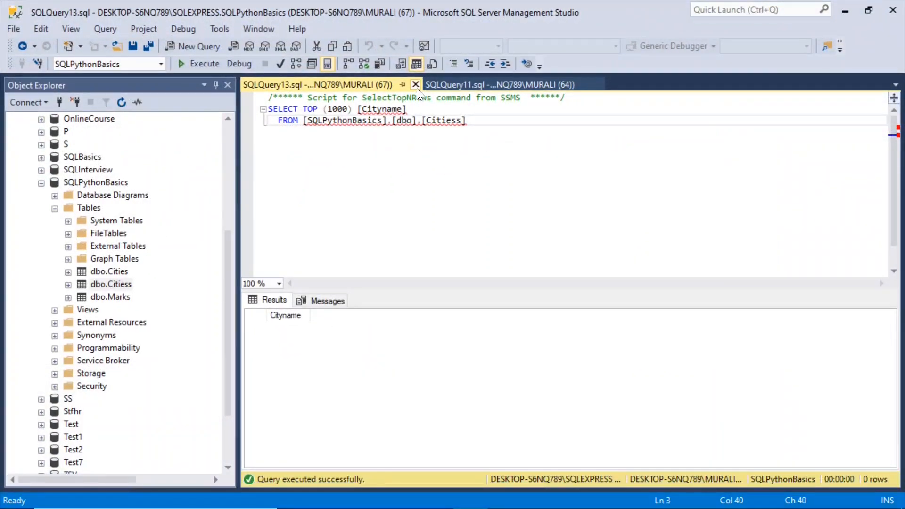
left_click(414, 85)
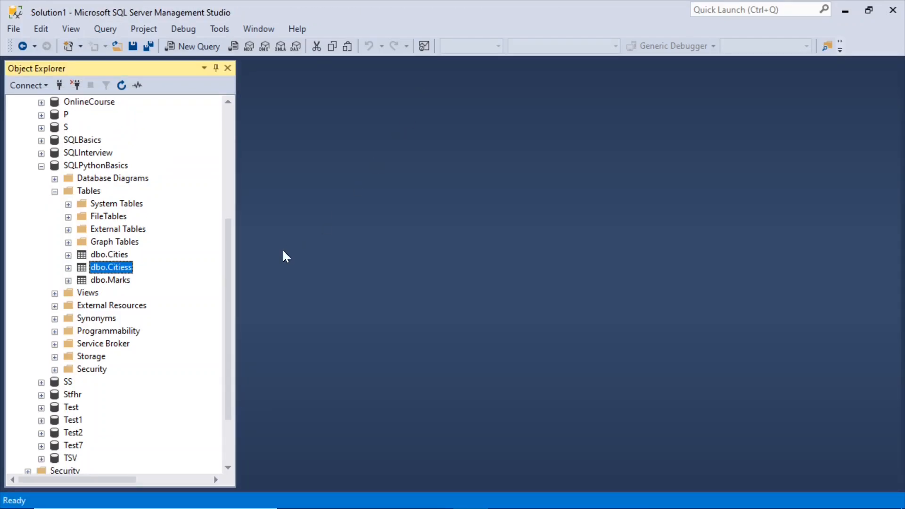
right_click(110, 280)
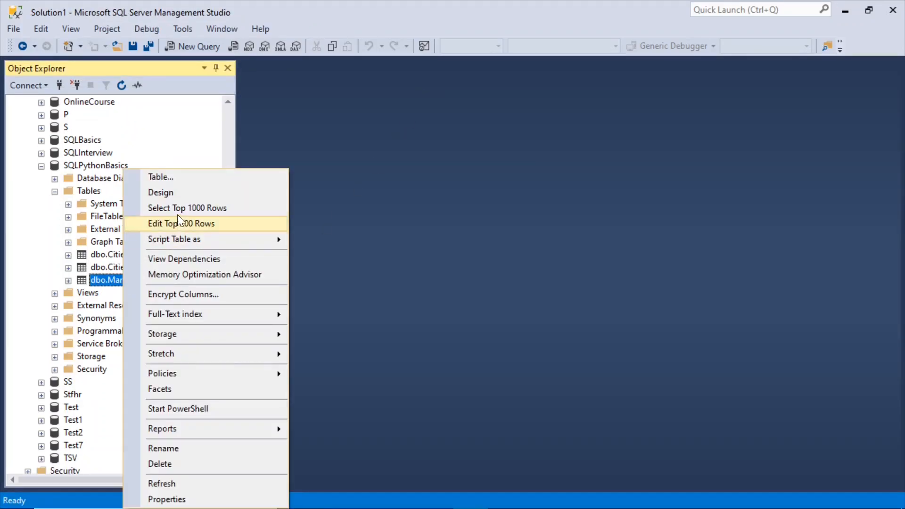
left_click(188, 207)
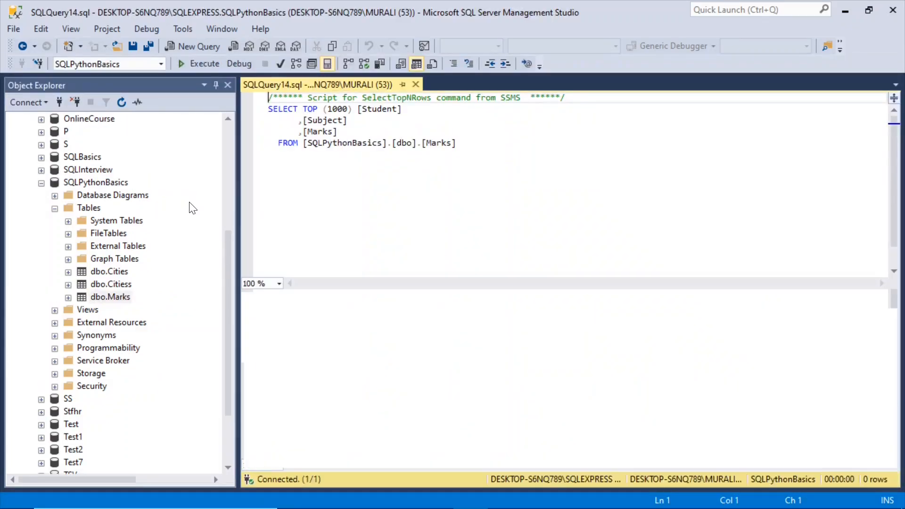
left_click(203, 63)
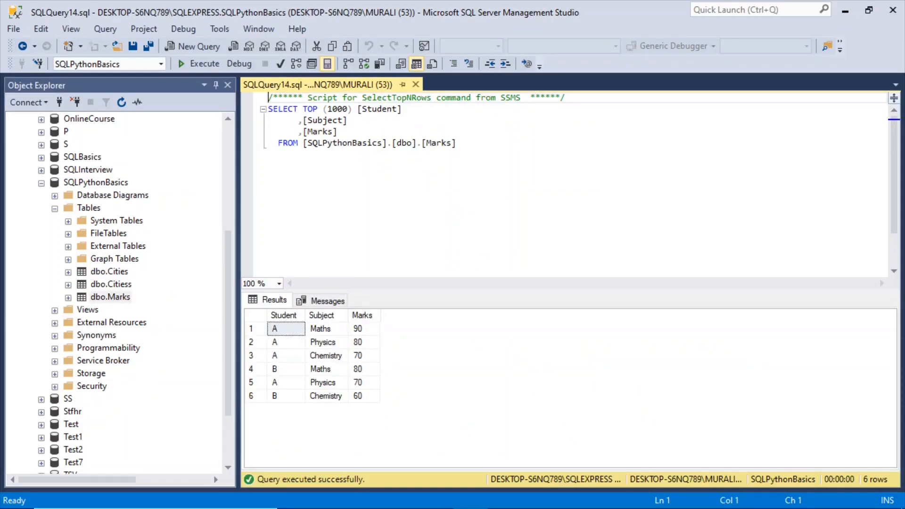
mouse_move(292, 349)
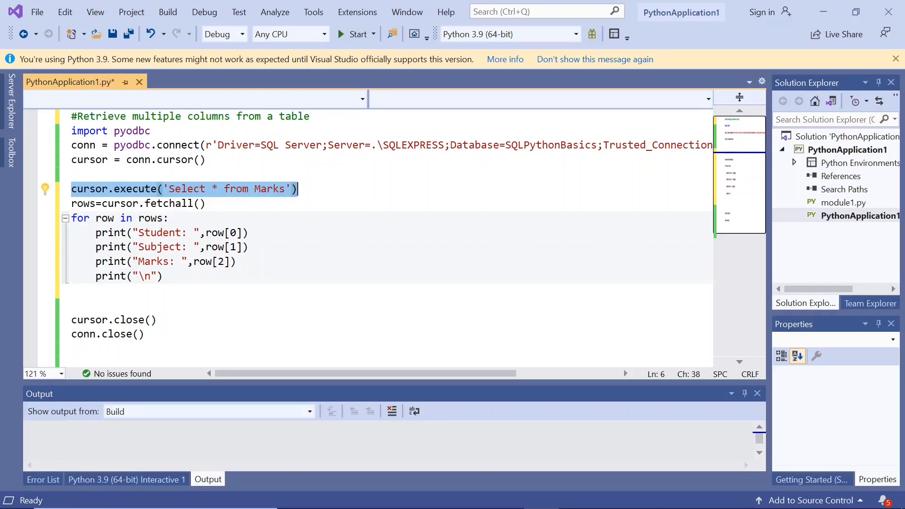
Save PythonApplication1.py with the Marks query printing Student, Subject and Marks per row
left_click(137, 203)
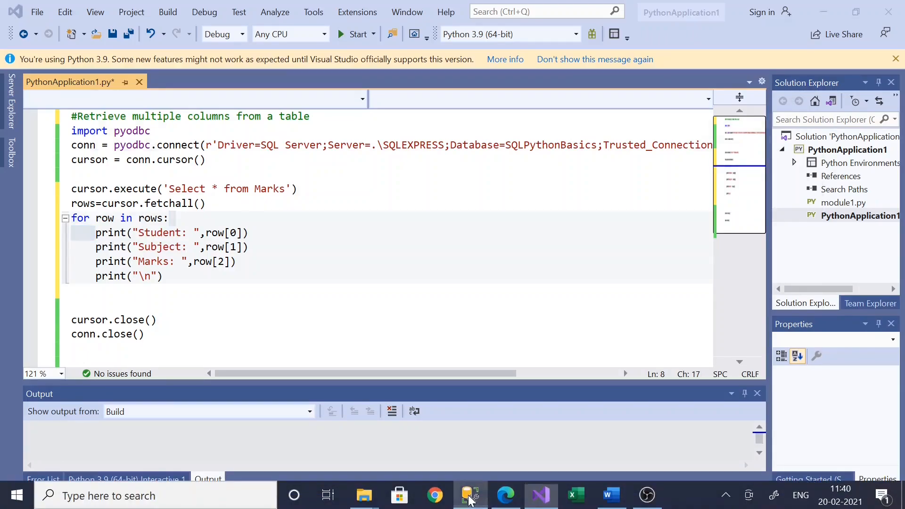
left_click(470, 495)
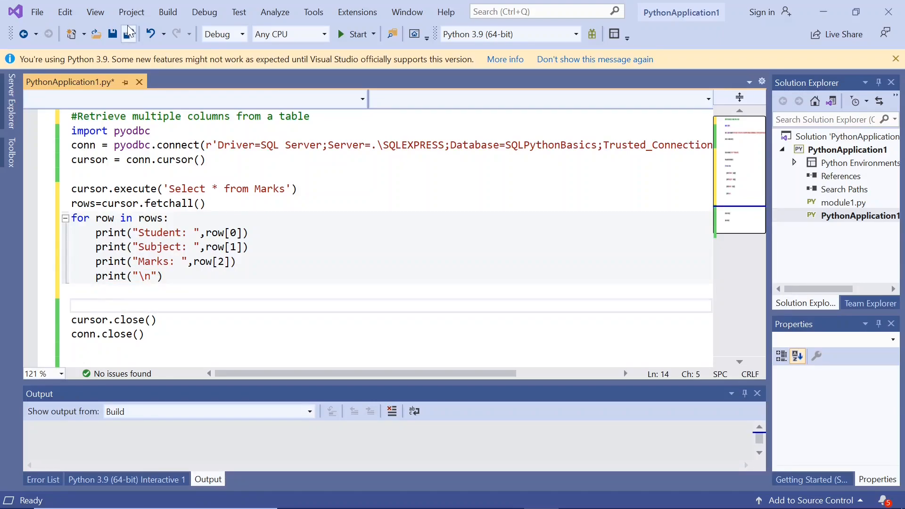
left_click(112, 34)
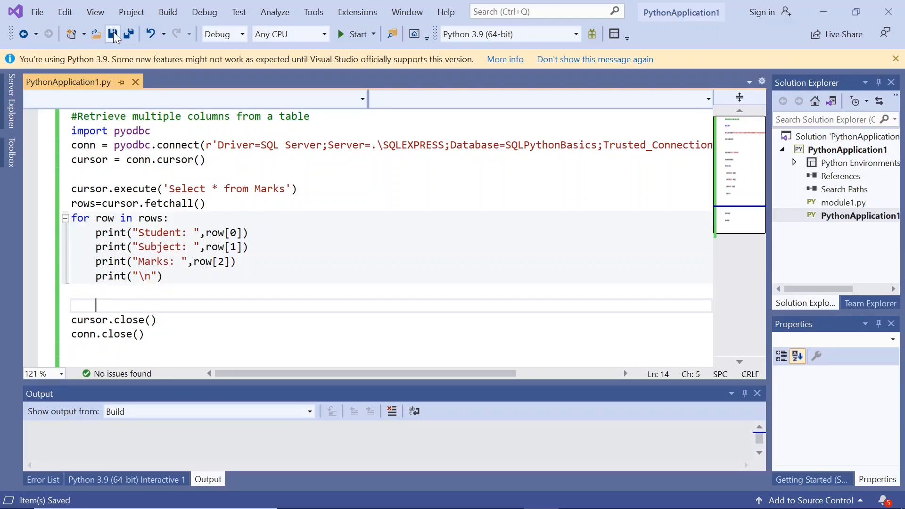
mouse_move(204, 11)
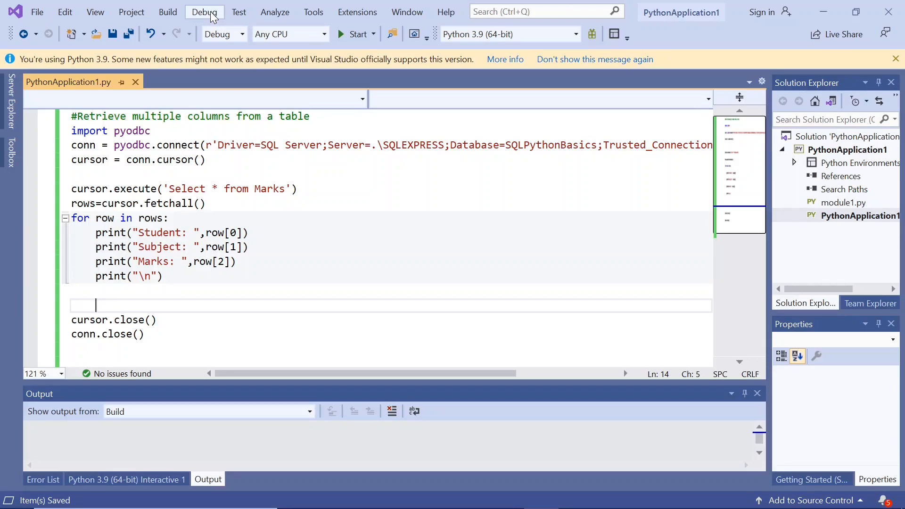
Run the script without debugging, printing Student, Subject and Marks for all six rows
left_click(203, 12)
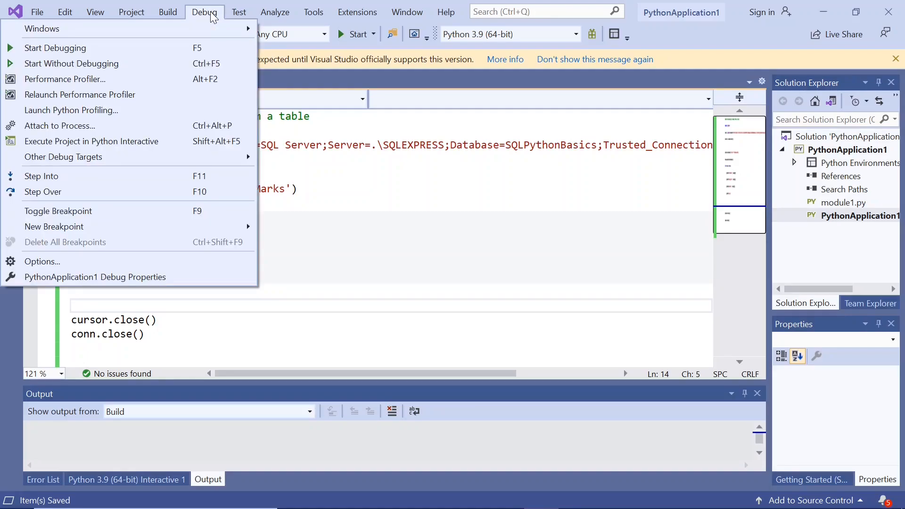
left_click(71, 63)
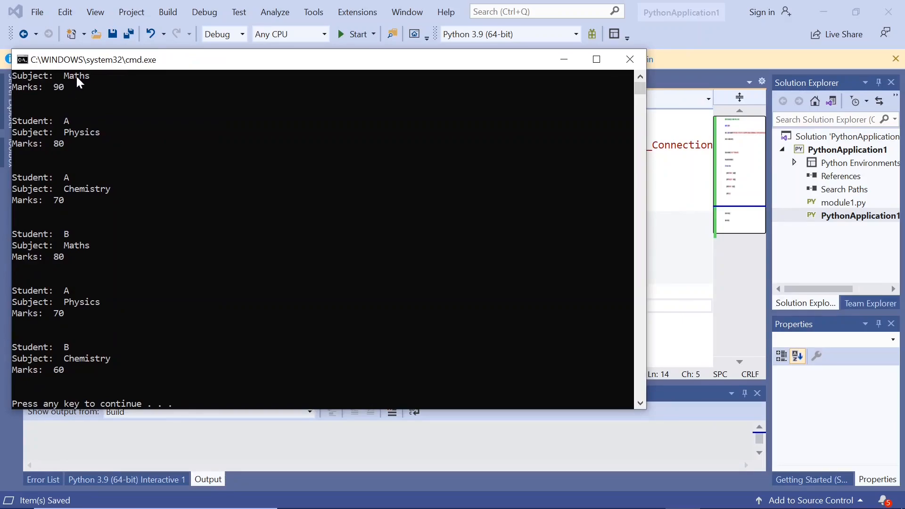
mouse_move(64, 93)
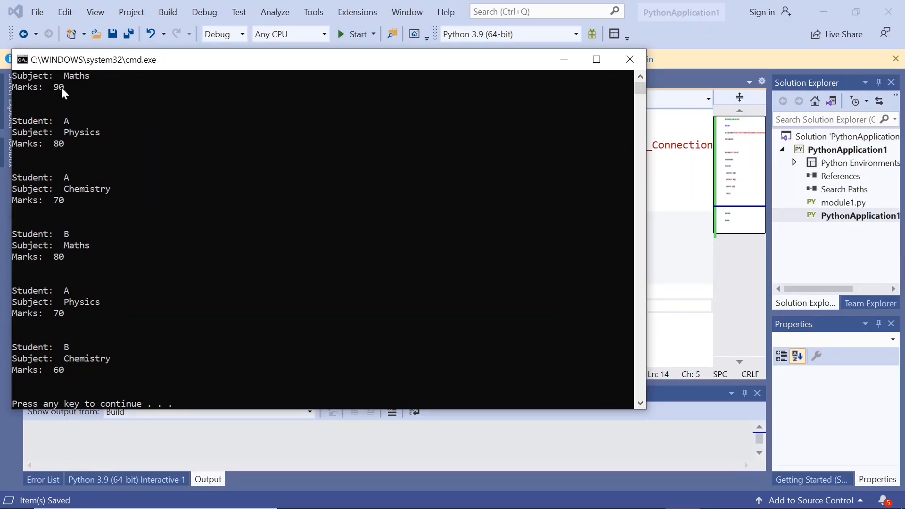
mouse_move(65, 128)
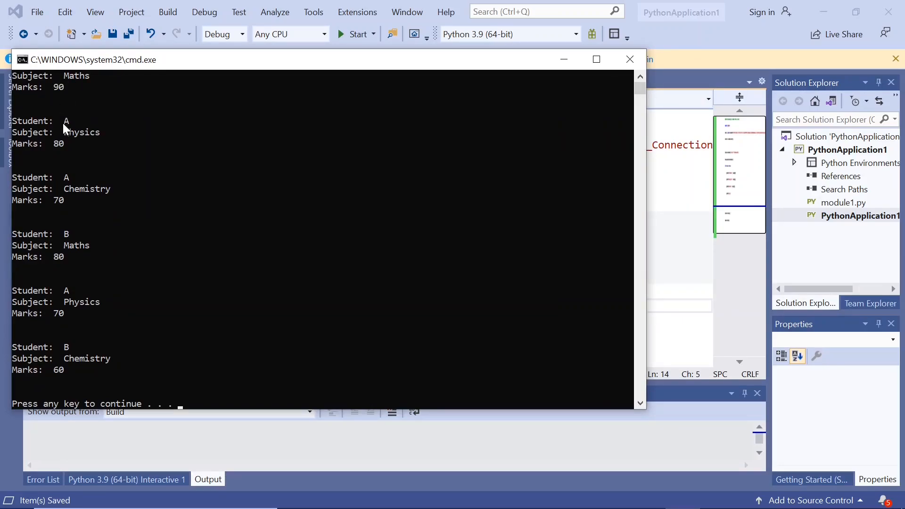
mouse_move(132, 133)
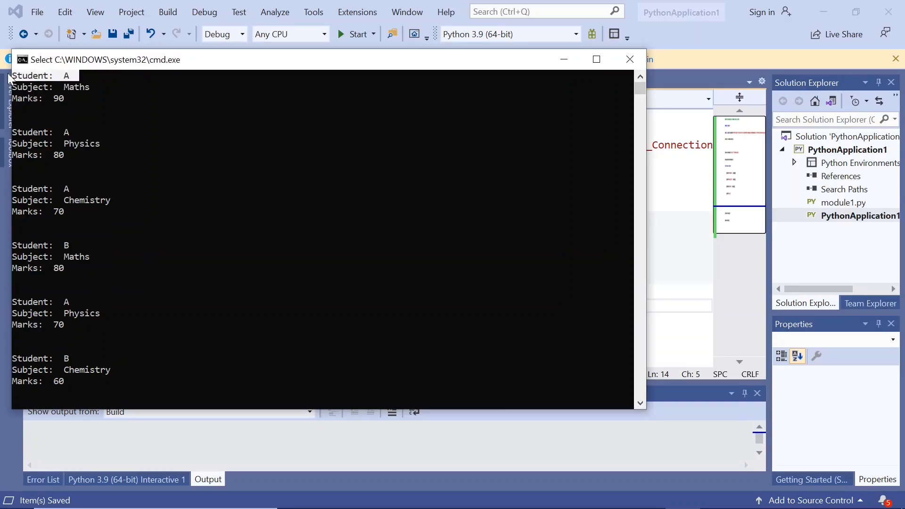
mouse_move(61, 140)
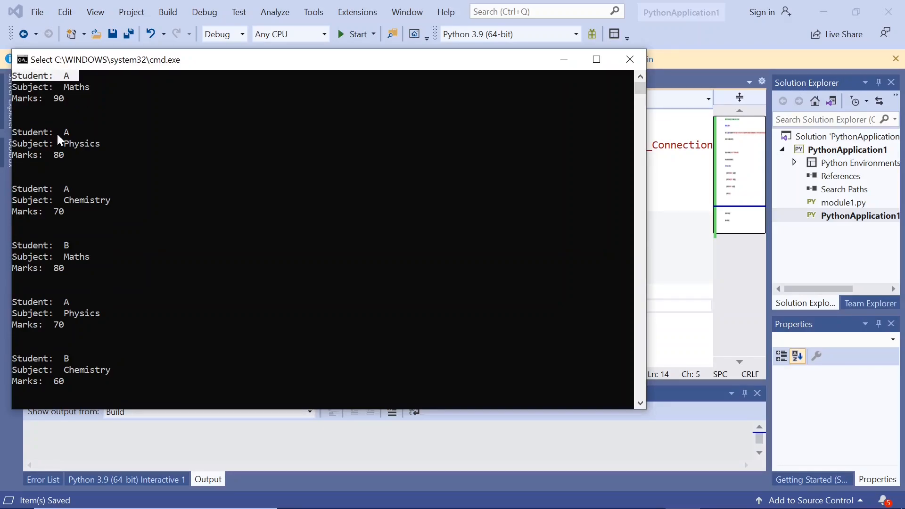
mouse_move(80, 159)
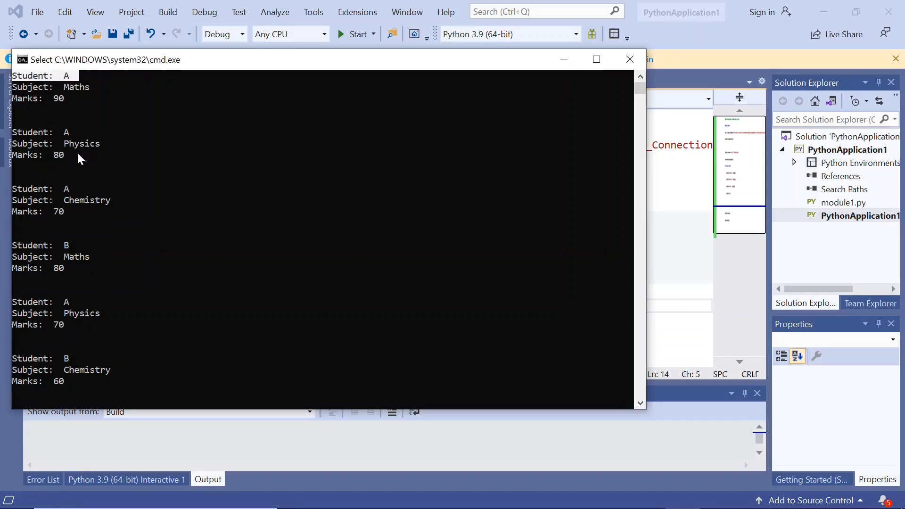
mouse_move(498, 344)
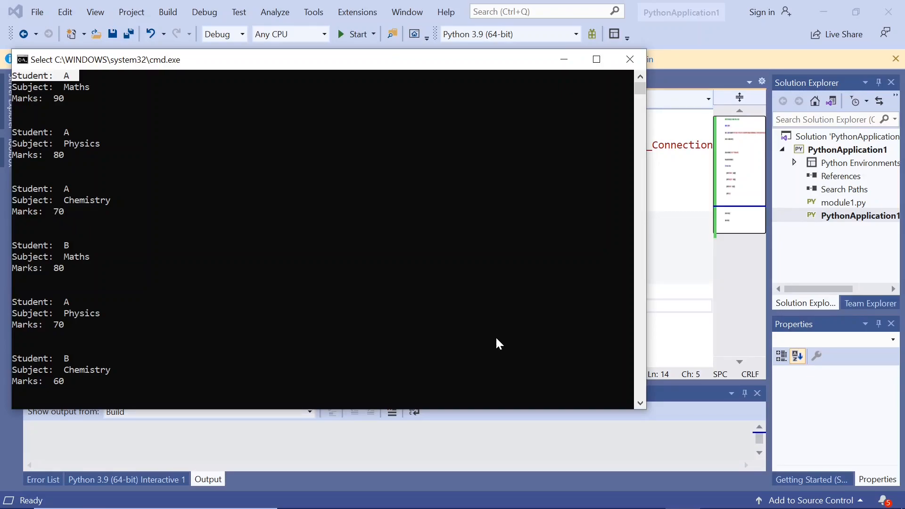
left_click(470, 496)
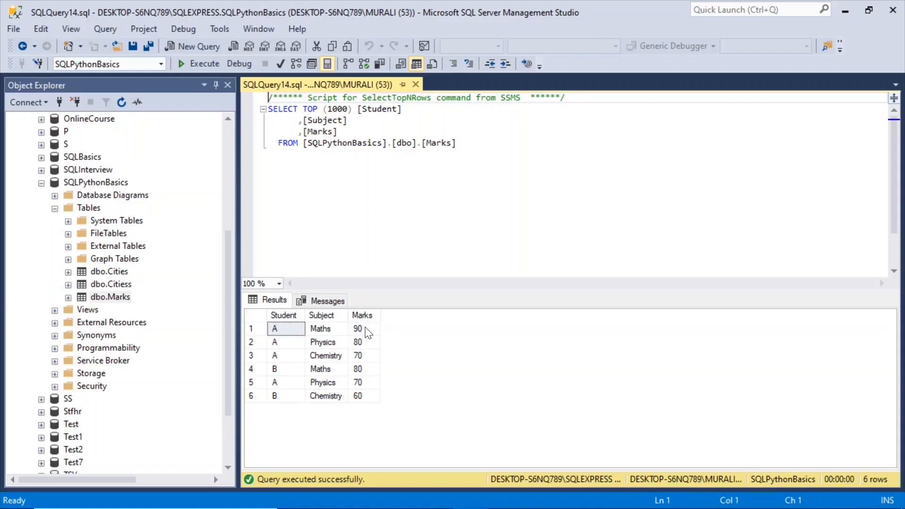
mouse_move(283, 357)
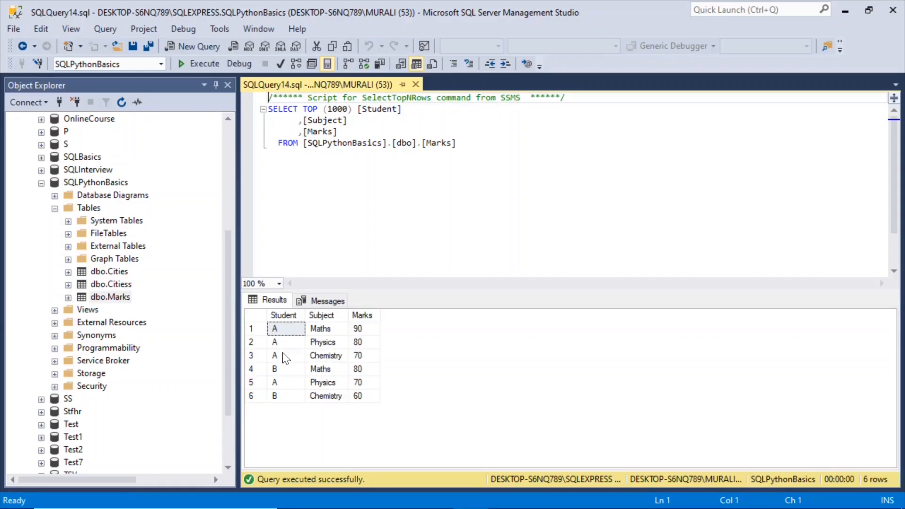
mouse_move(792, 78)
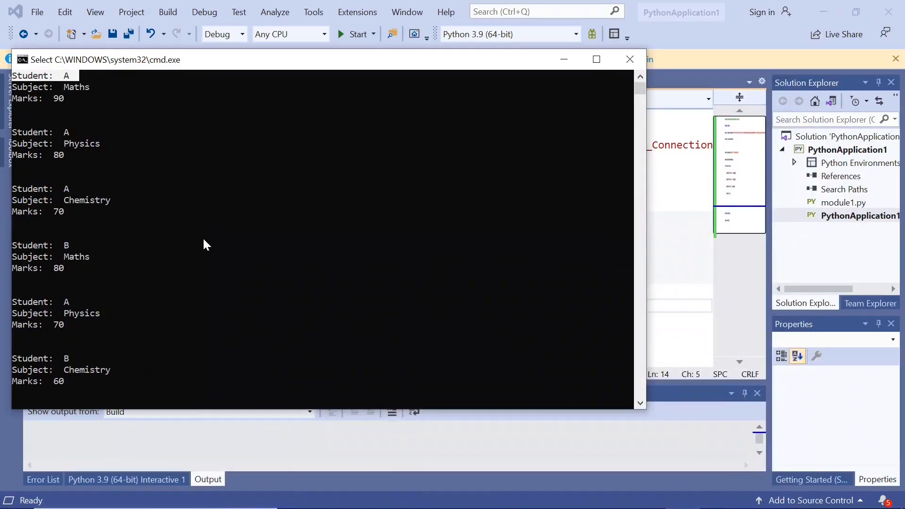
mouse_move(82, 249)
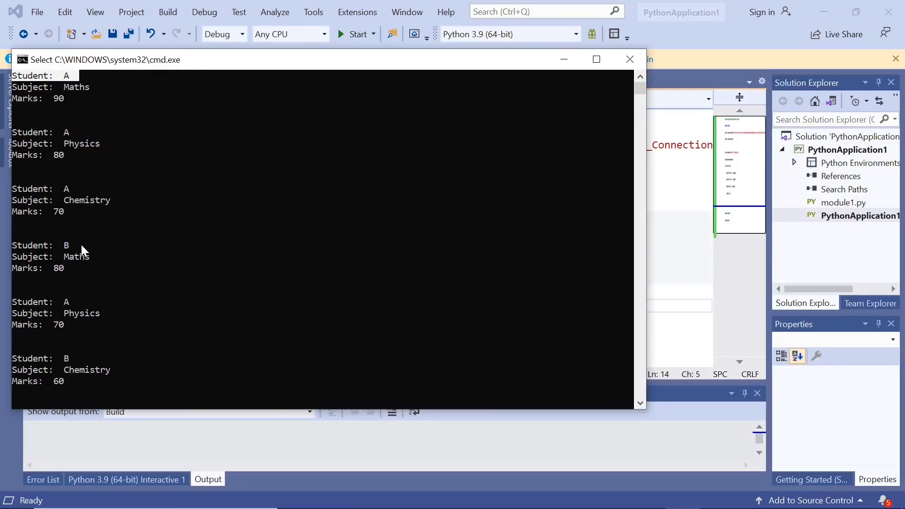
mouse_move(84, 323)
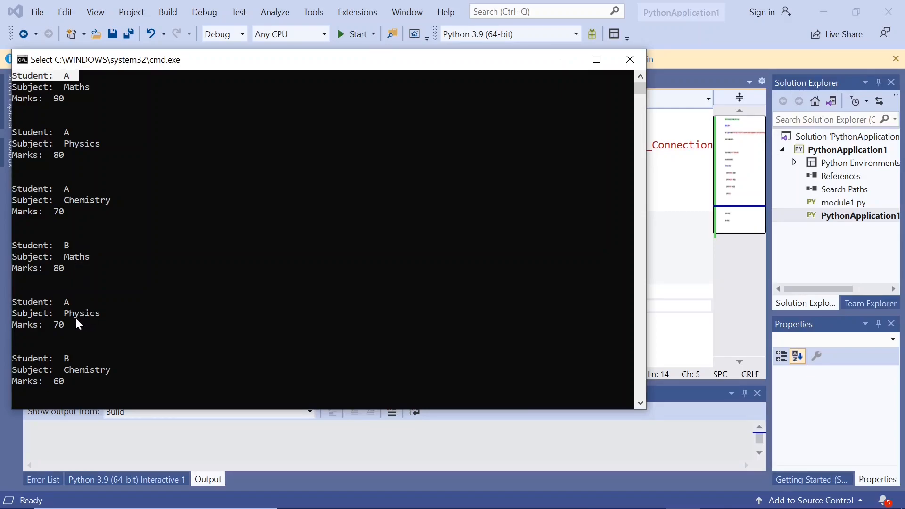
mouse_move(88, 343)
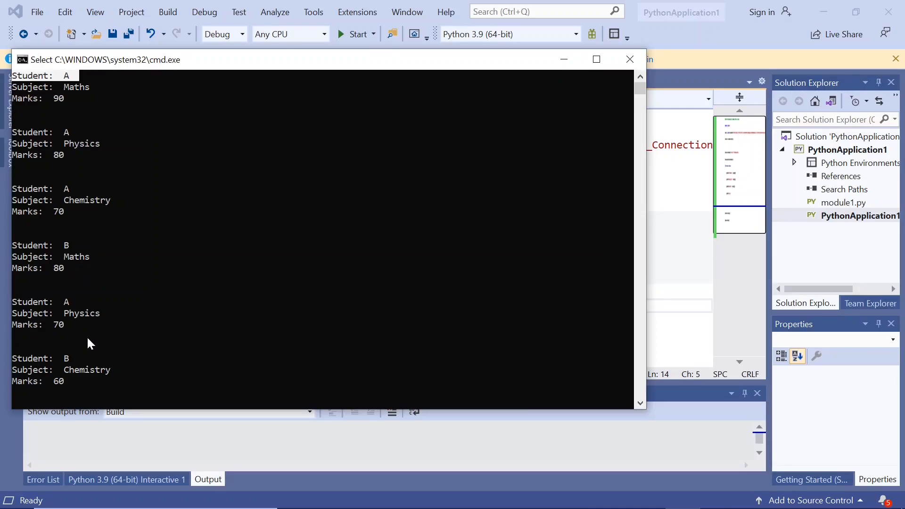
mouse_move(563, 491)
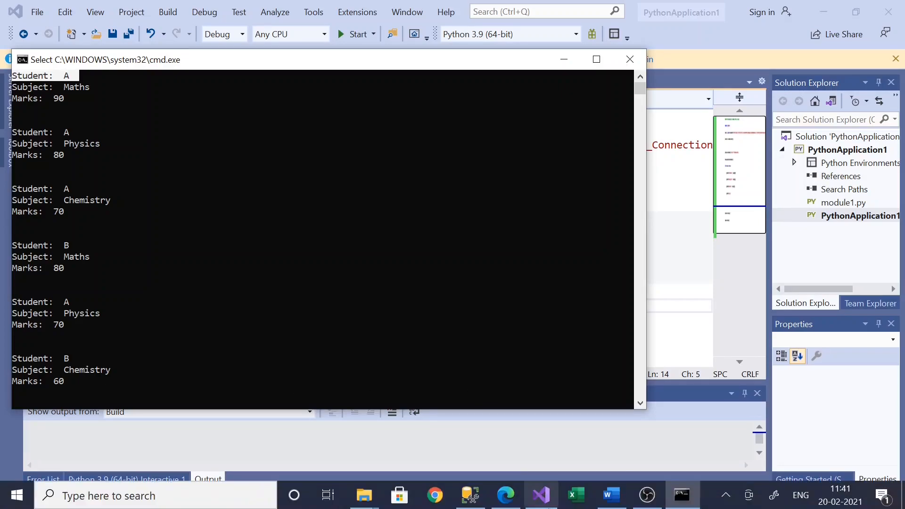
Compare the SSMS Marks rows 5 and 6 against the console output, then close the console
left_click(468, 498)
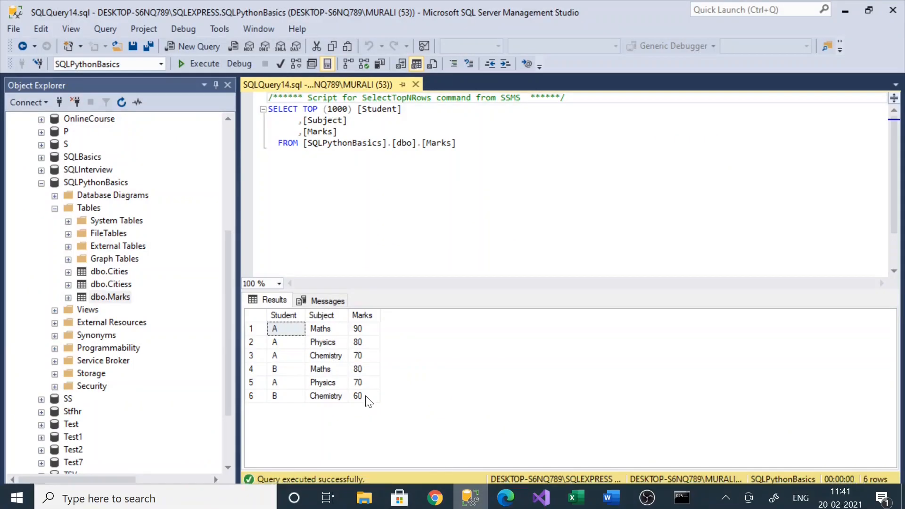
left_click(320, 369)
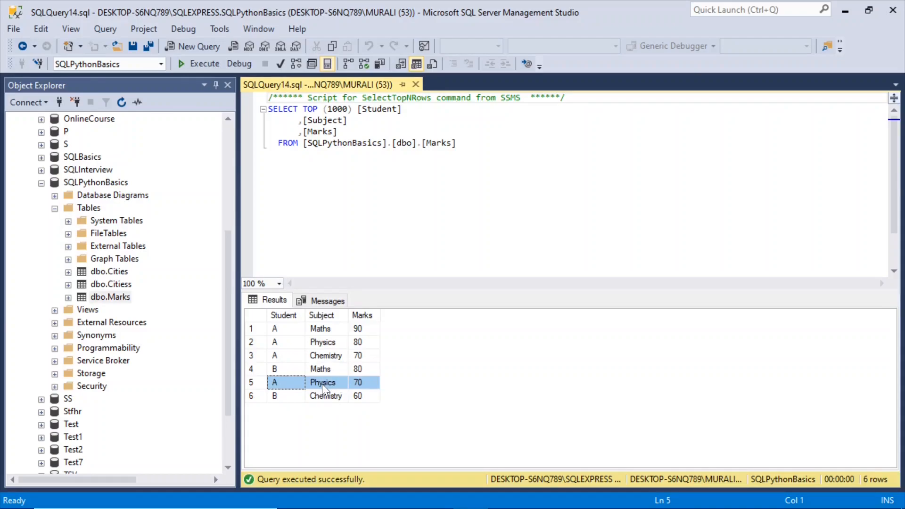
left_click(322, 383)
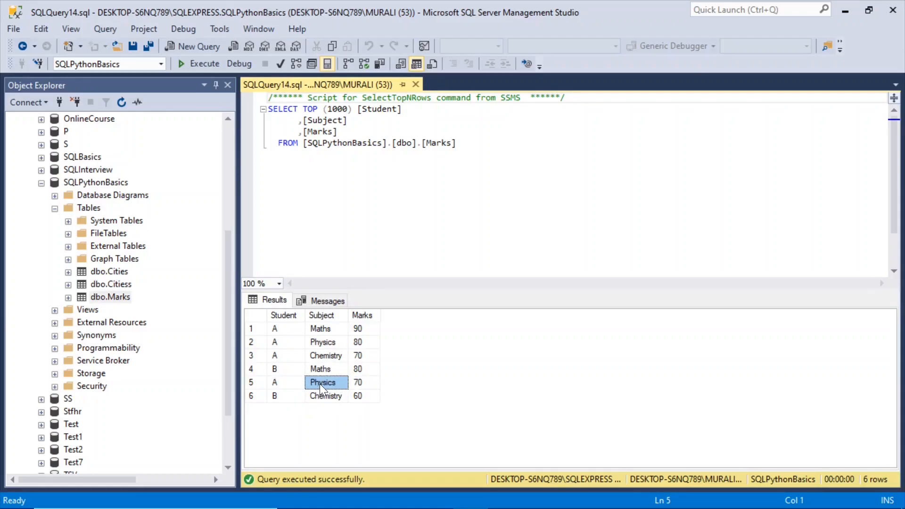
left_click(275, 382)
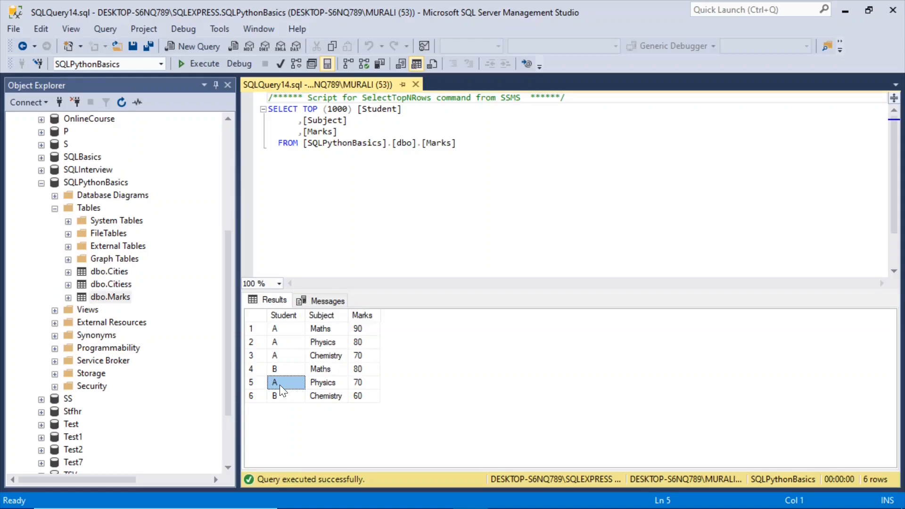
mouse_move(396, 395)
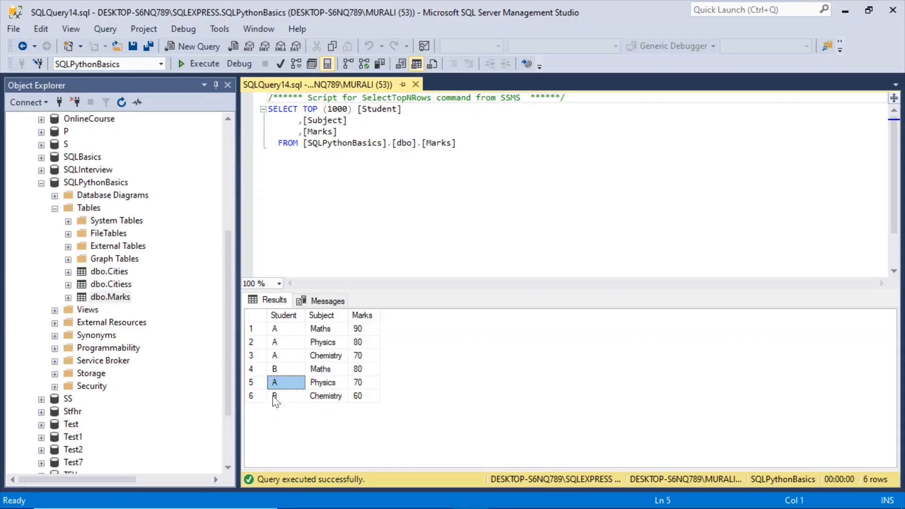
left_click(275, 395)
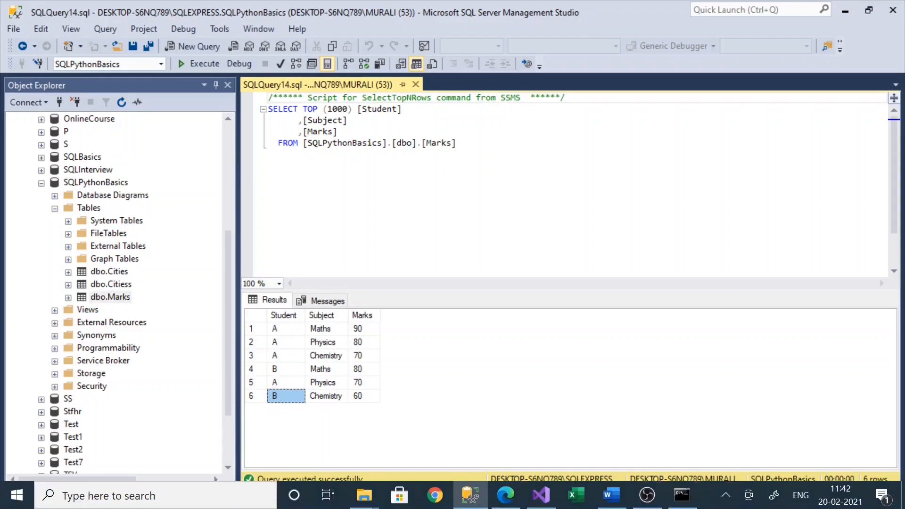
mouse_move(541, 495)
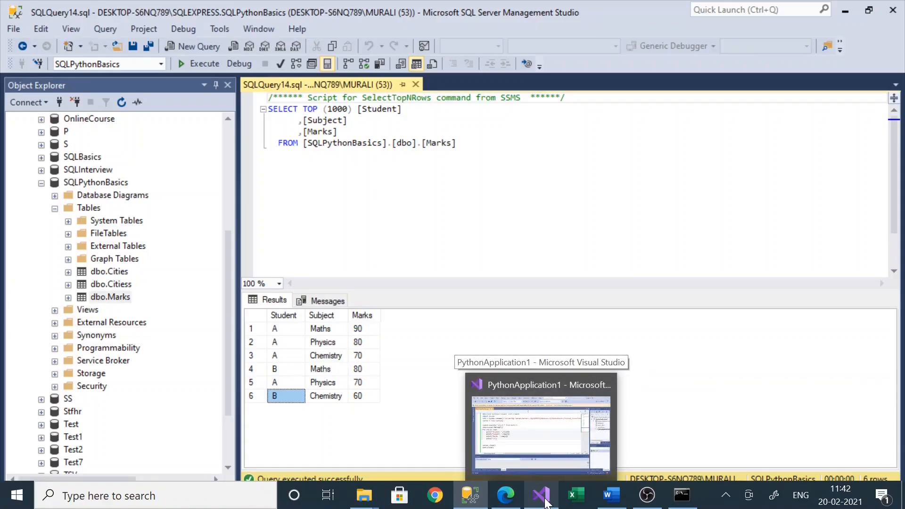
mouse_move(681, 495)
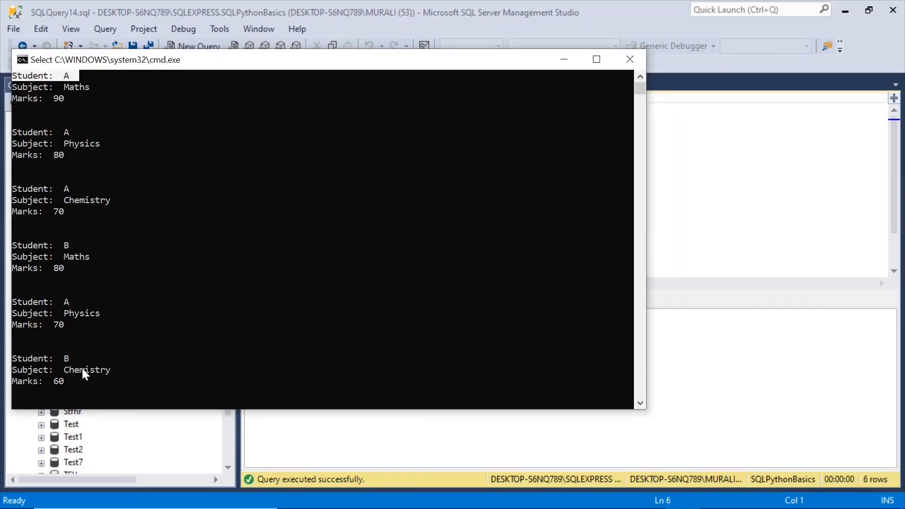
mouse_move(622, 72)
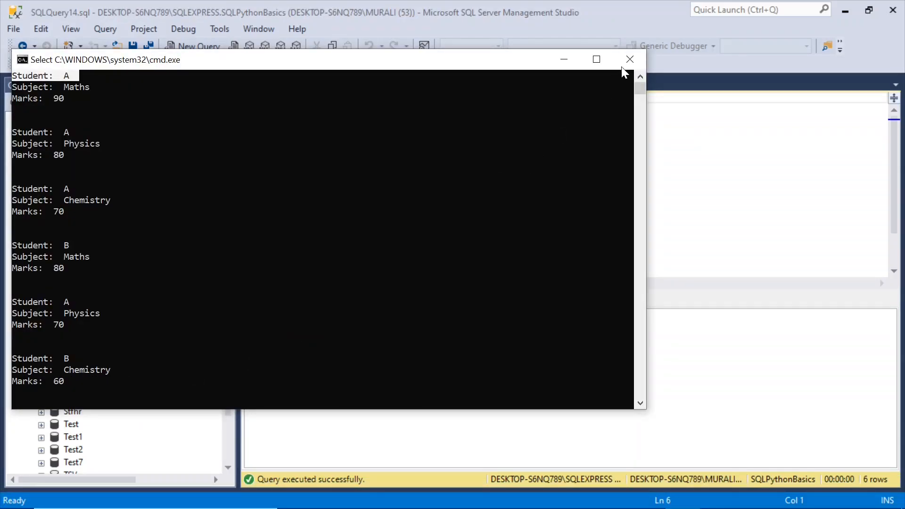
left_click(629, 59)
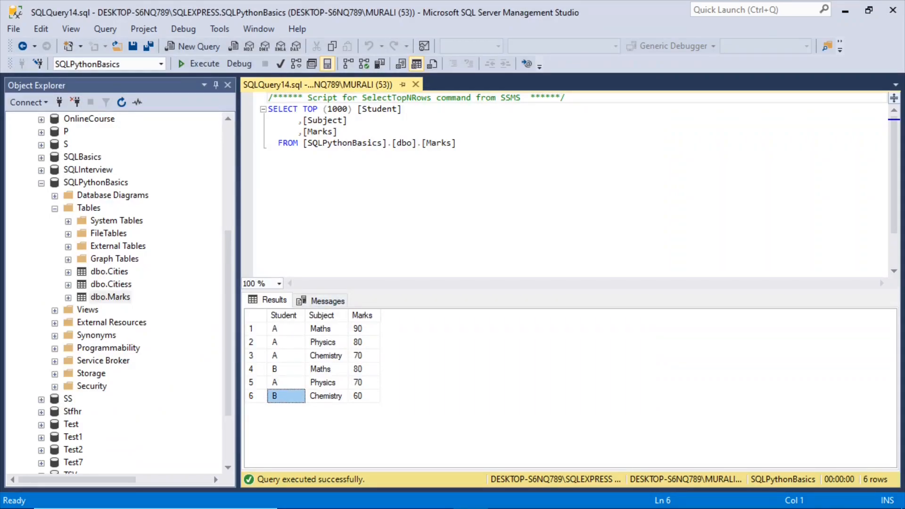
mouse_move(123, 303)
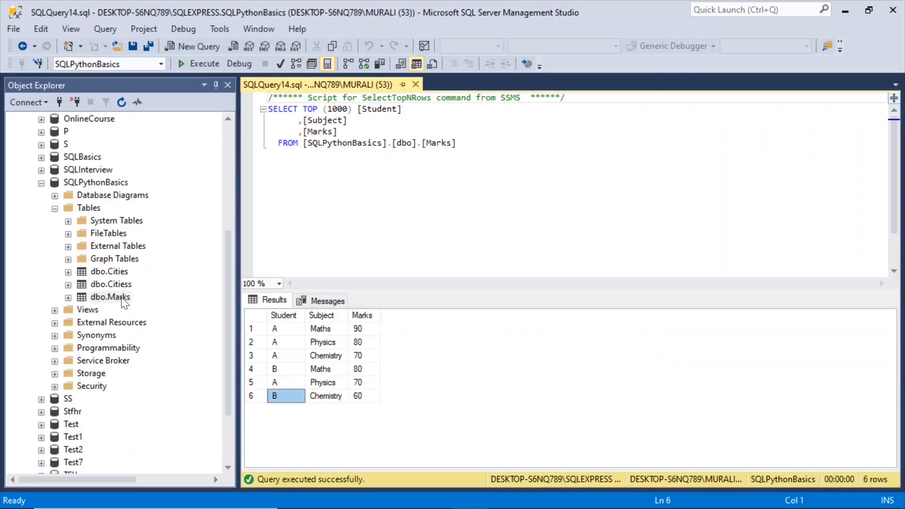
Change row 5's Student from A to B in Edit Top 200 Rows and commit
right_click(109, 297)
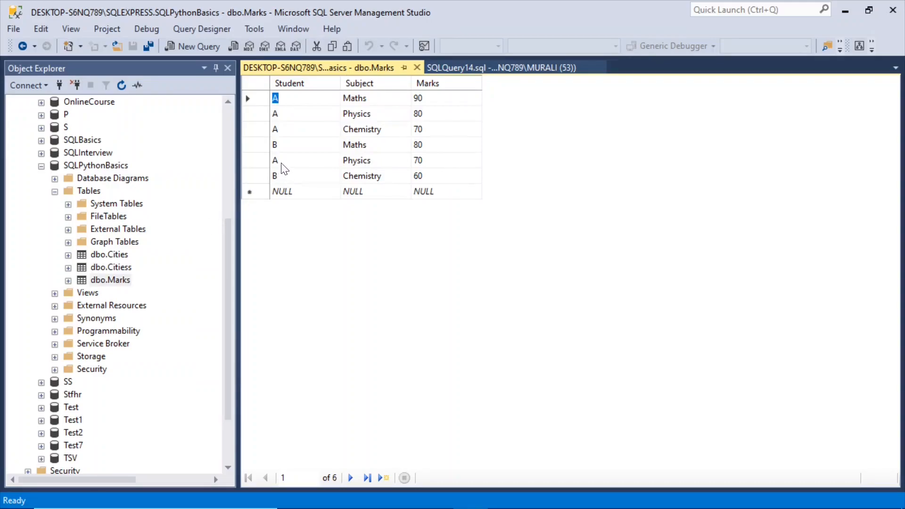
left_click(275, 160)
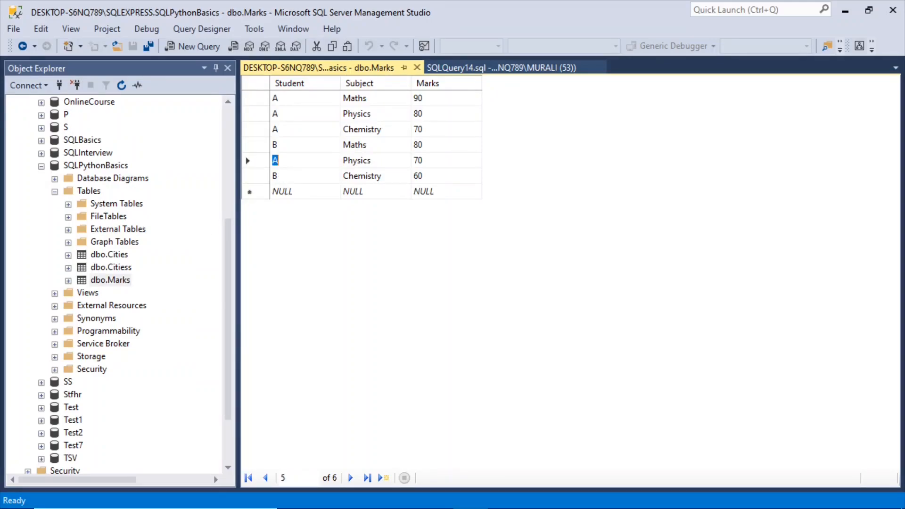
type("B")
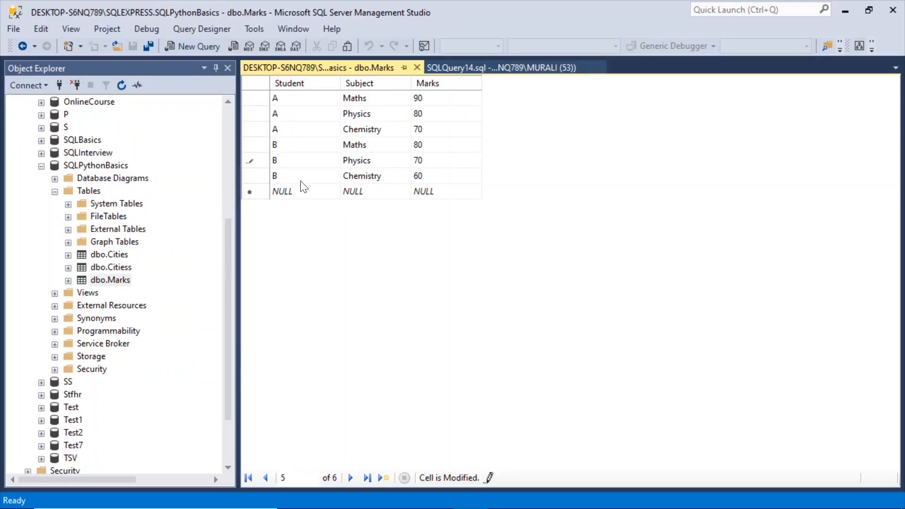
left_click(501, 68)
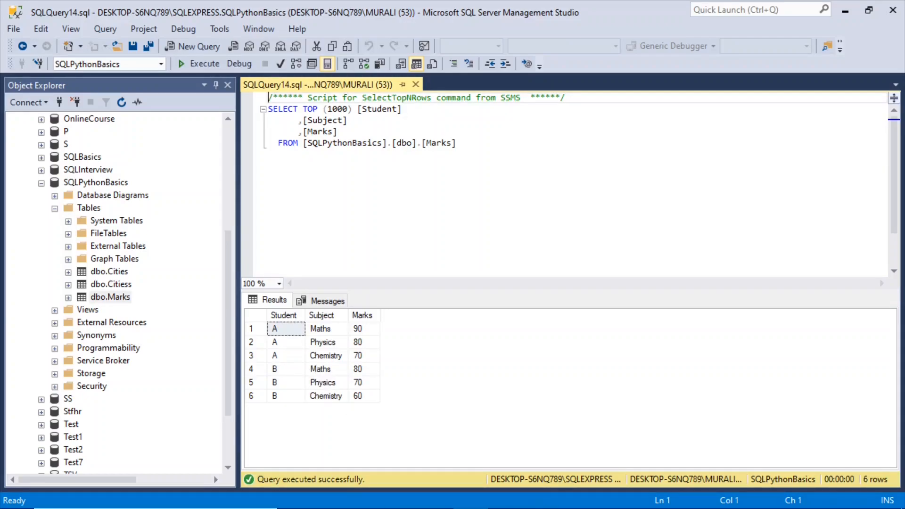
Rerun the script without debugging so row 5 prints B, Physics, 70
left_click(539, 495)
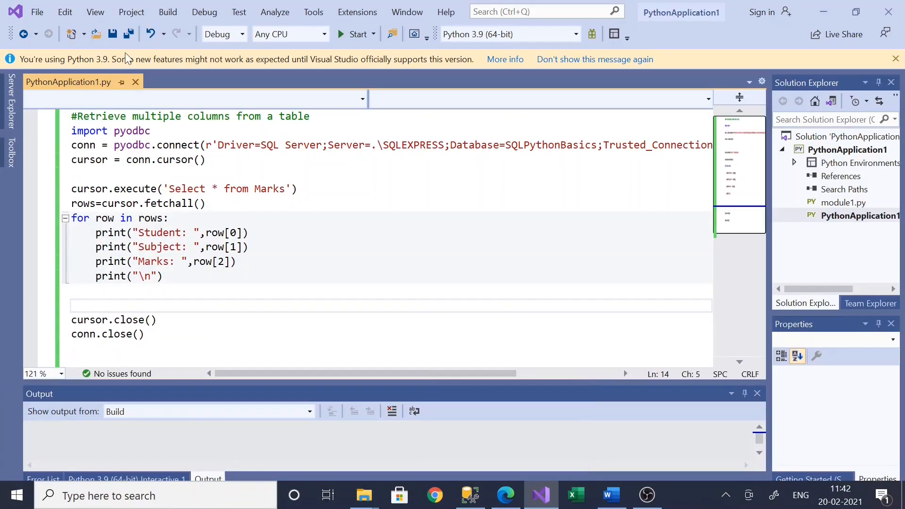
left_click(204, 12)
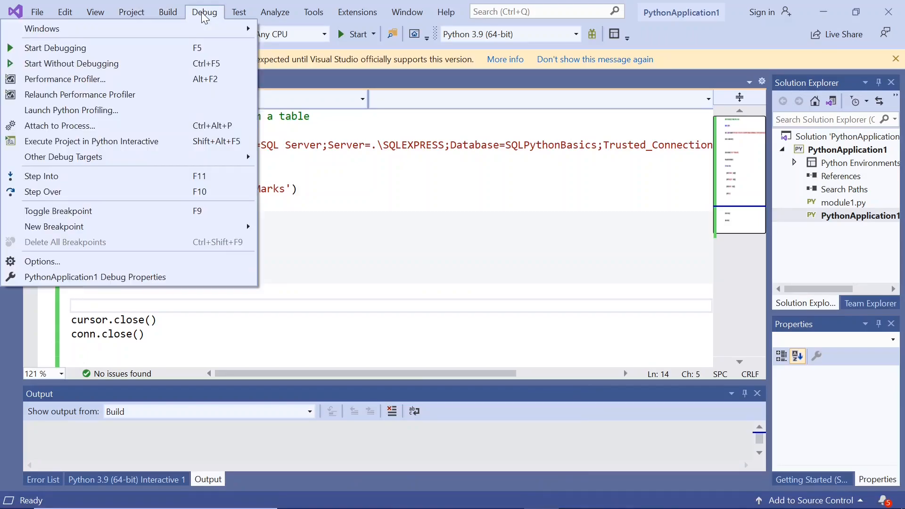
left_click(71, 64)
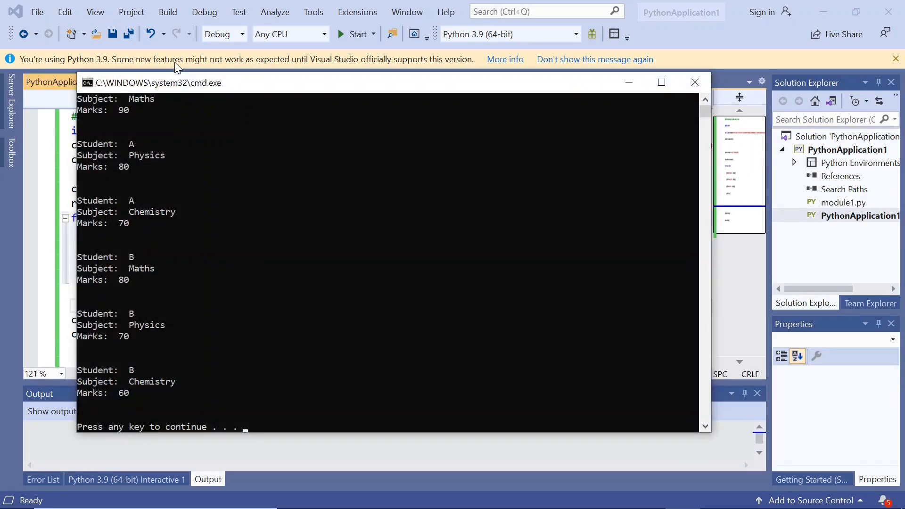
mouse_move(705, 426)
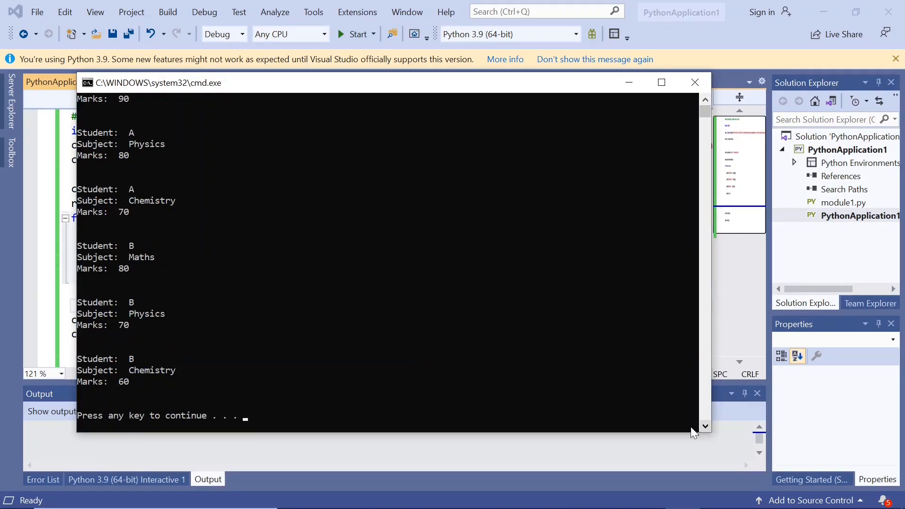
mouse_move(142, 372)
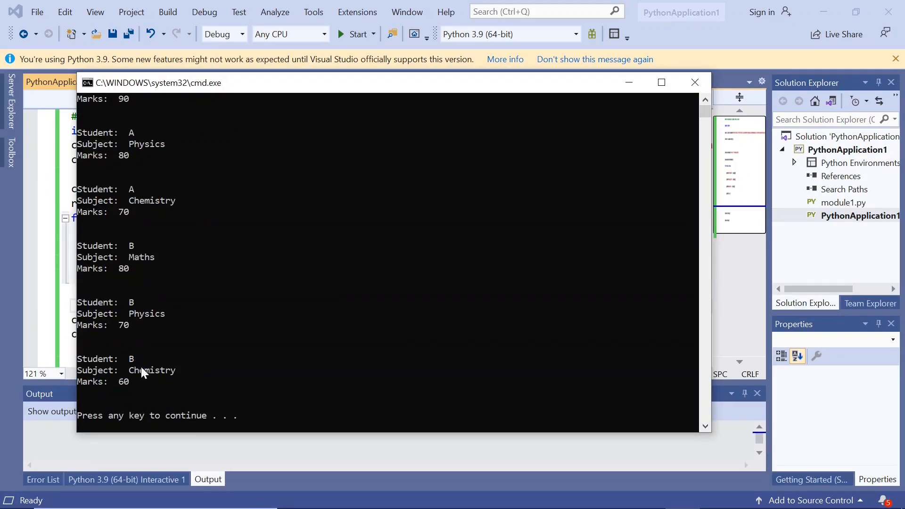
mouse_move(607, 248)
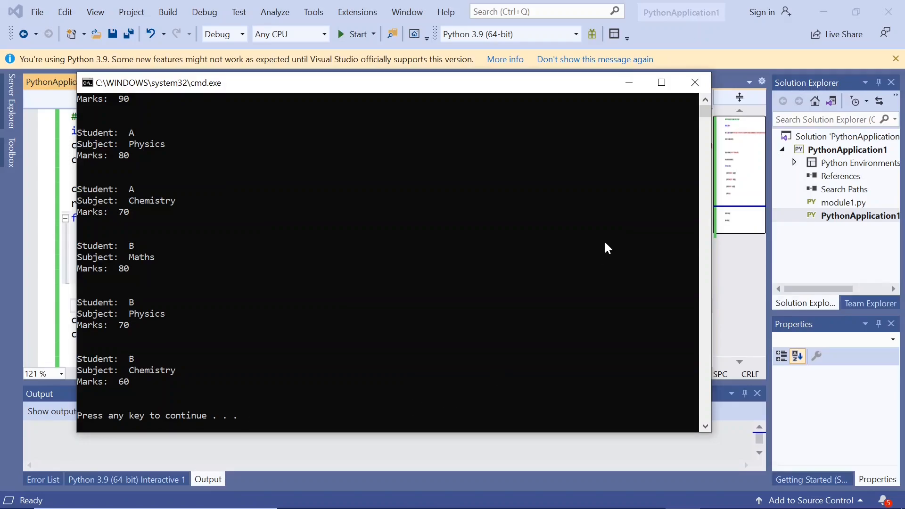
mouse_move(583, 200)
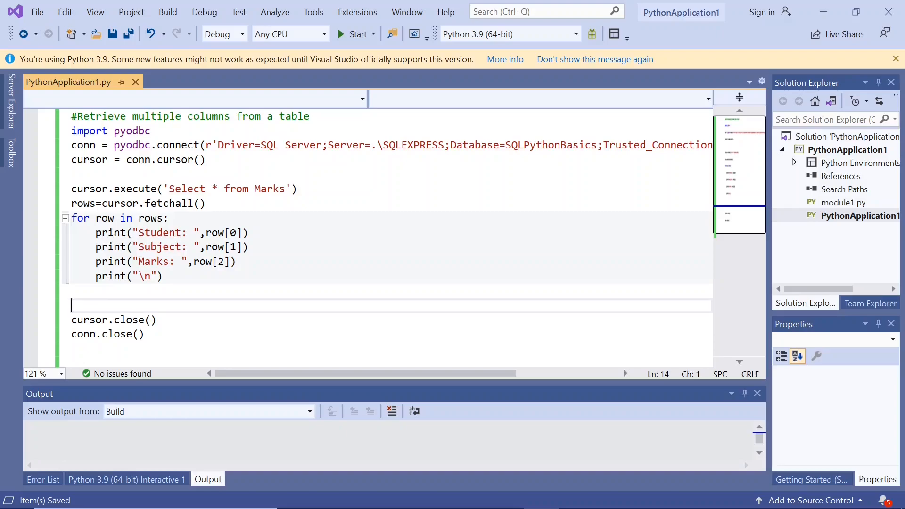
Add a print(len(rows)) line after the loop, before cursor.close()
type("print(")
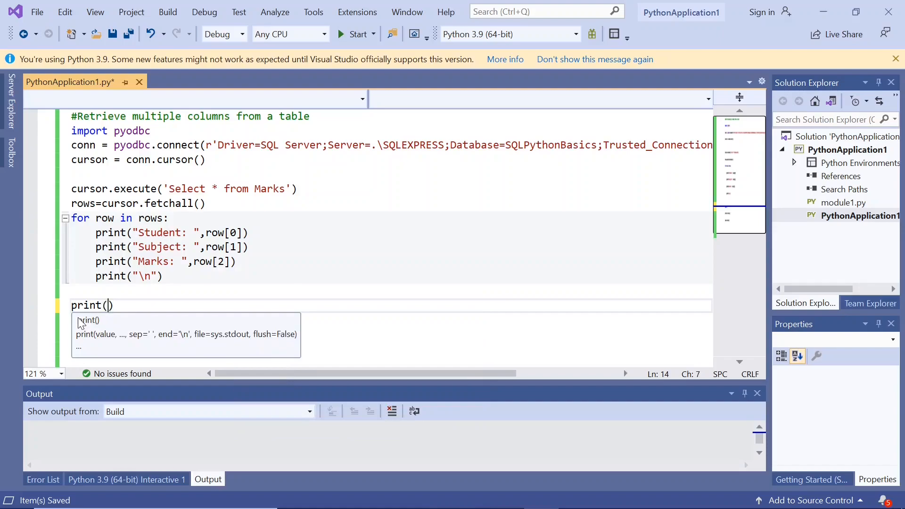
type("len(")
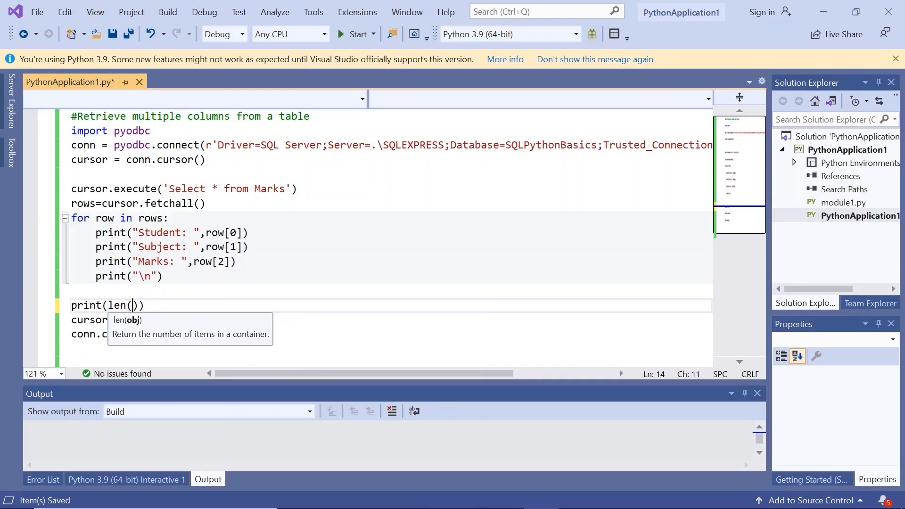
type("rowa")
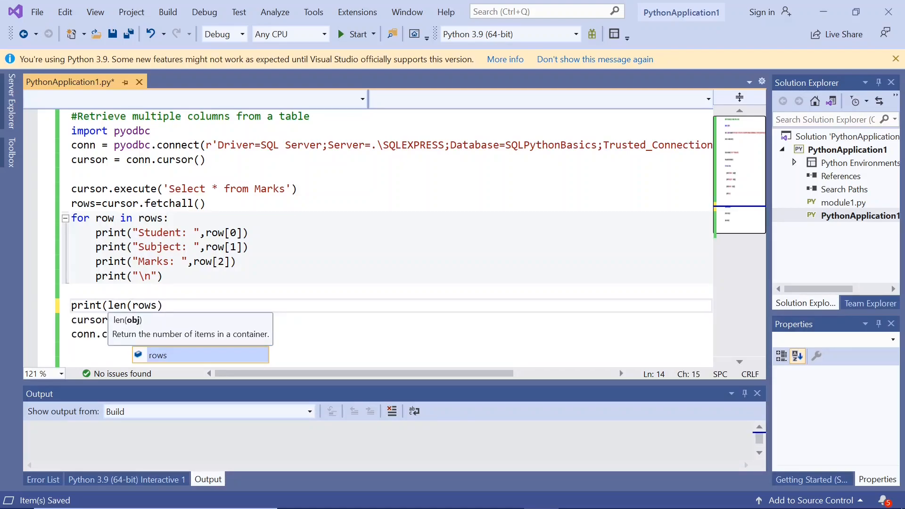
type(")")
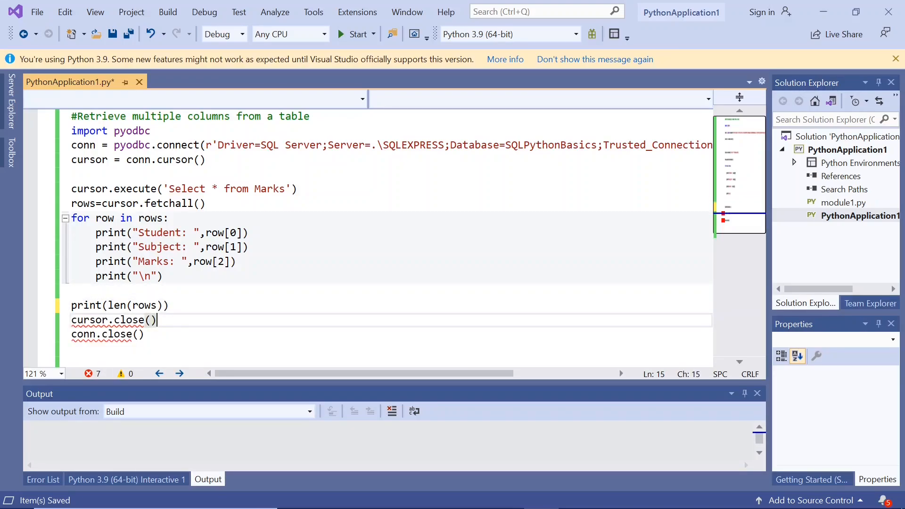
key("Return")
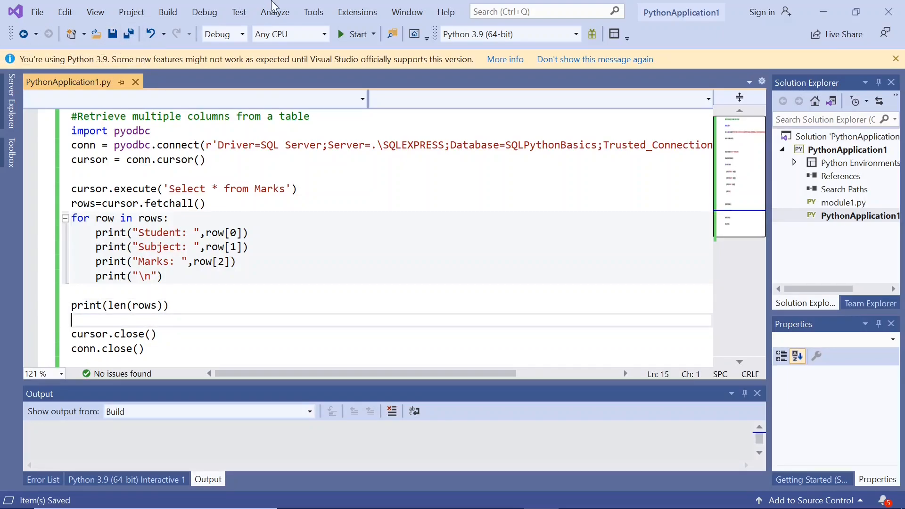
Run the script without debugging, confirm the printed row count 6, and close the output
left_click(204, 11)
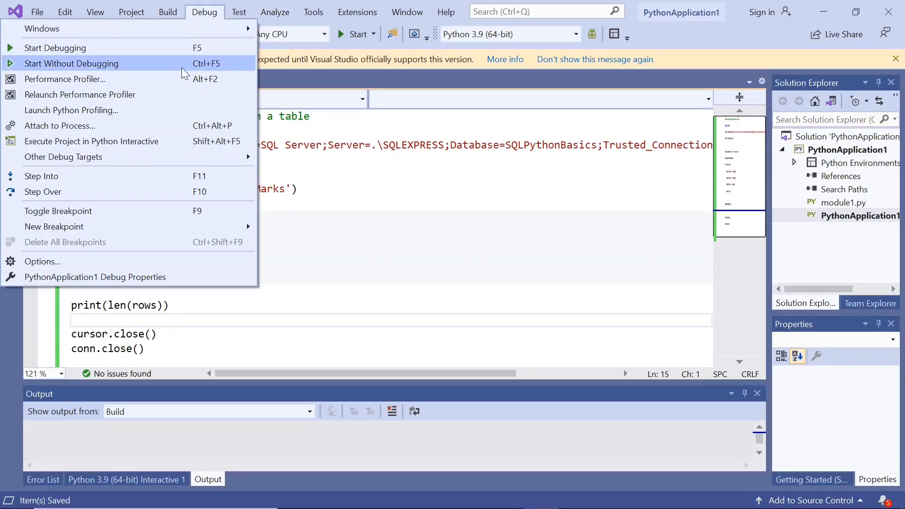
left_click(70, 63)
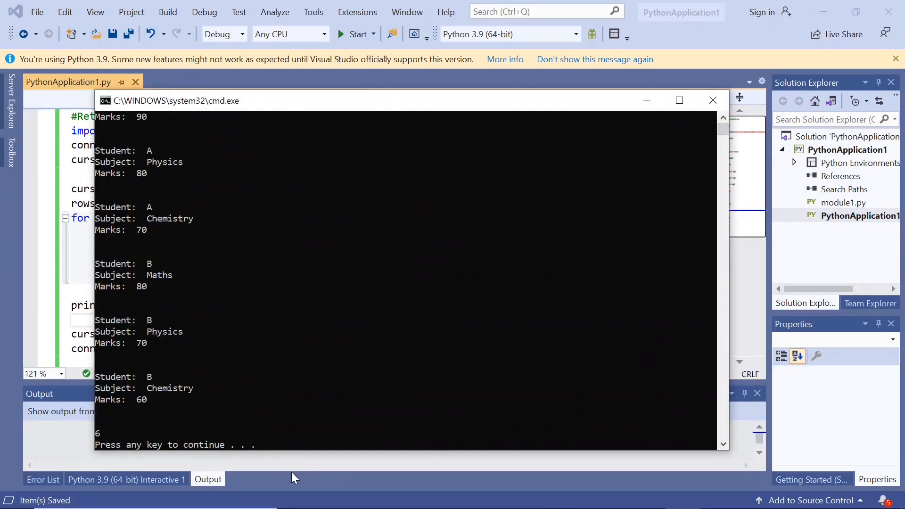
left_click(101, 434)
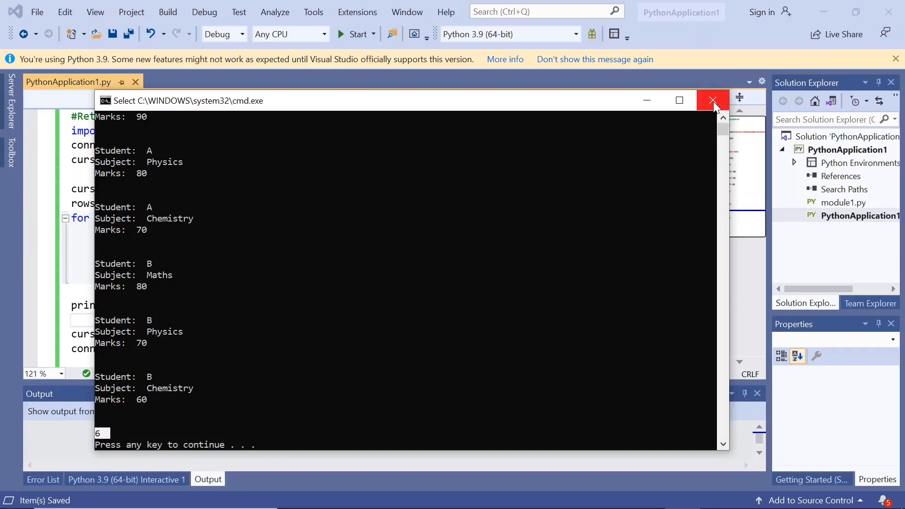
left_click(712, 100)
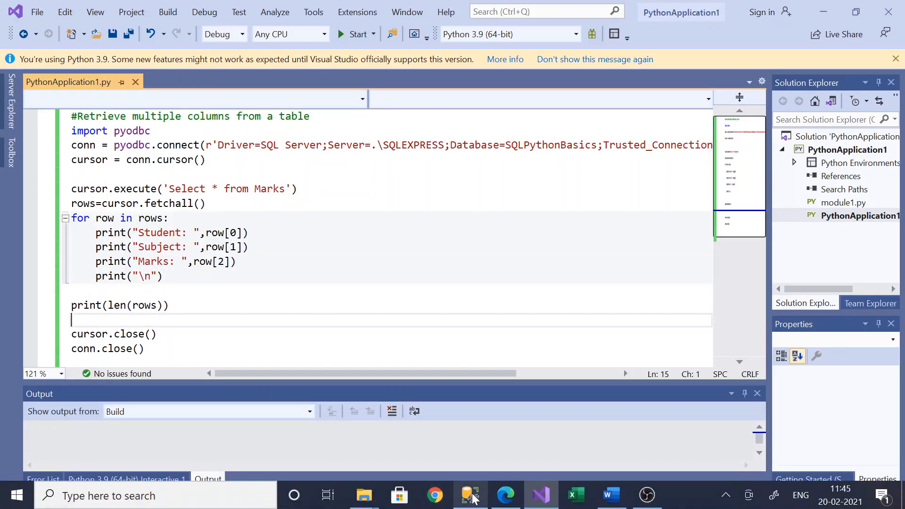
Compare the script's output against the Marks query results in SQL Server Management Studio
left_click(471, 496)
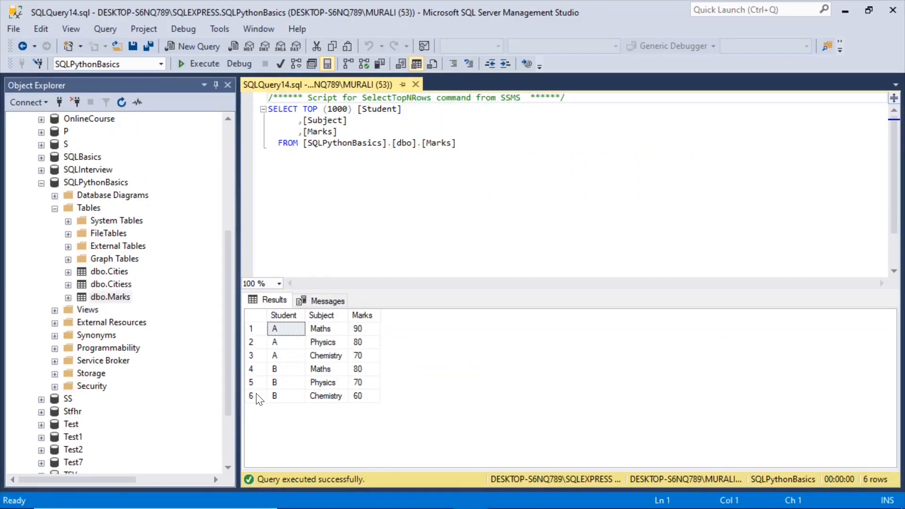
left_click(274, 395)
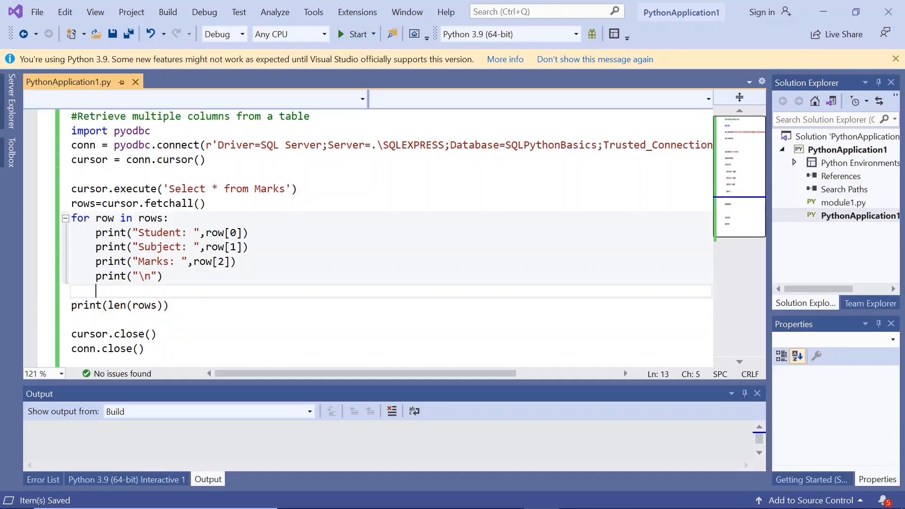
left_click(504, 496)
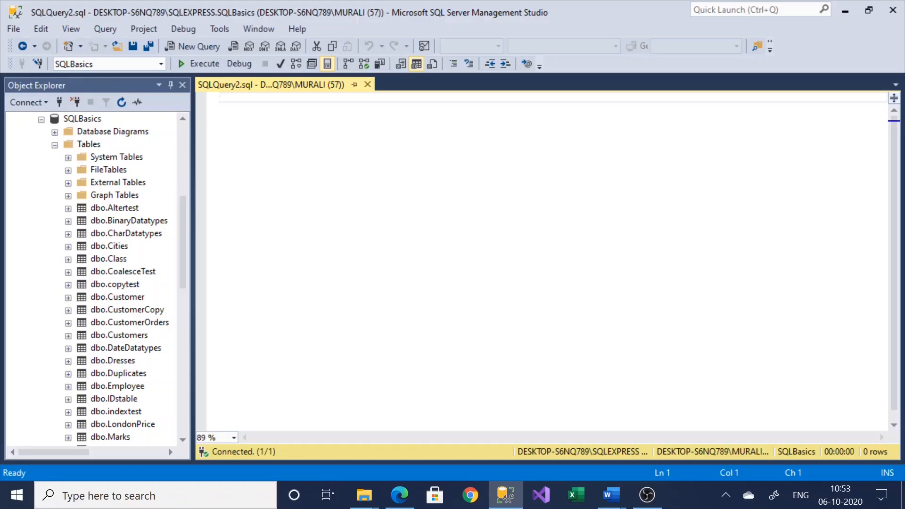